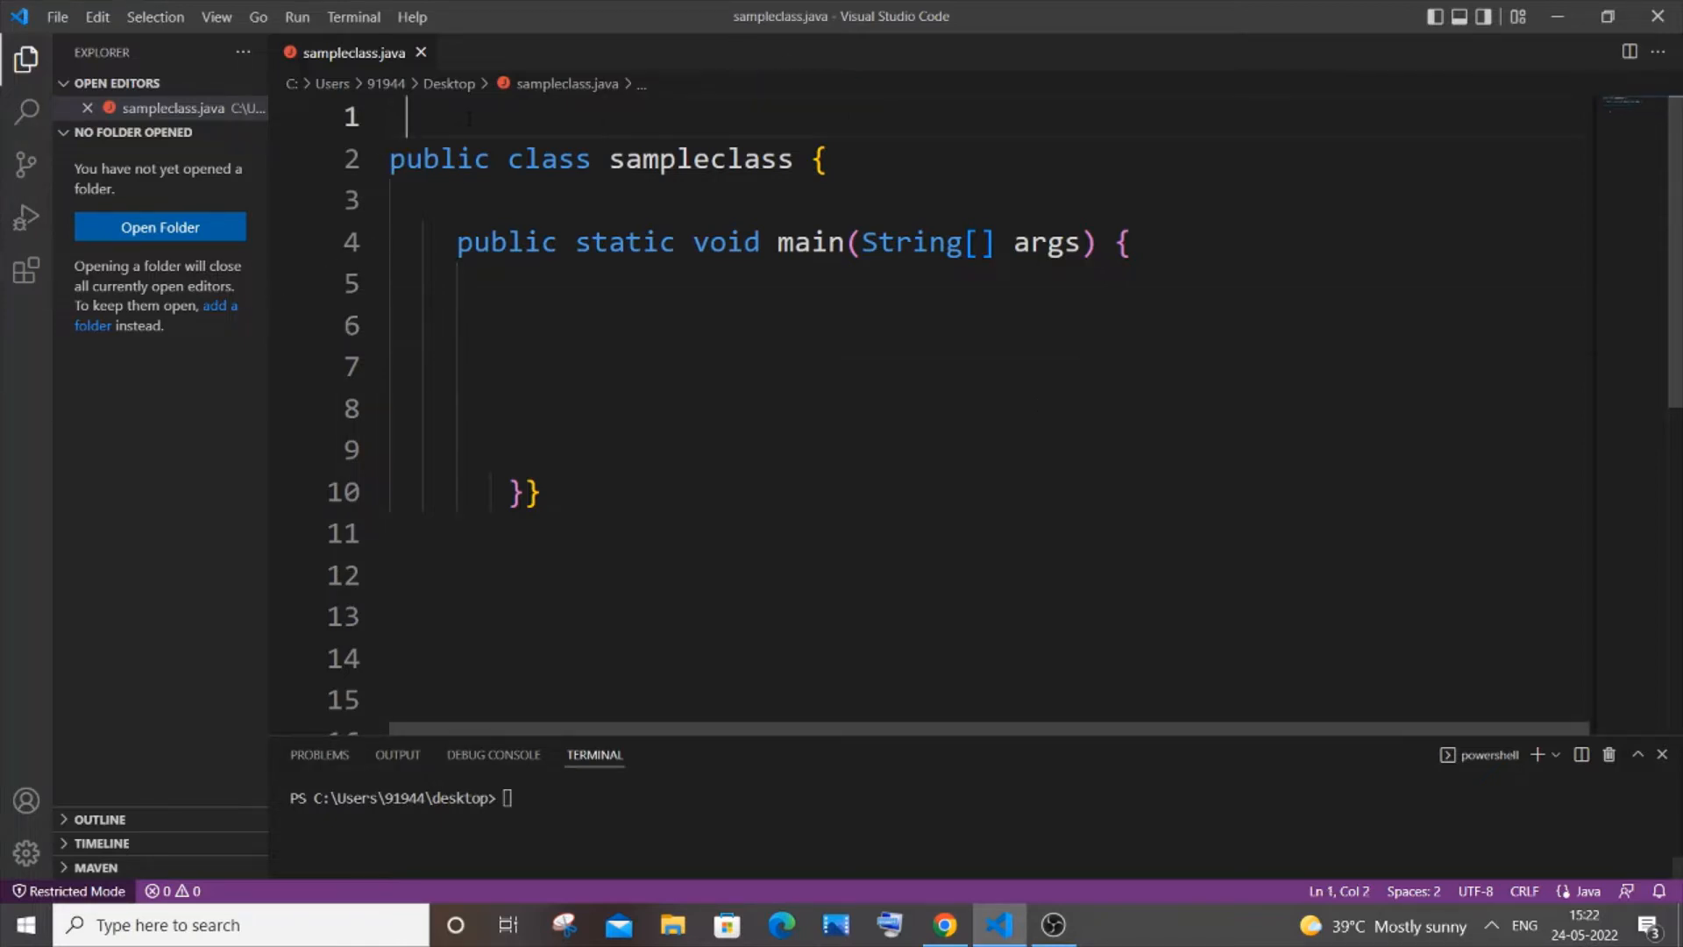
# Step: Add the import java.util.*; statement on line 1
pyautogui.write('import ja')
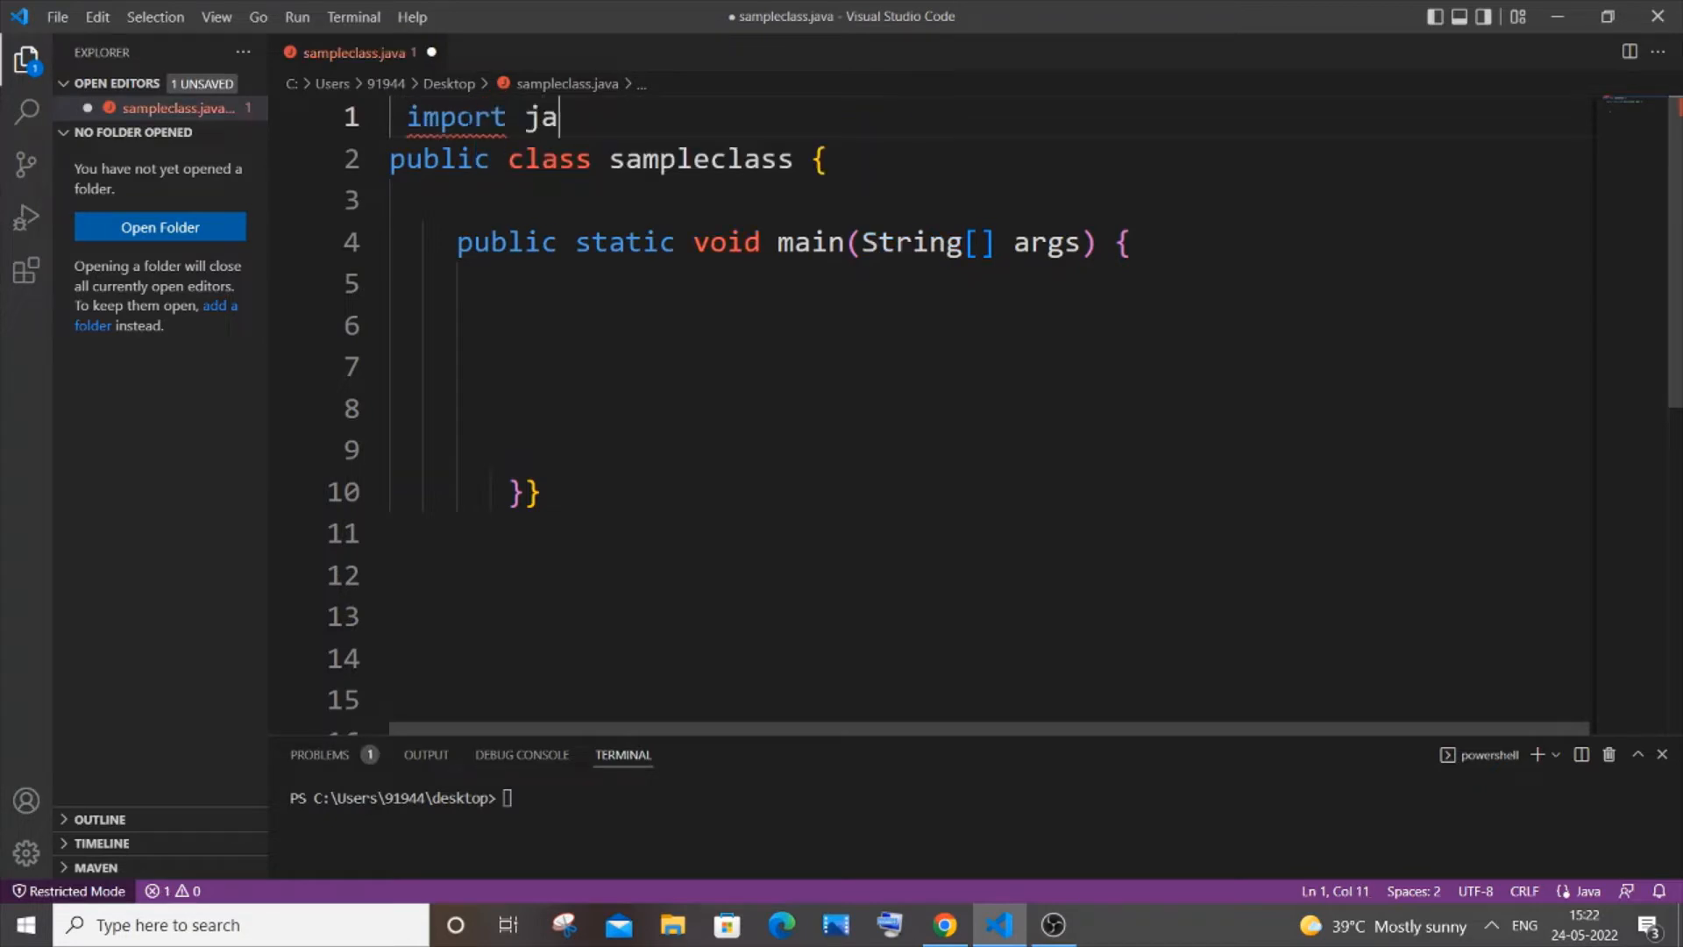
pyautogui.write('va.')
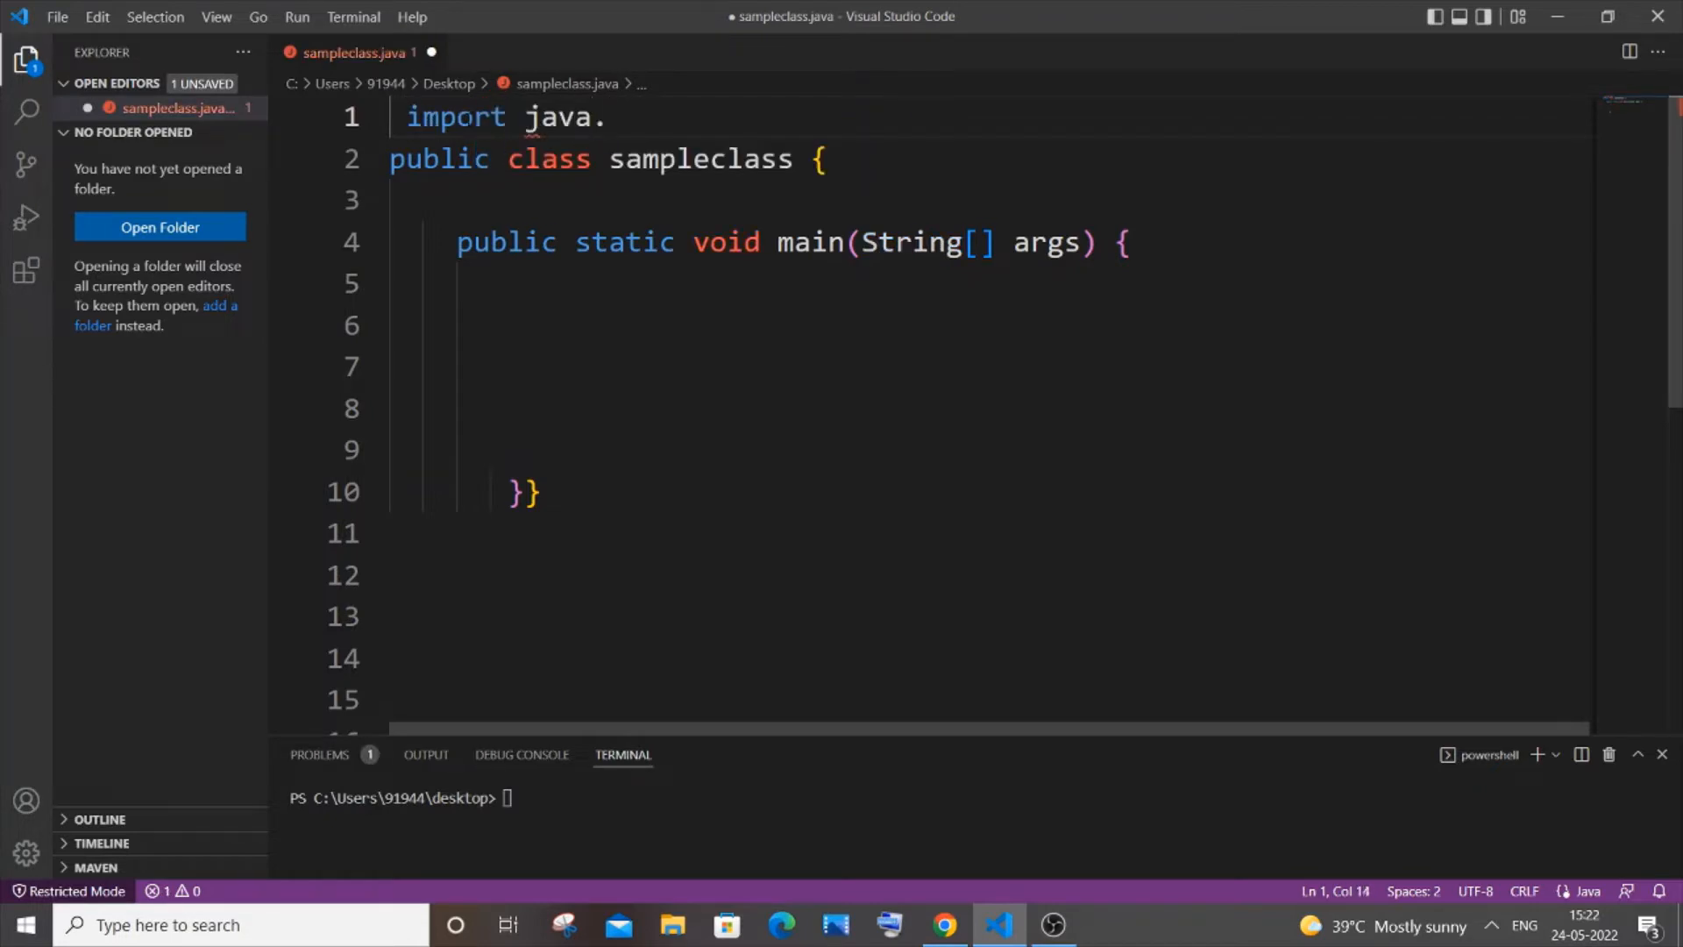
pyautogui.write('util.')
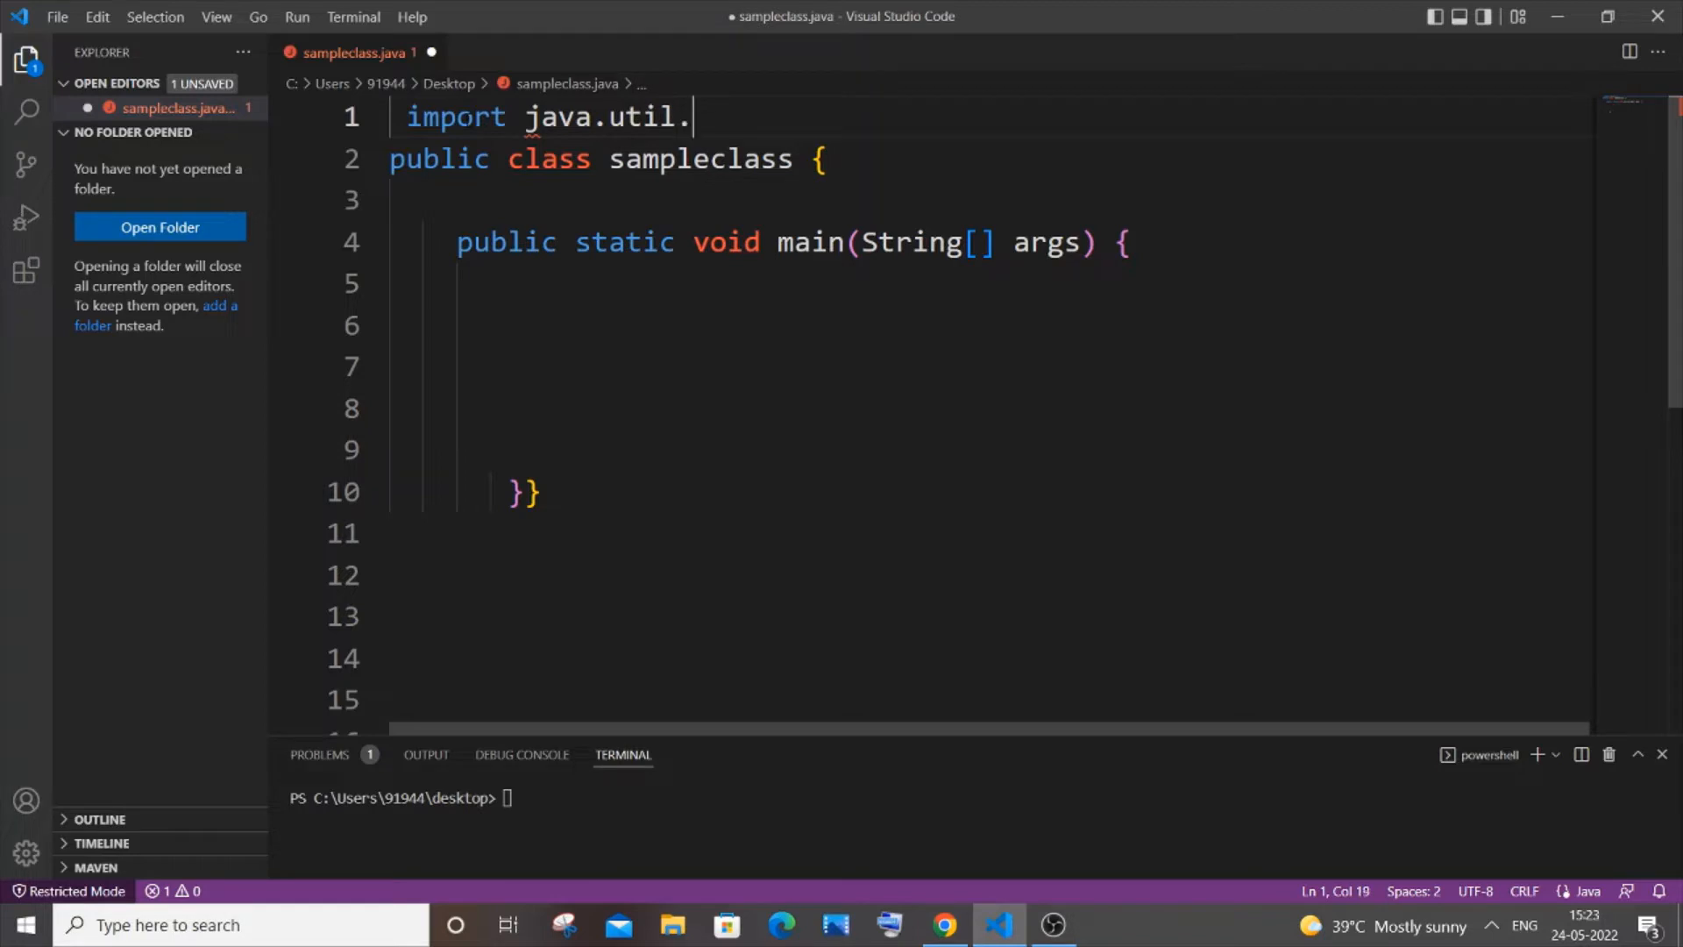
pyautogui.write('*;')
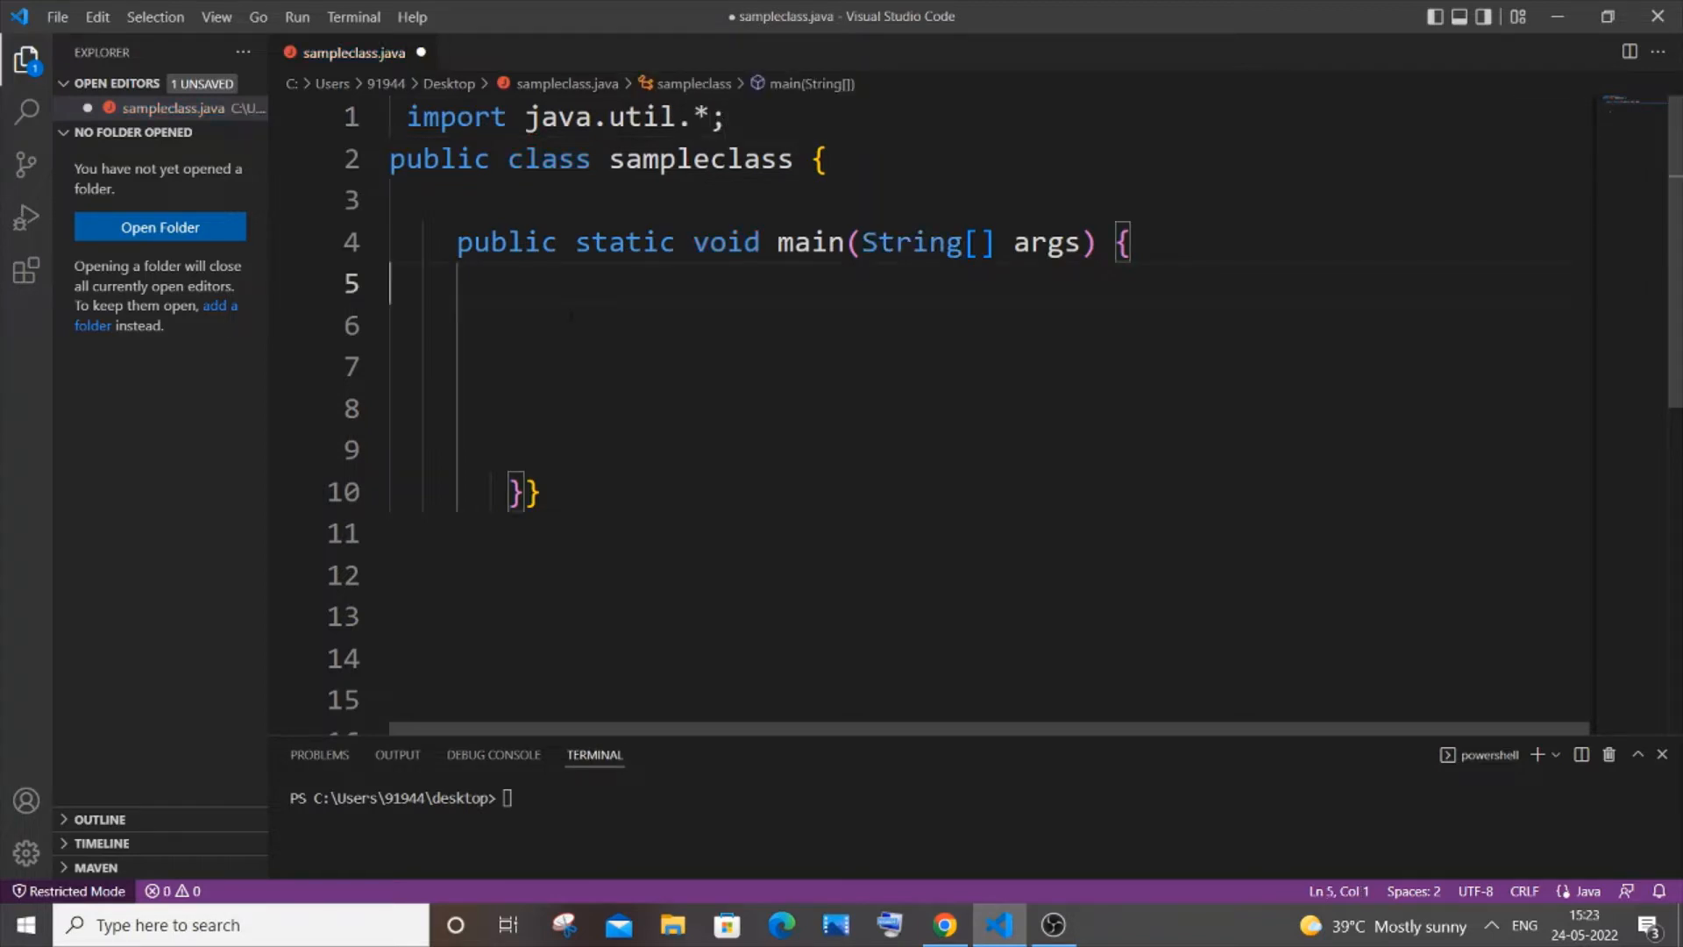
# Step: In main, create Date cd=new Date() and print it with System.out.print(cd);
pyautogui.write('D')
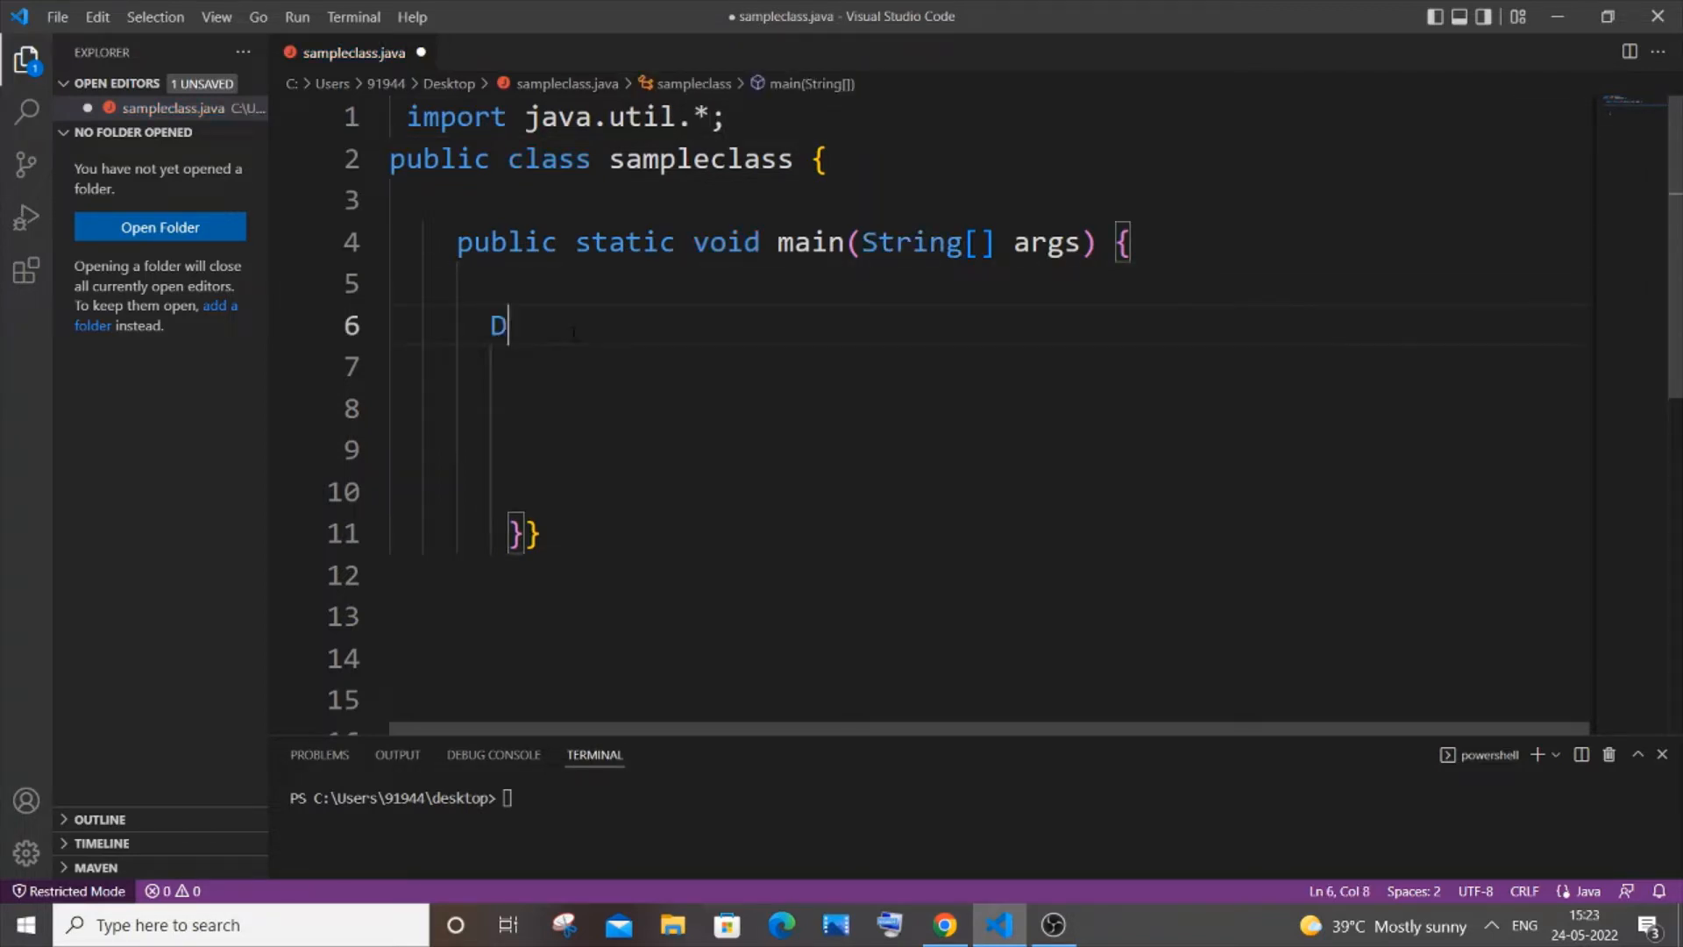
pyautogui.write('ate')
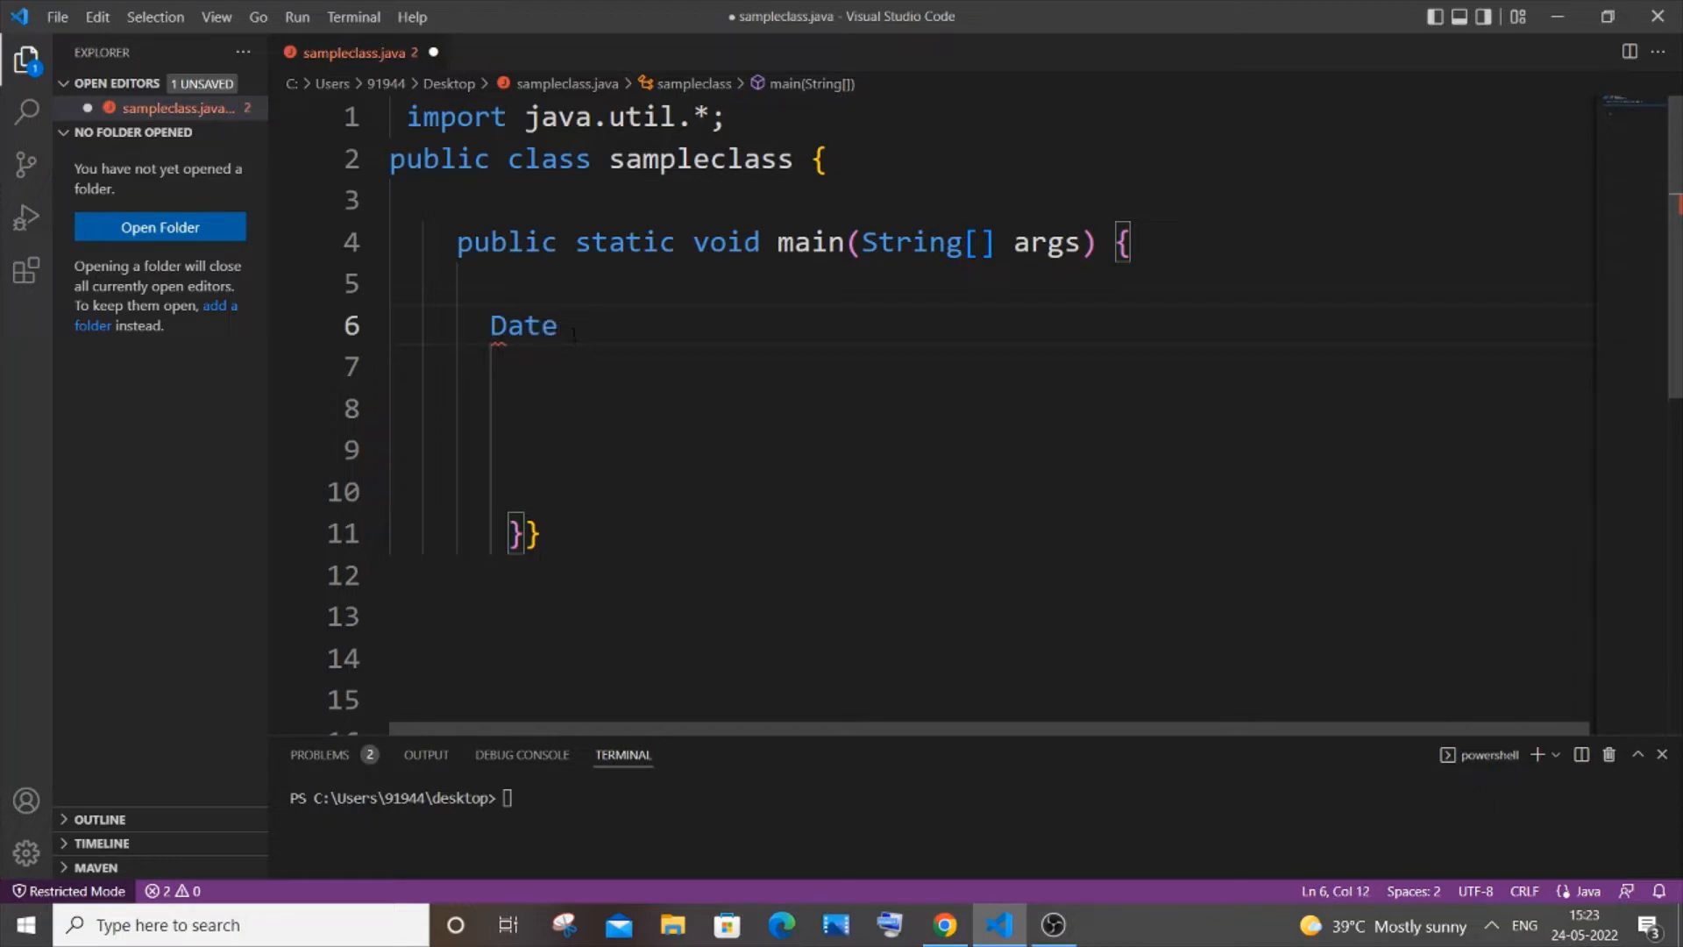
pyautogui.write('cd=')
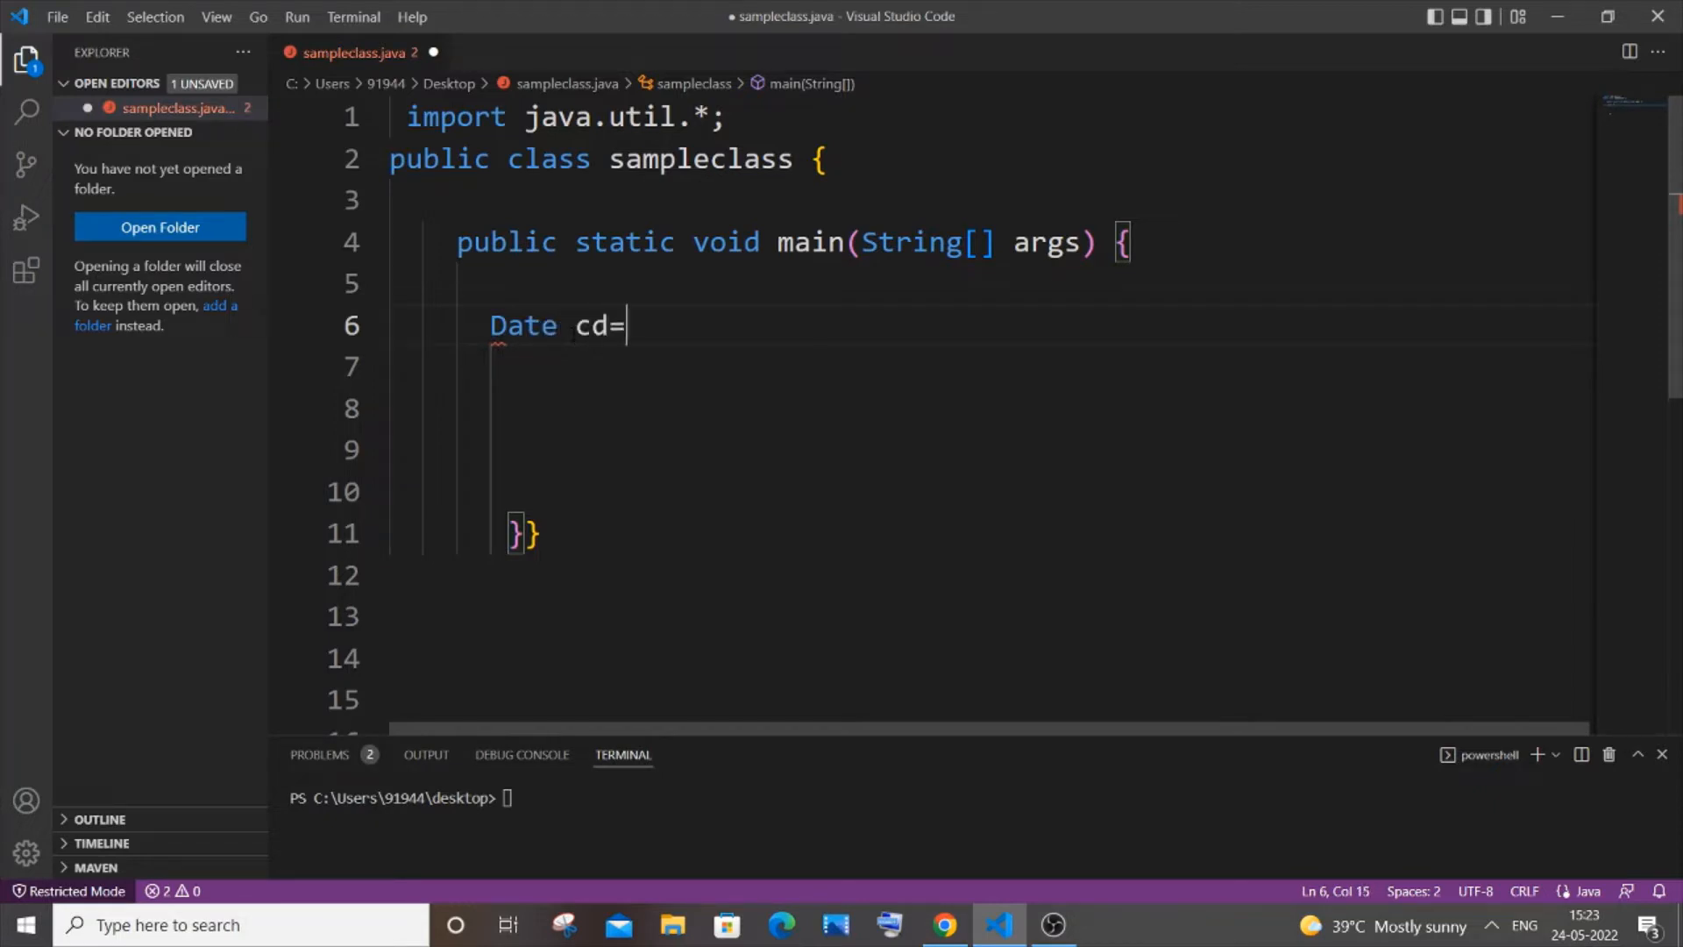
pyautogui.write('new D')
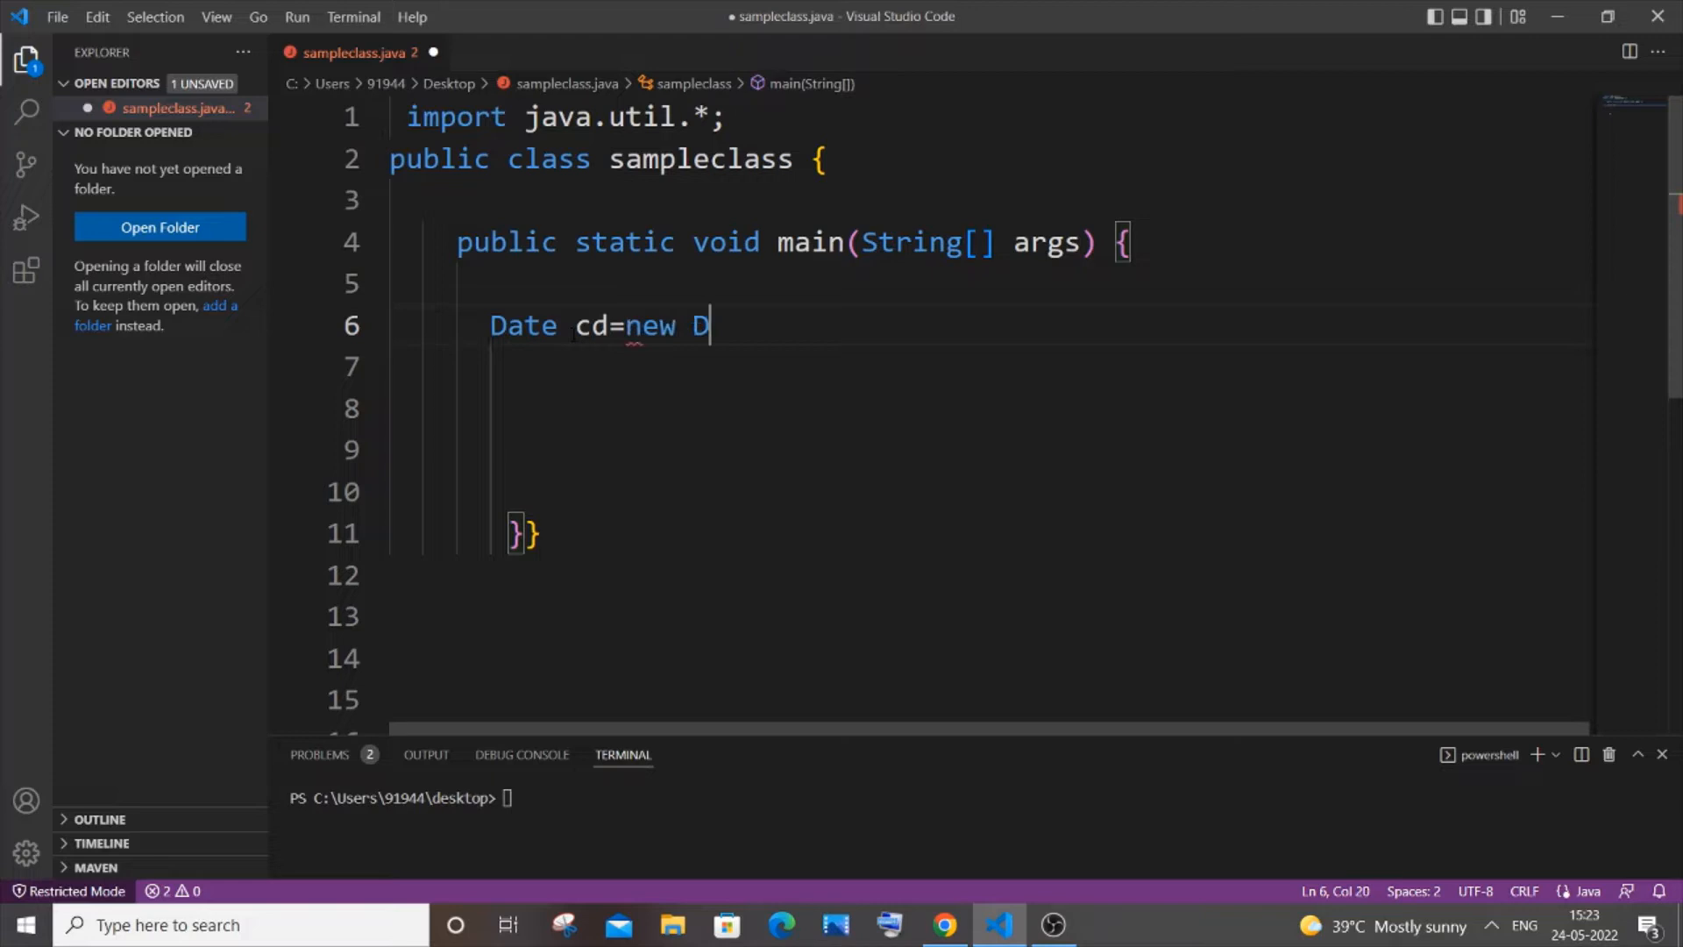
pyautogui.write('ate(0)')
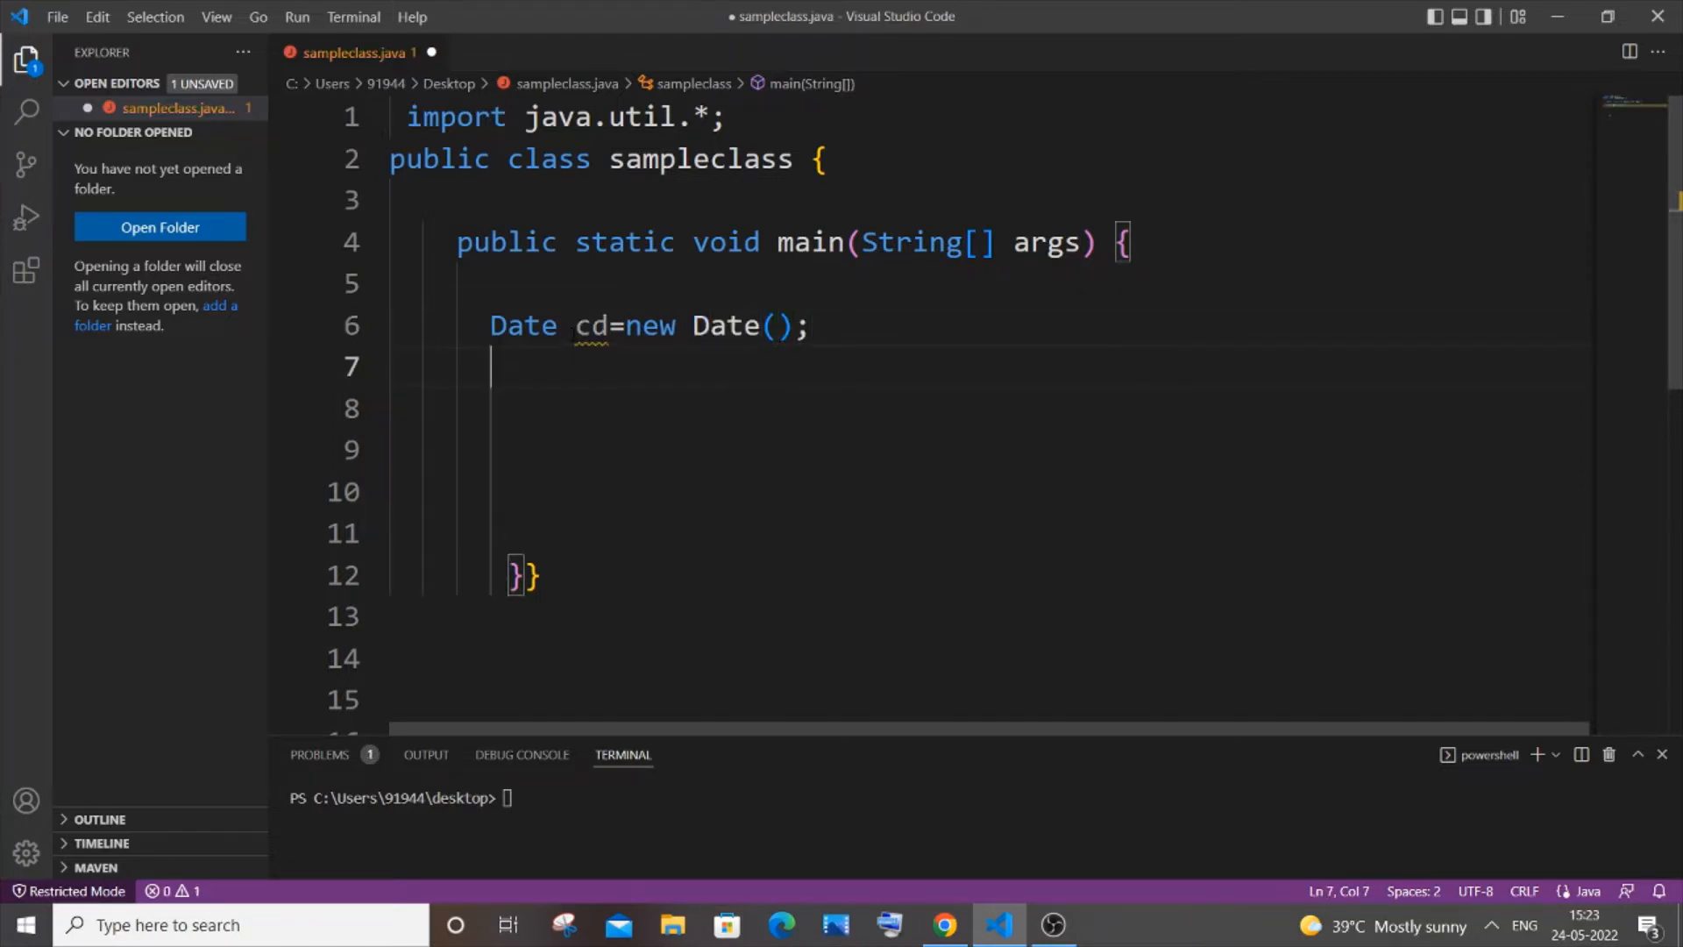
pyautogui.write('Syste')
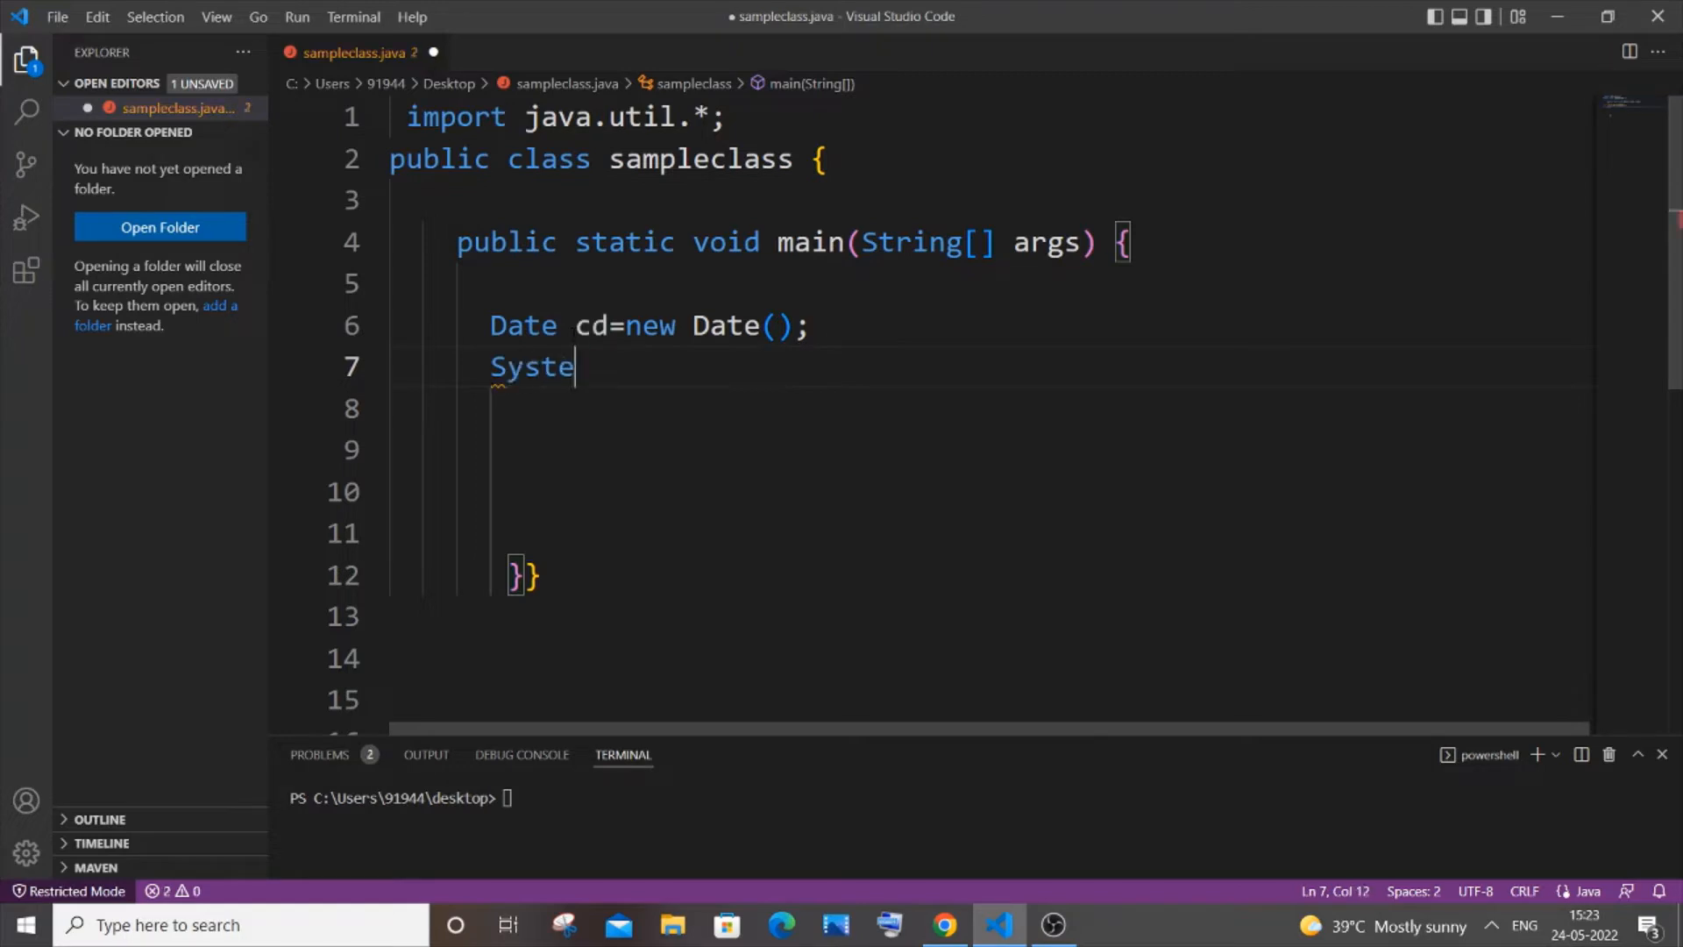
pyautogui.write('m.out.pri')
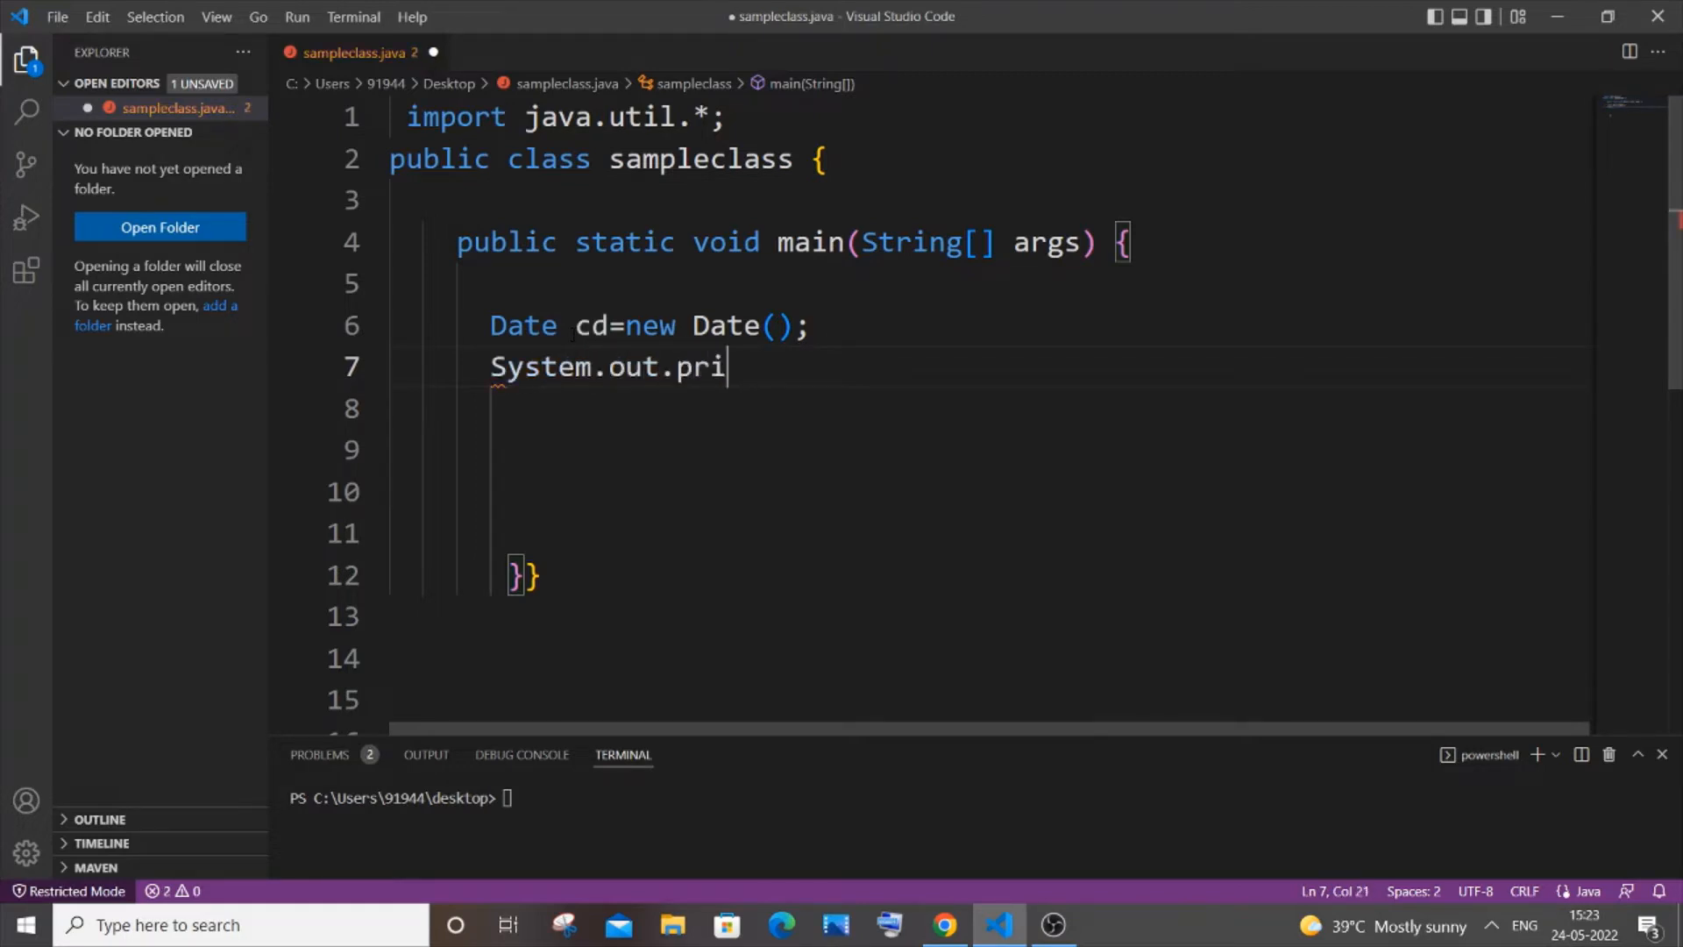
pyautogui.write('nt(cd)')
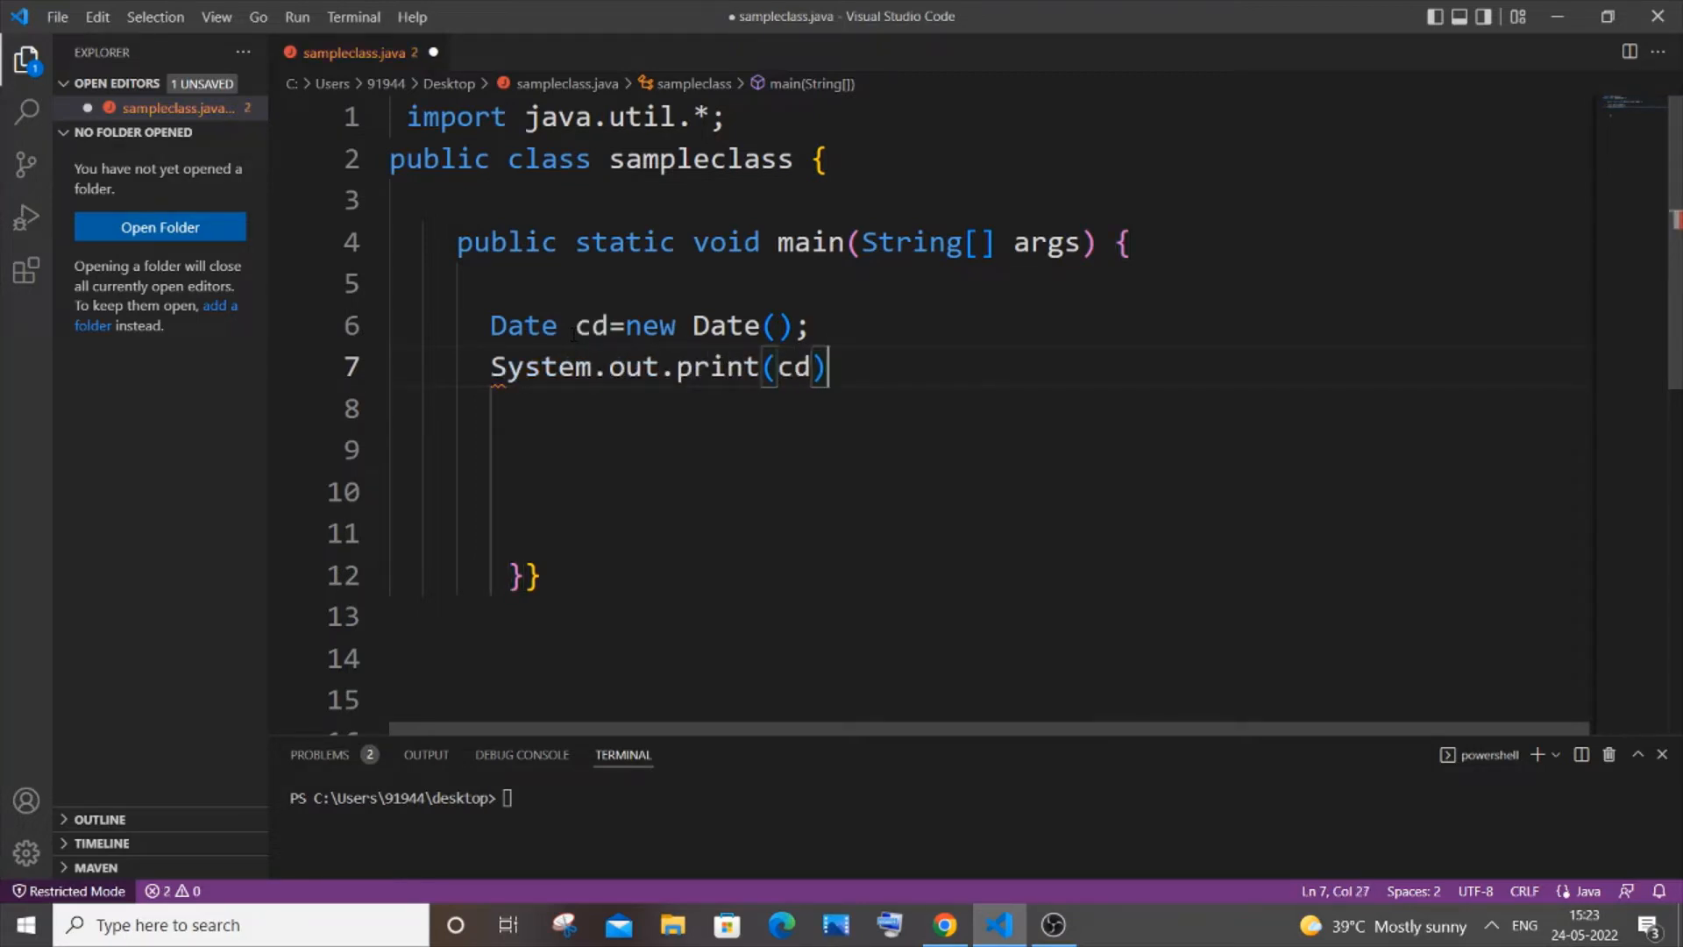
pyautogui.write(';')
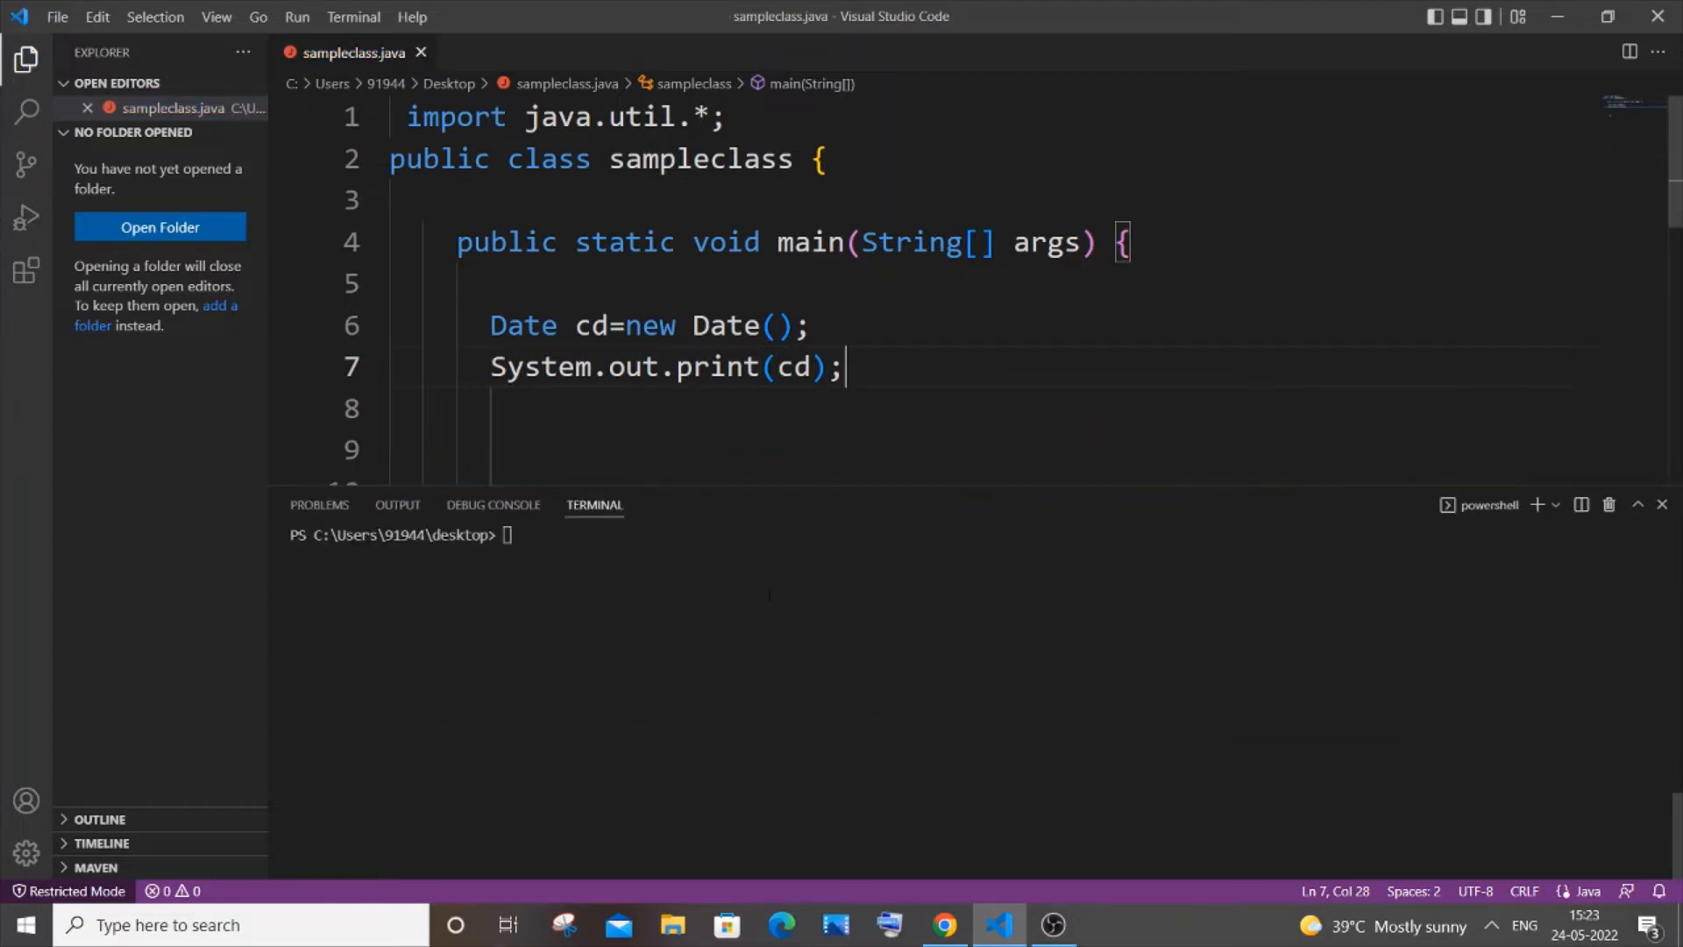
# Step: Compile sampleclass.java with javac and run it with java sampleclass to print the current date
pyautogui.write('javac sampleclass.java')
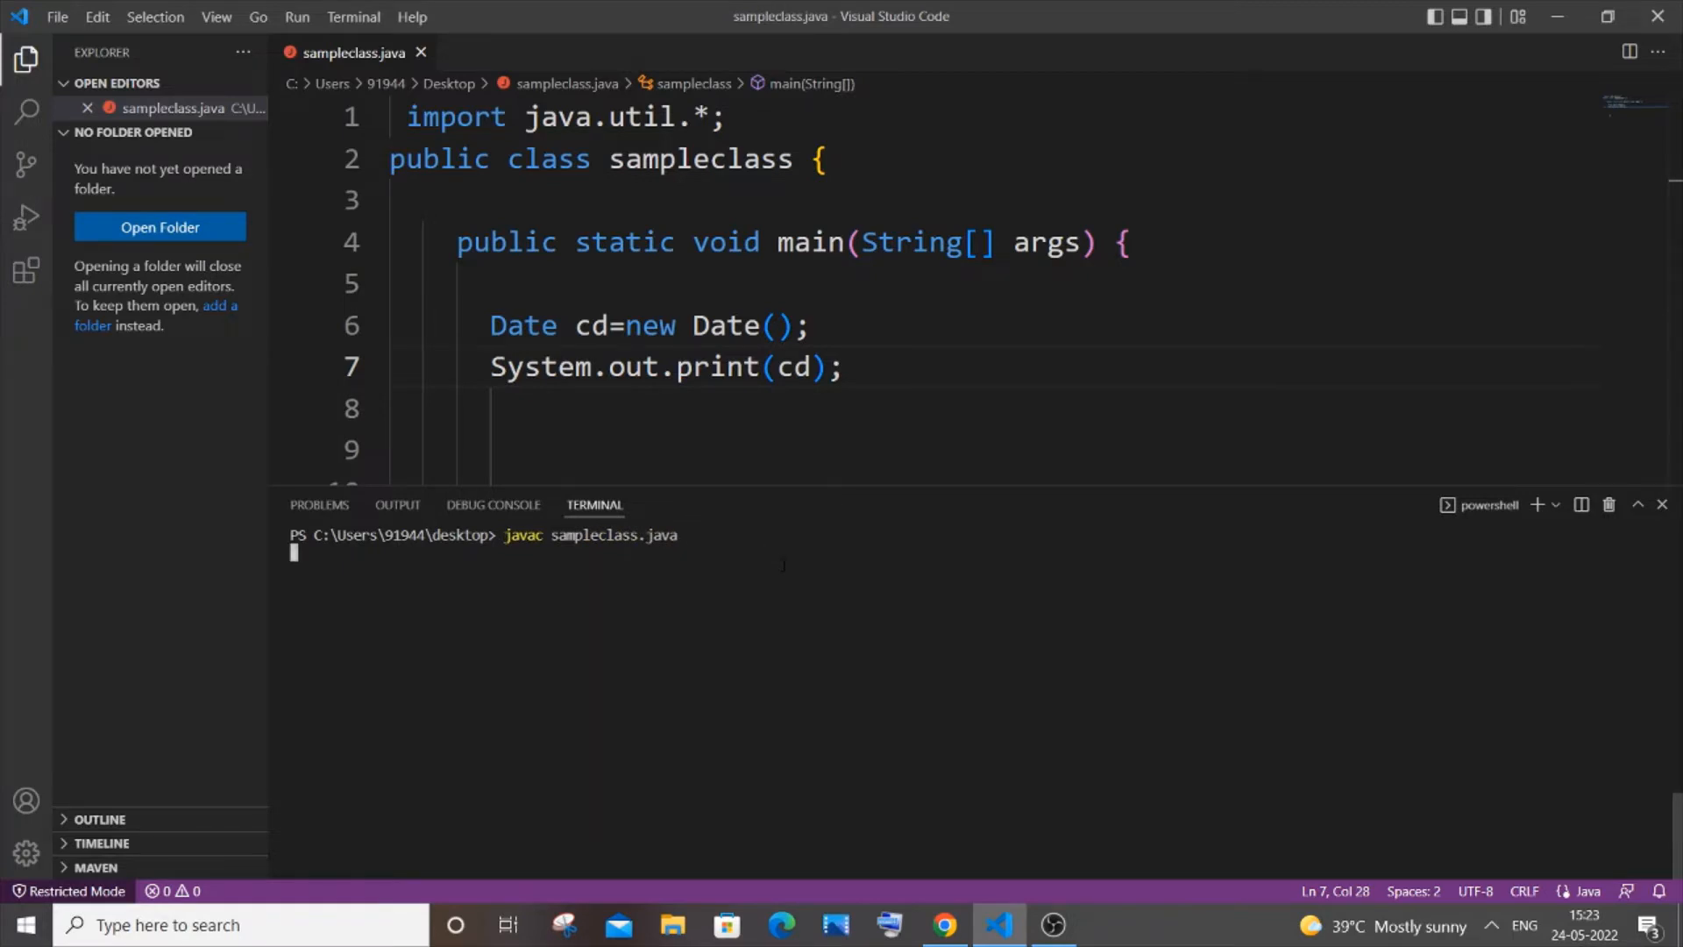
pyautogui.press('Enter')
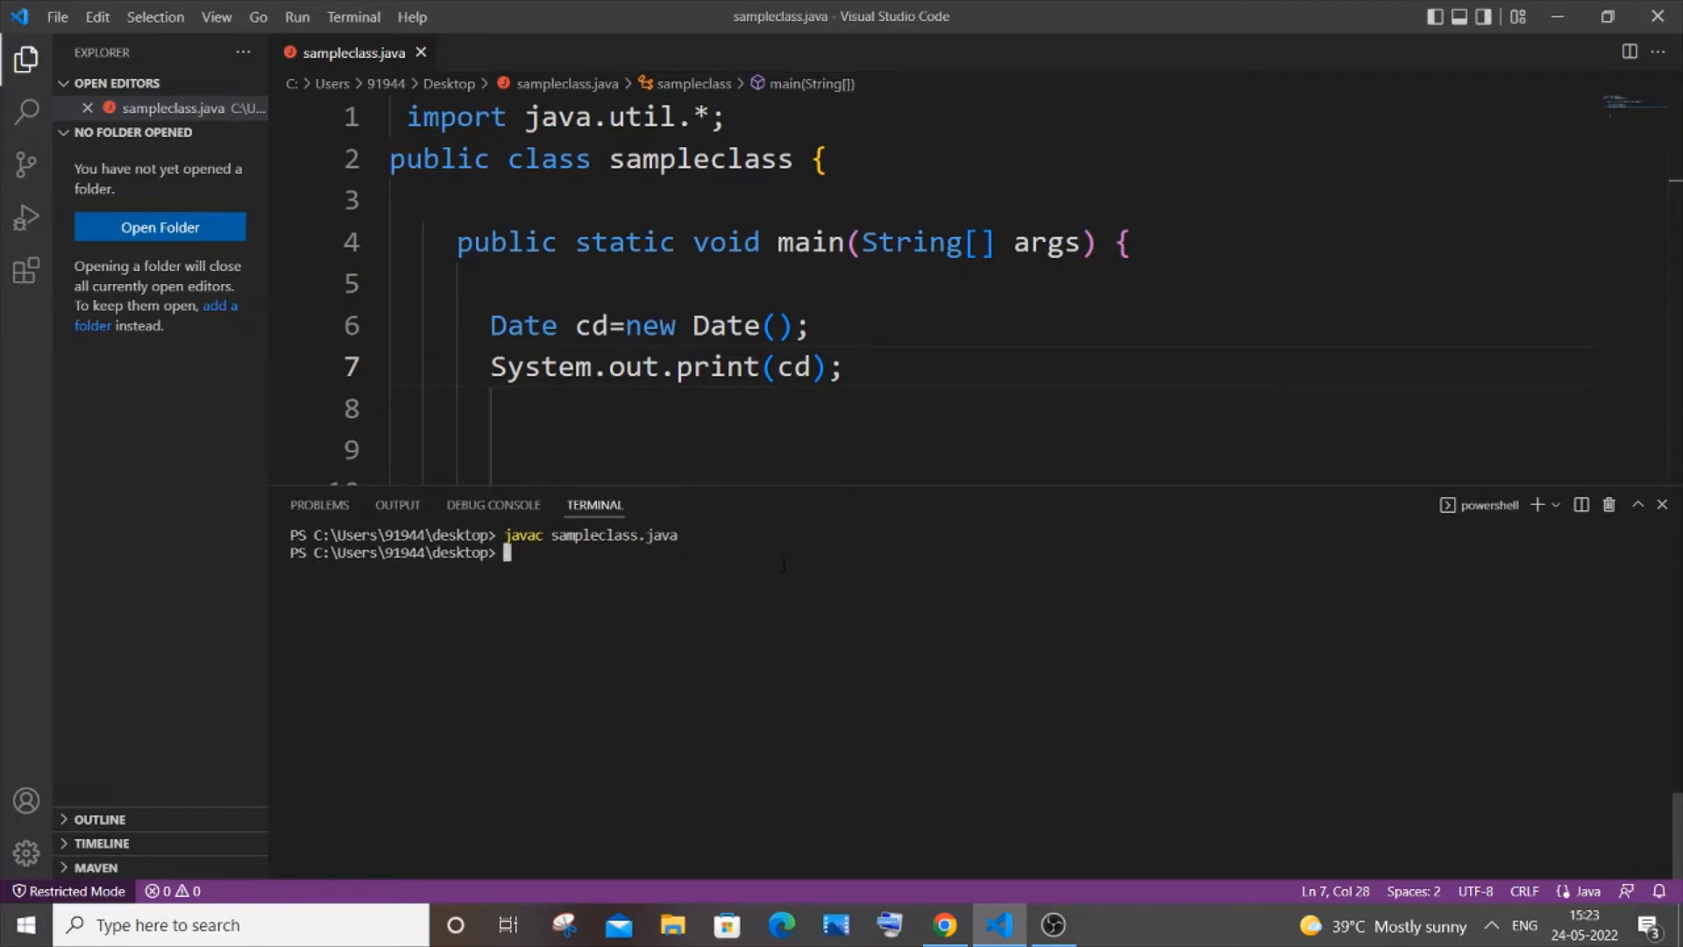
pyautogui.write('java sampleclass')
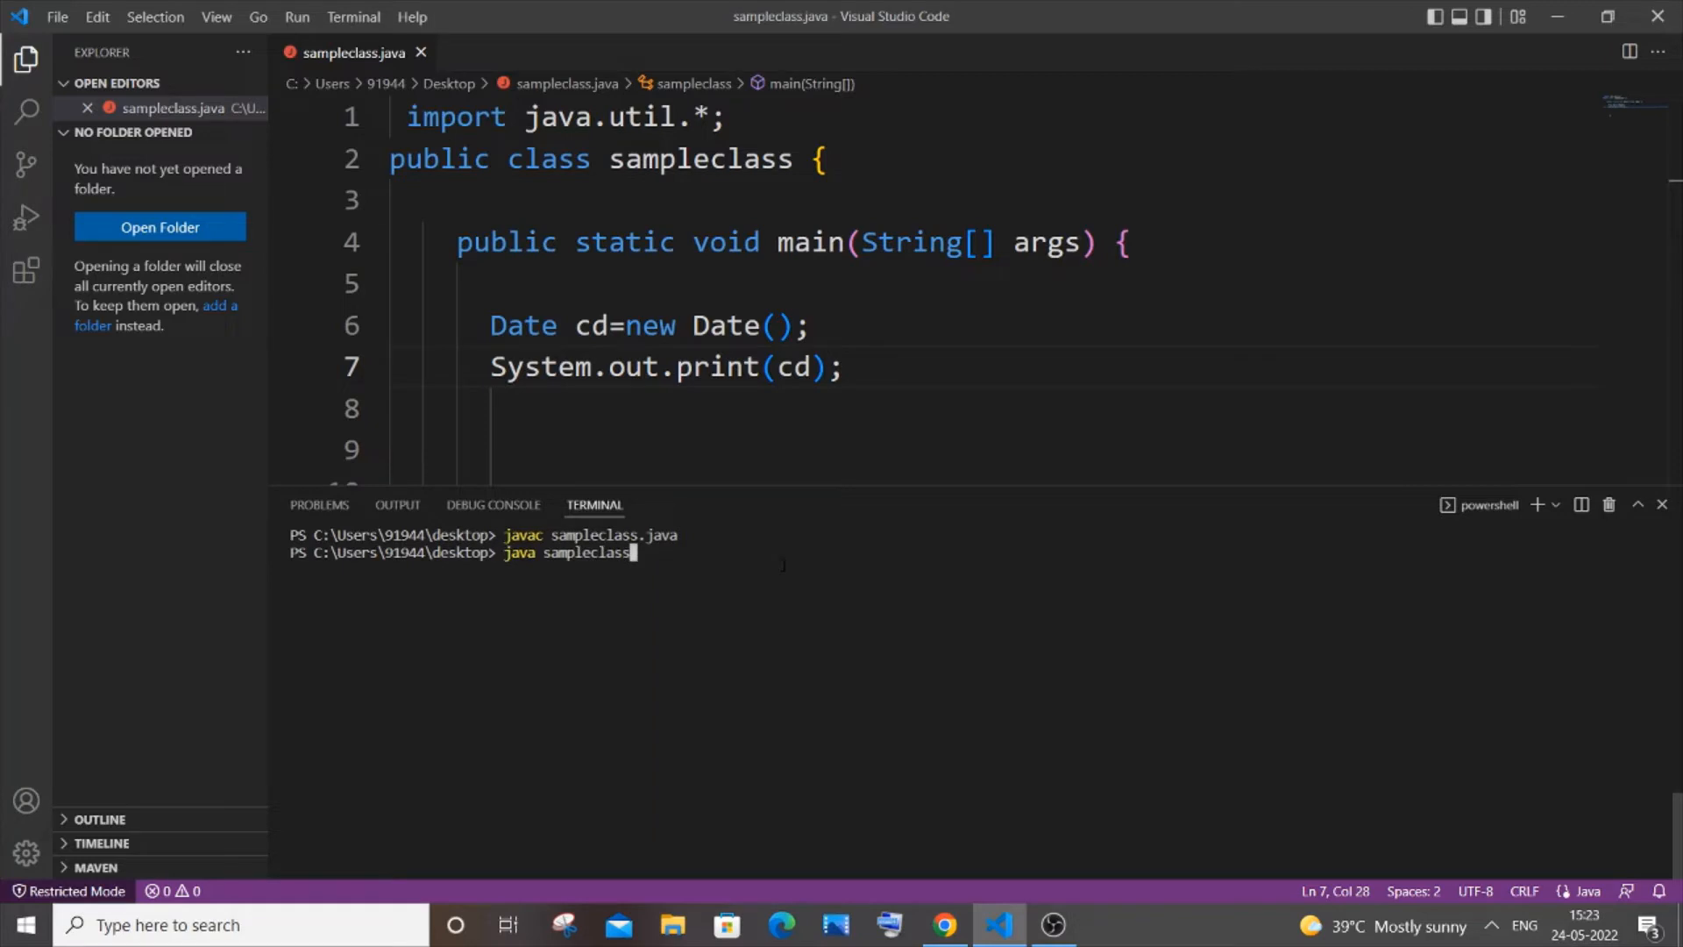
pyautogui.press('Enter')
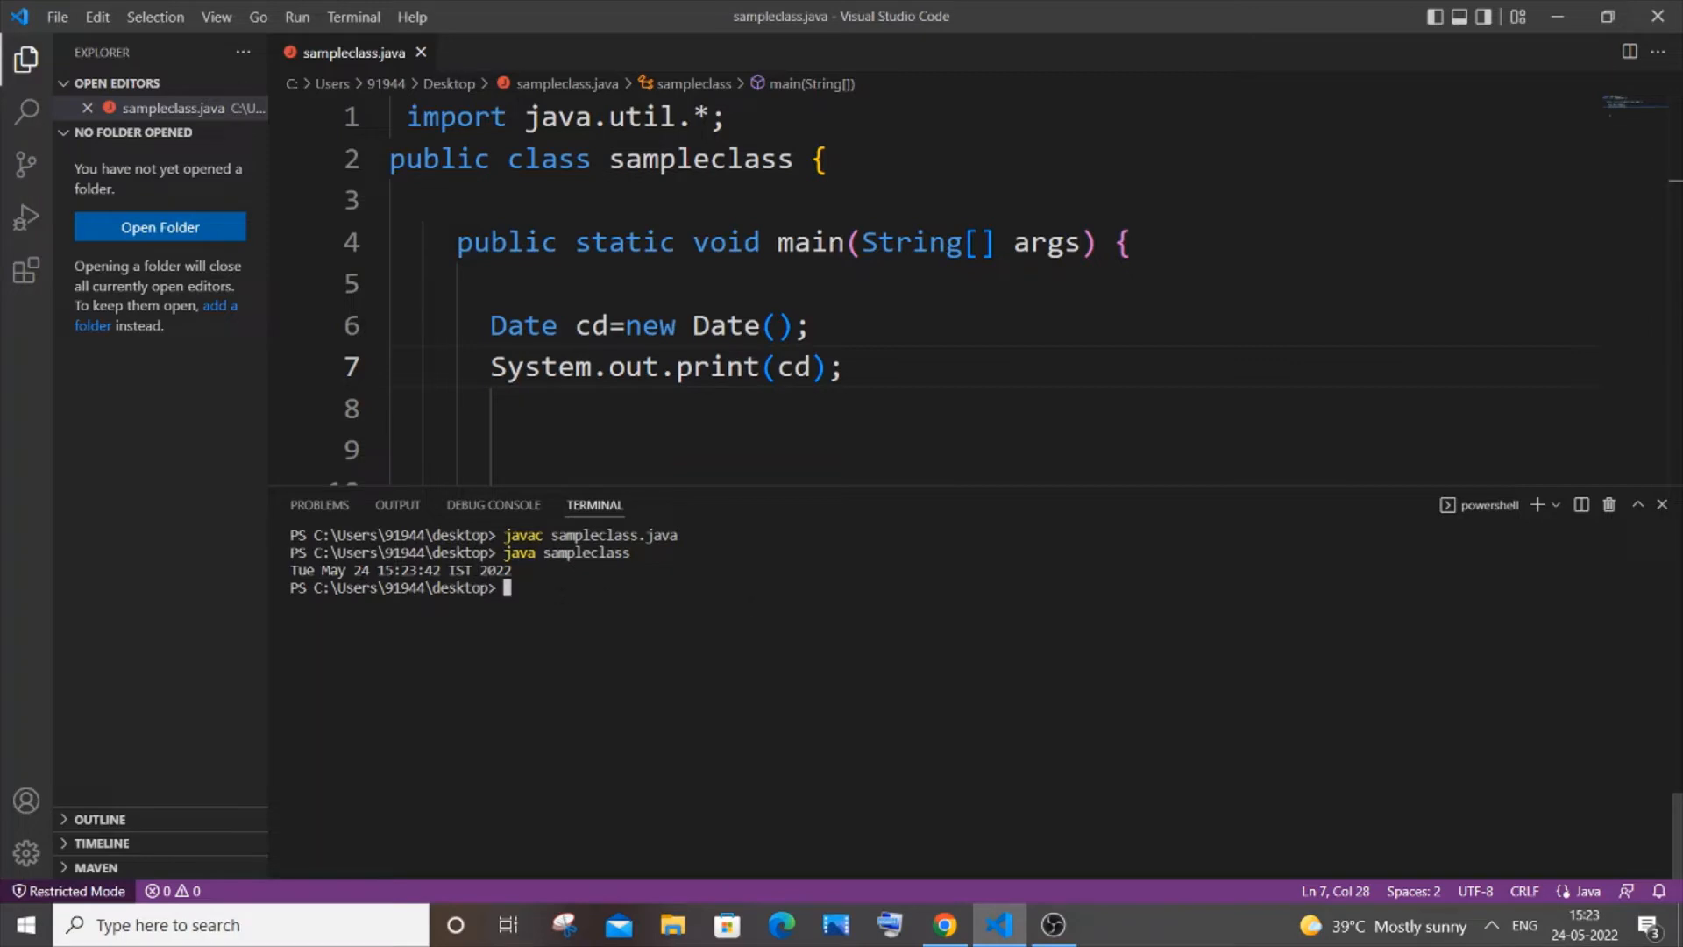
pyautogui.moveTo(715, 485)
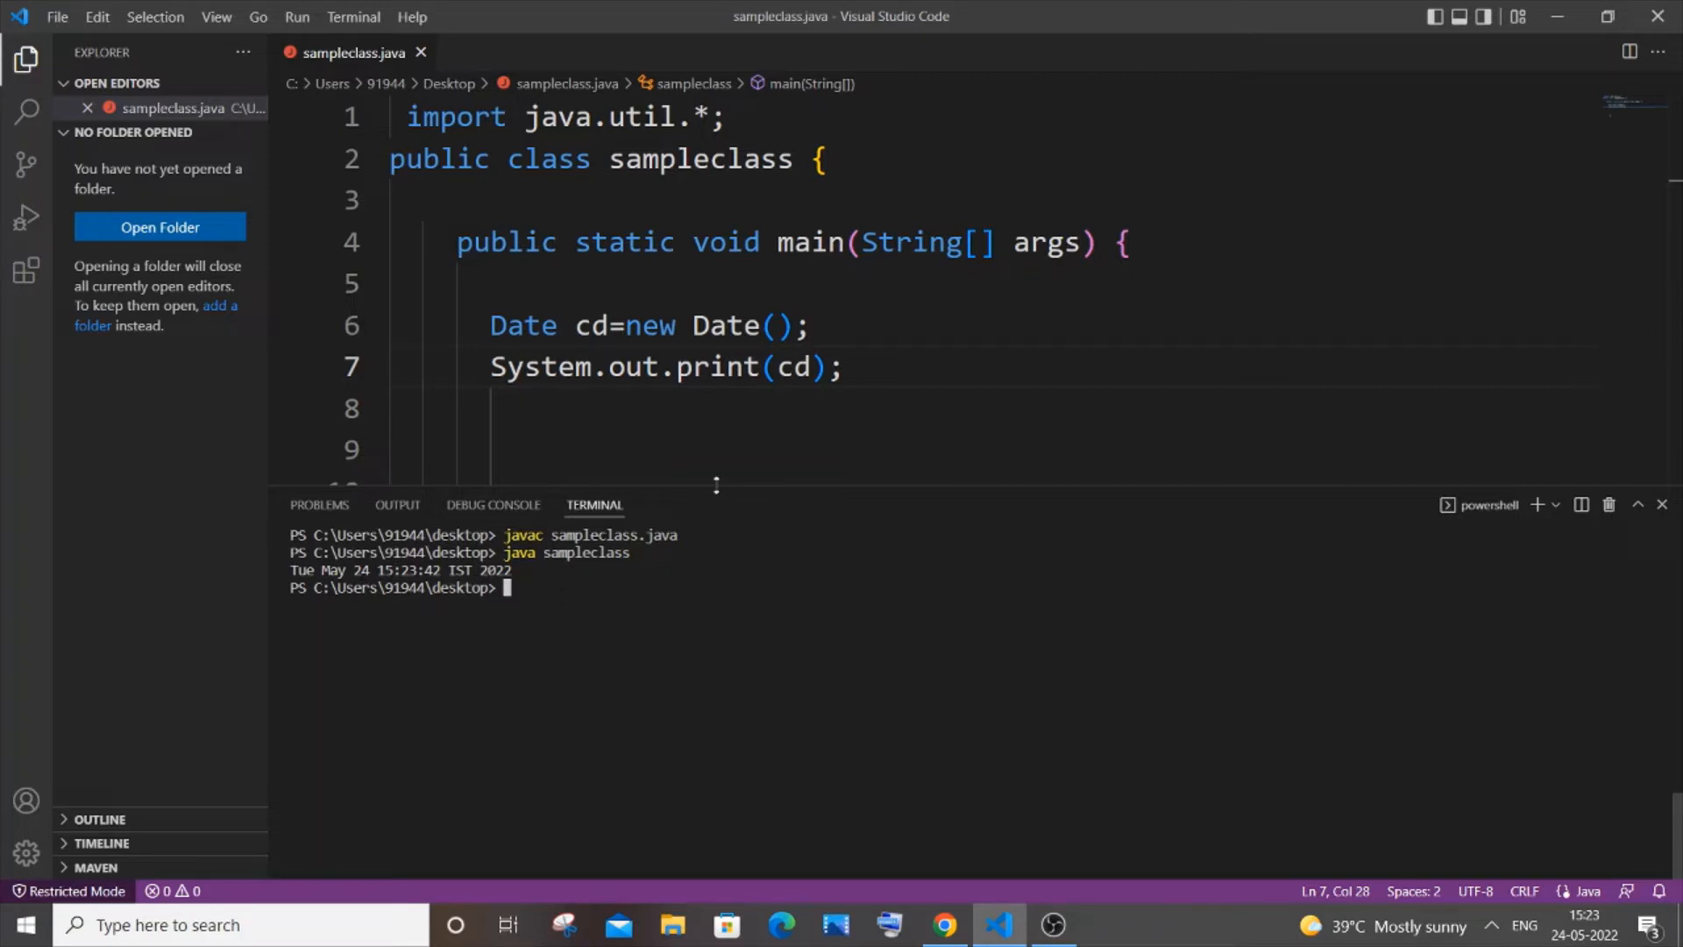
pyautogui.moveTo(769, 325)
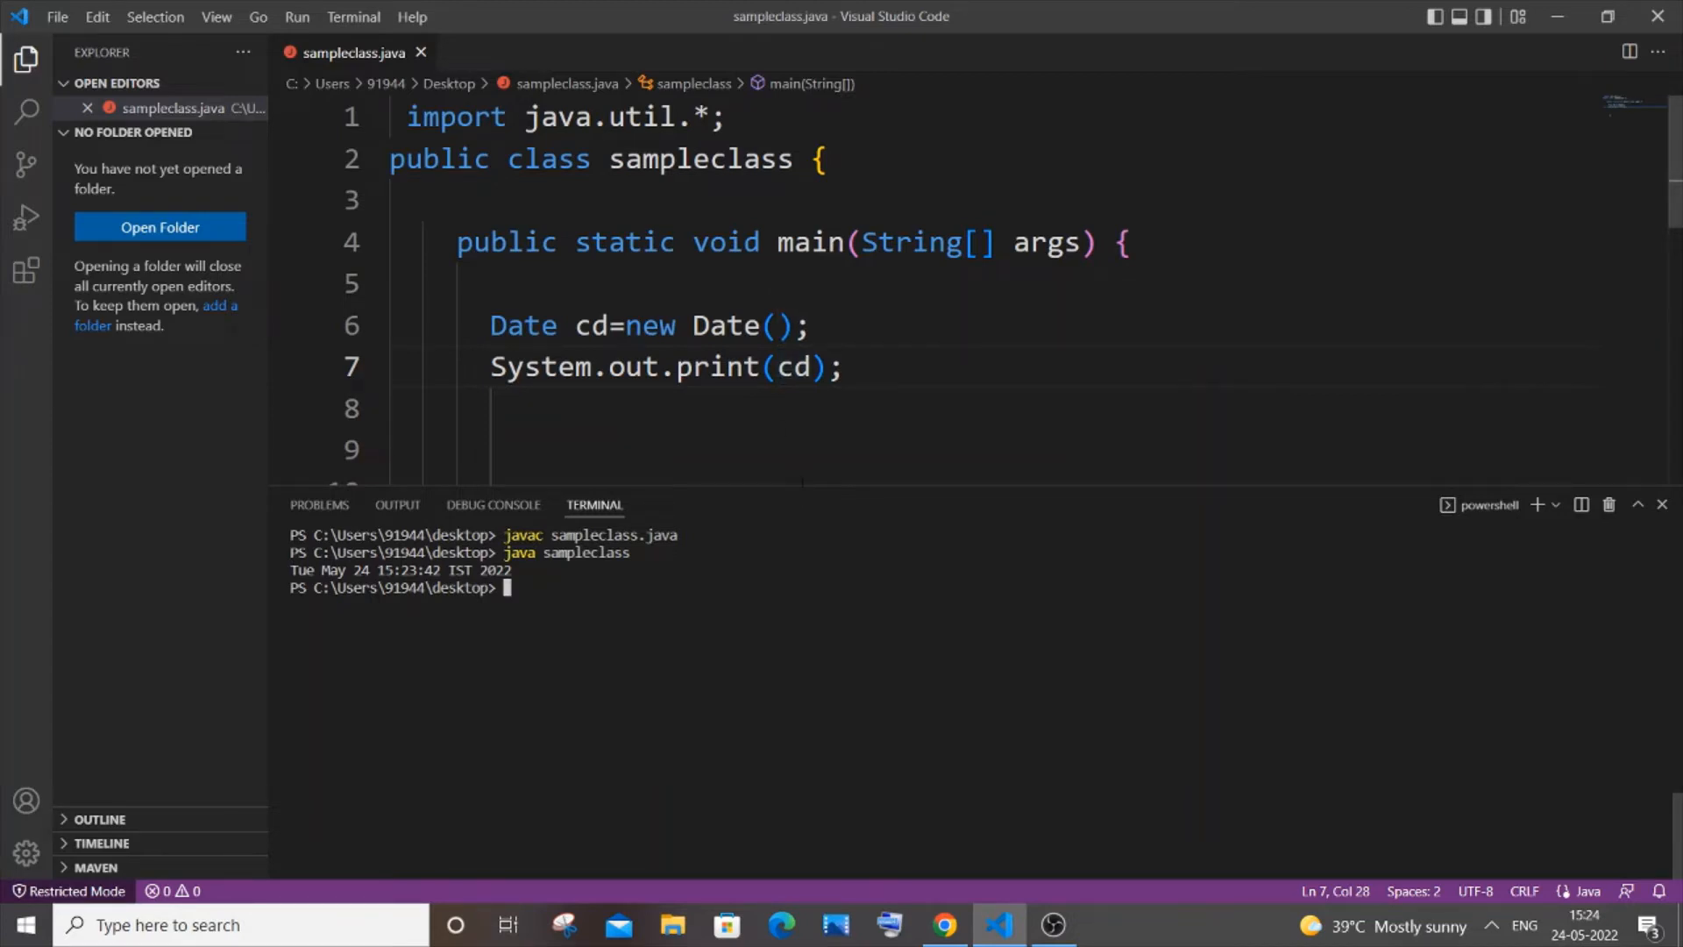
pyautogui.moveTo(808, 501)
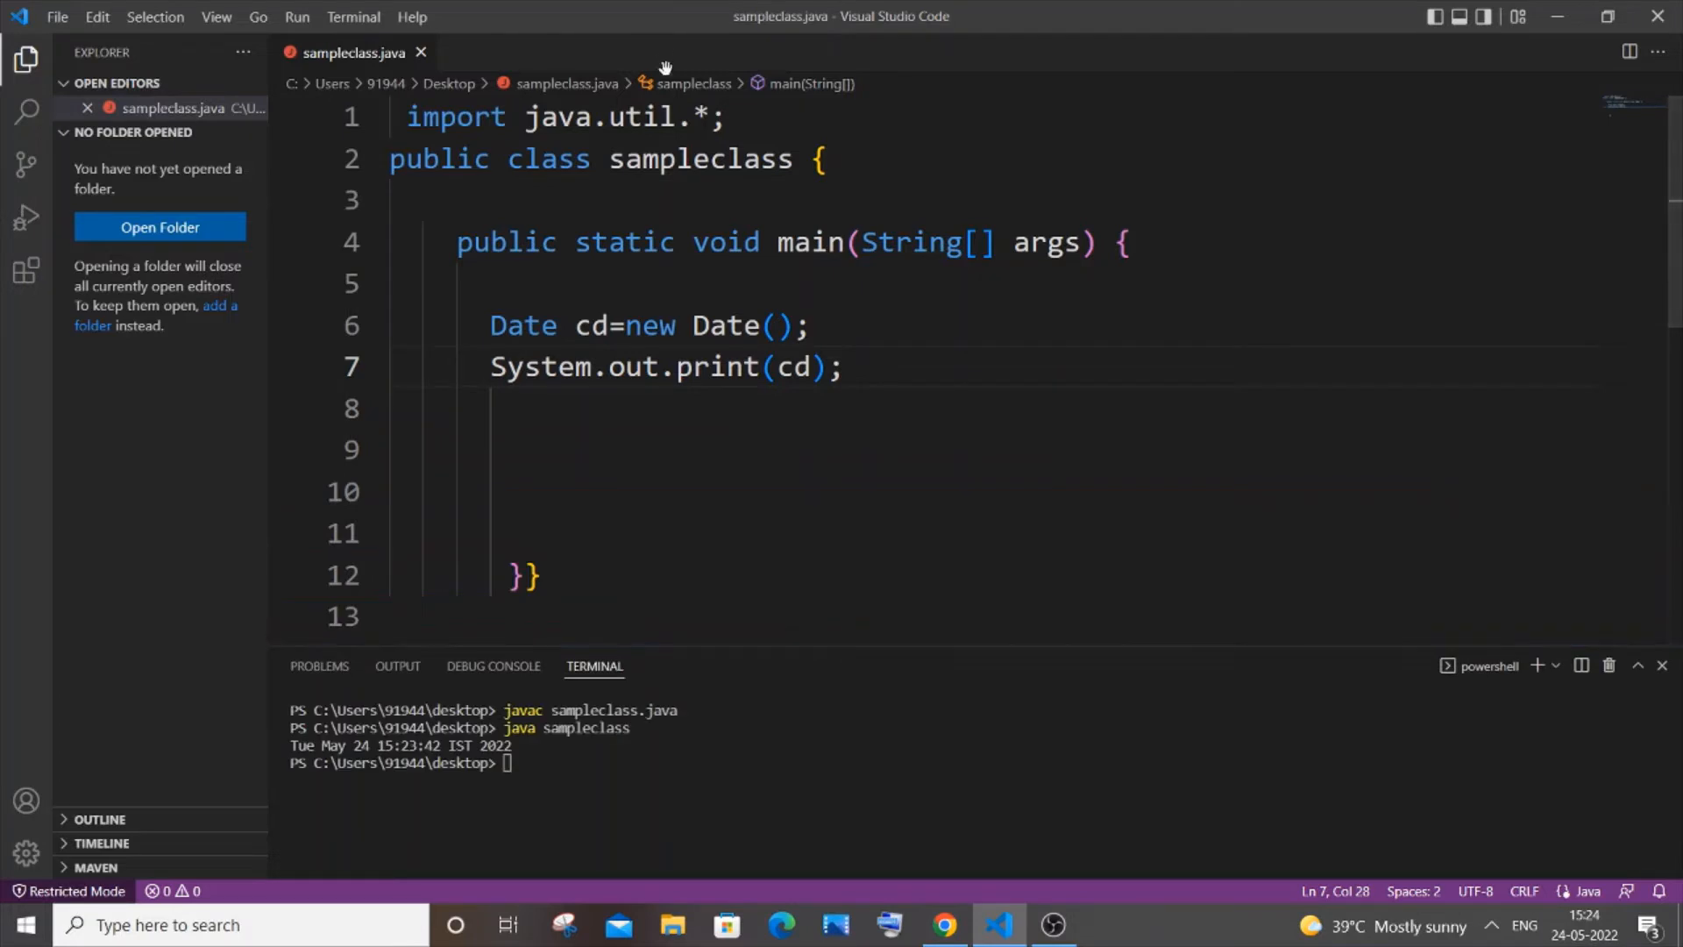
# Step: Comment out the Date and print lines, then add import java.text.*; below java.util
pyautogui.moveTo(491, 325); pyautogui.dragTo(843, 366)
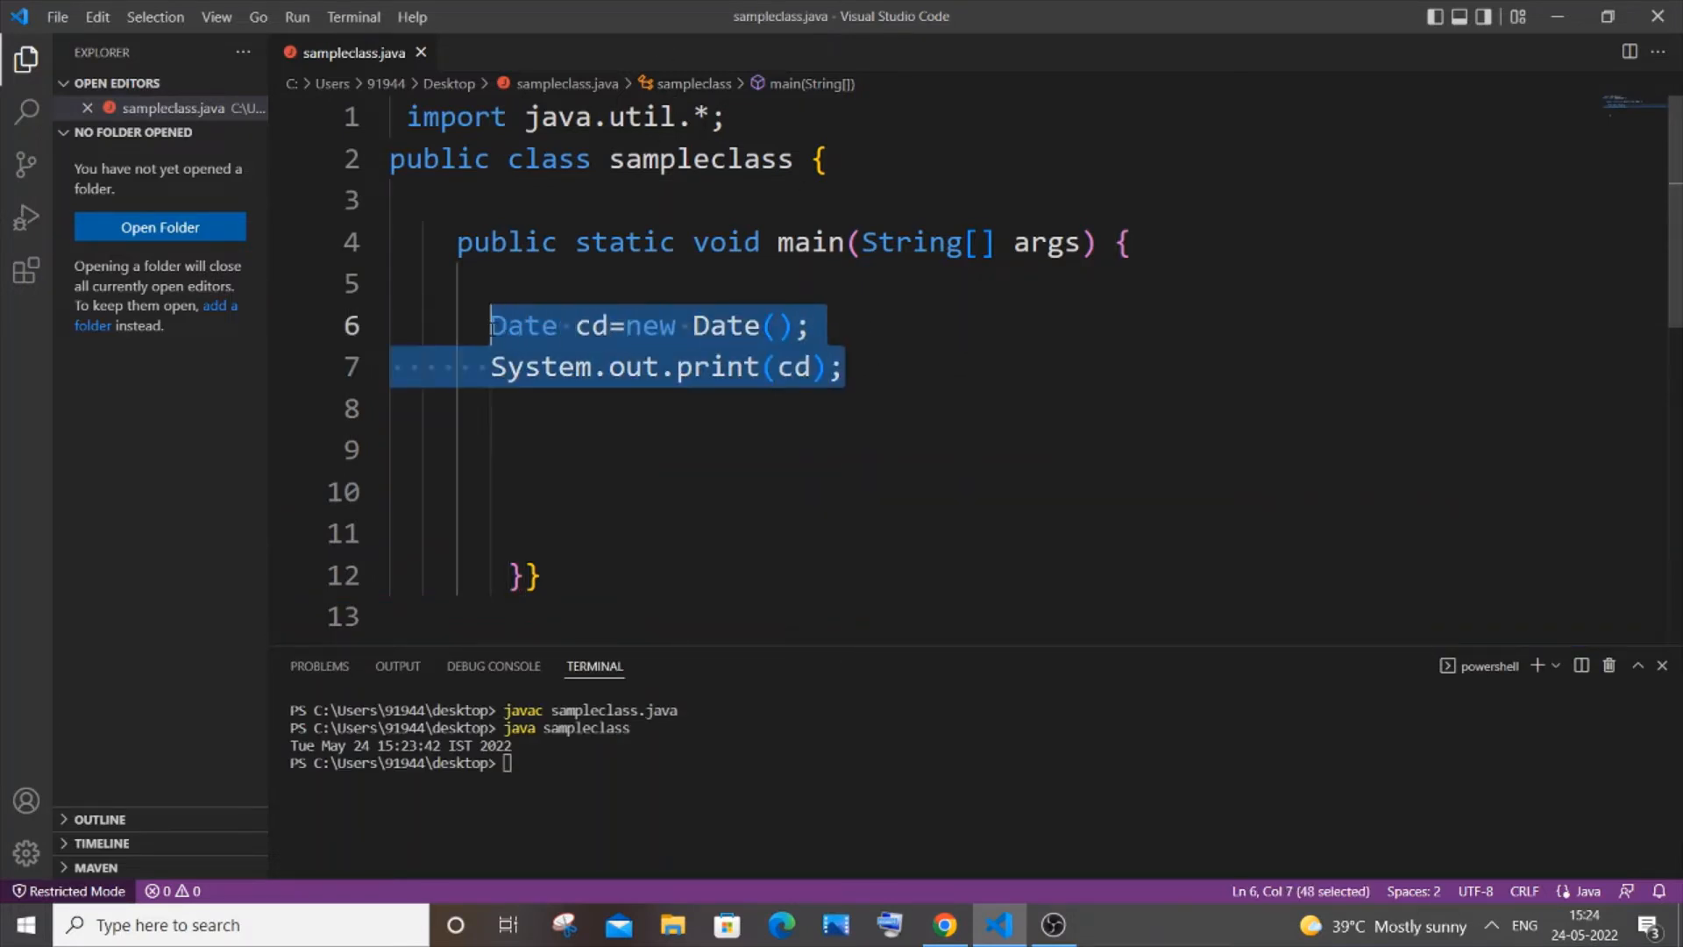
pyautogui.press('ctrl+/')
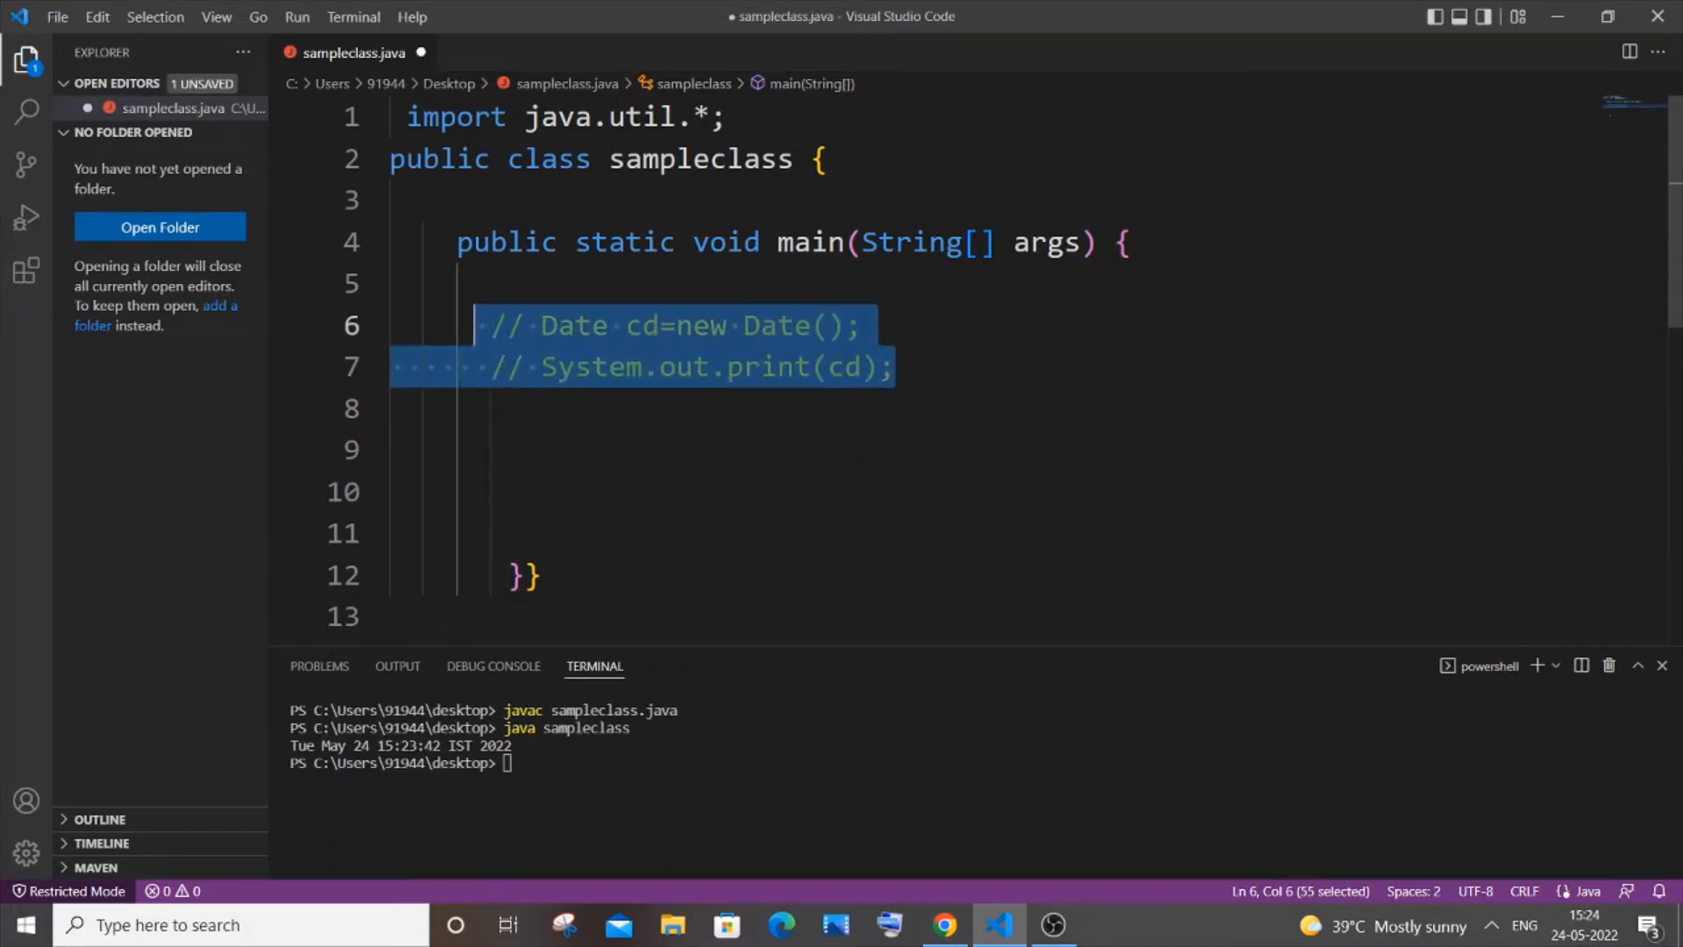
pyautogui.click(732, 118)
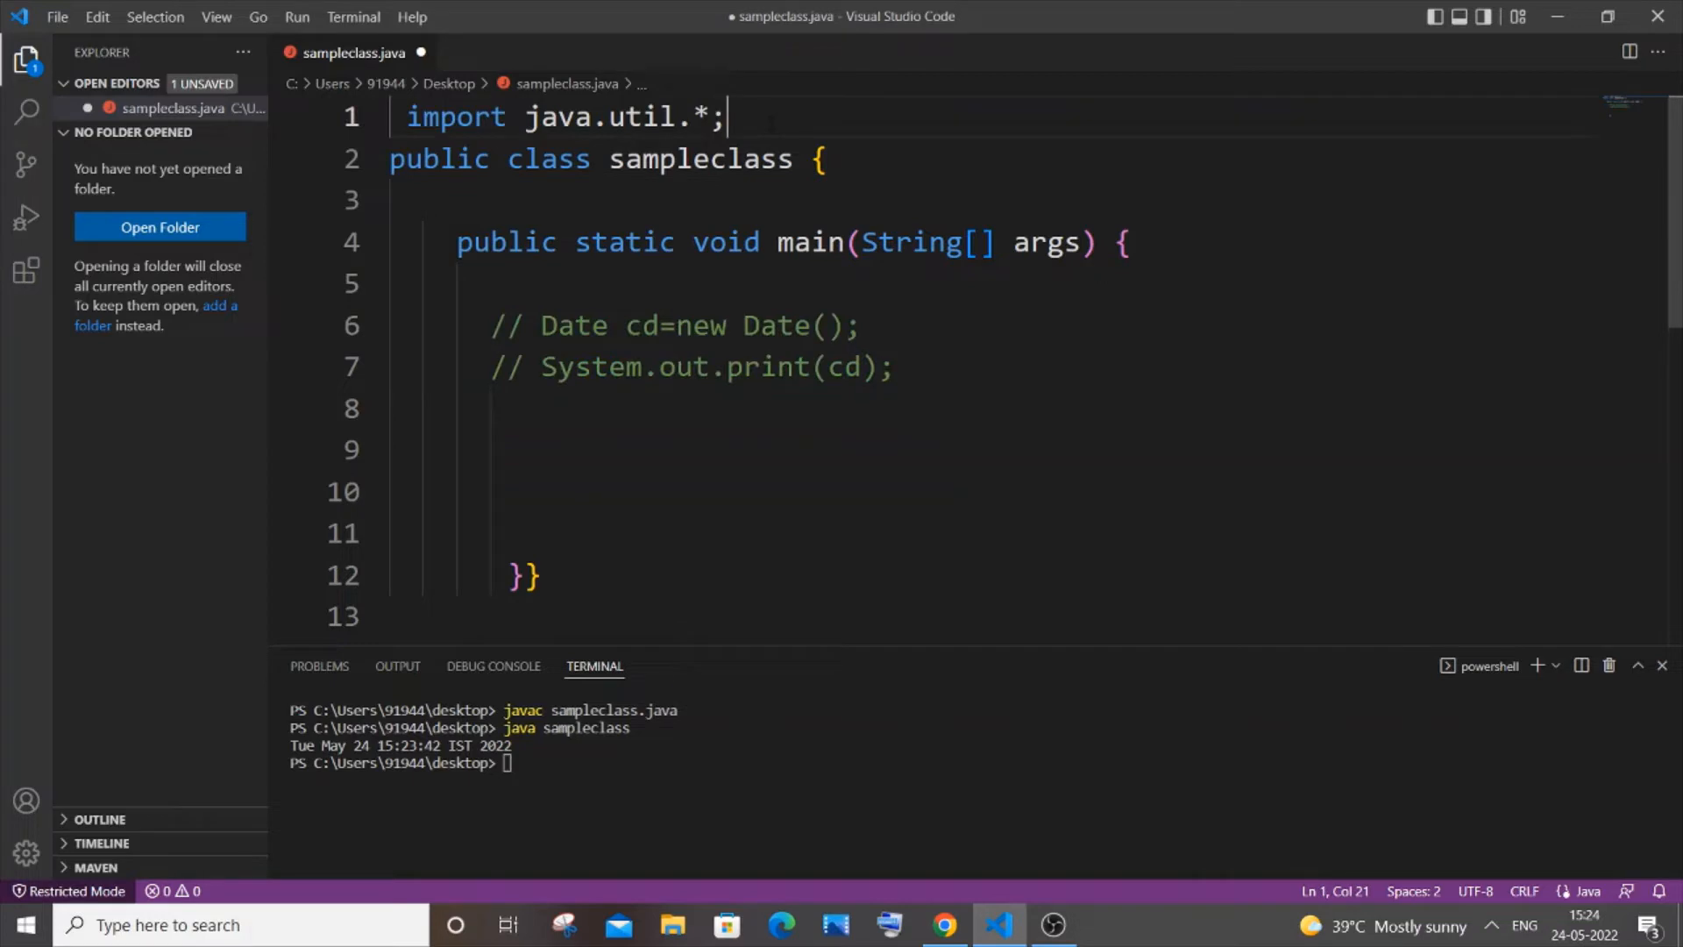
pyautogui.write('import')
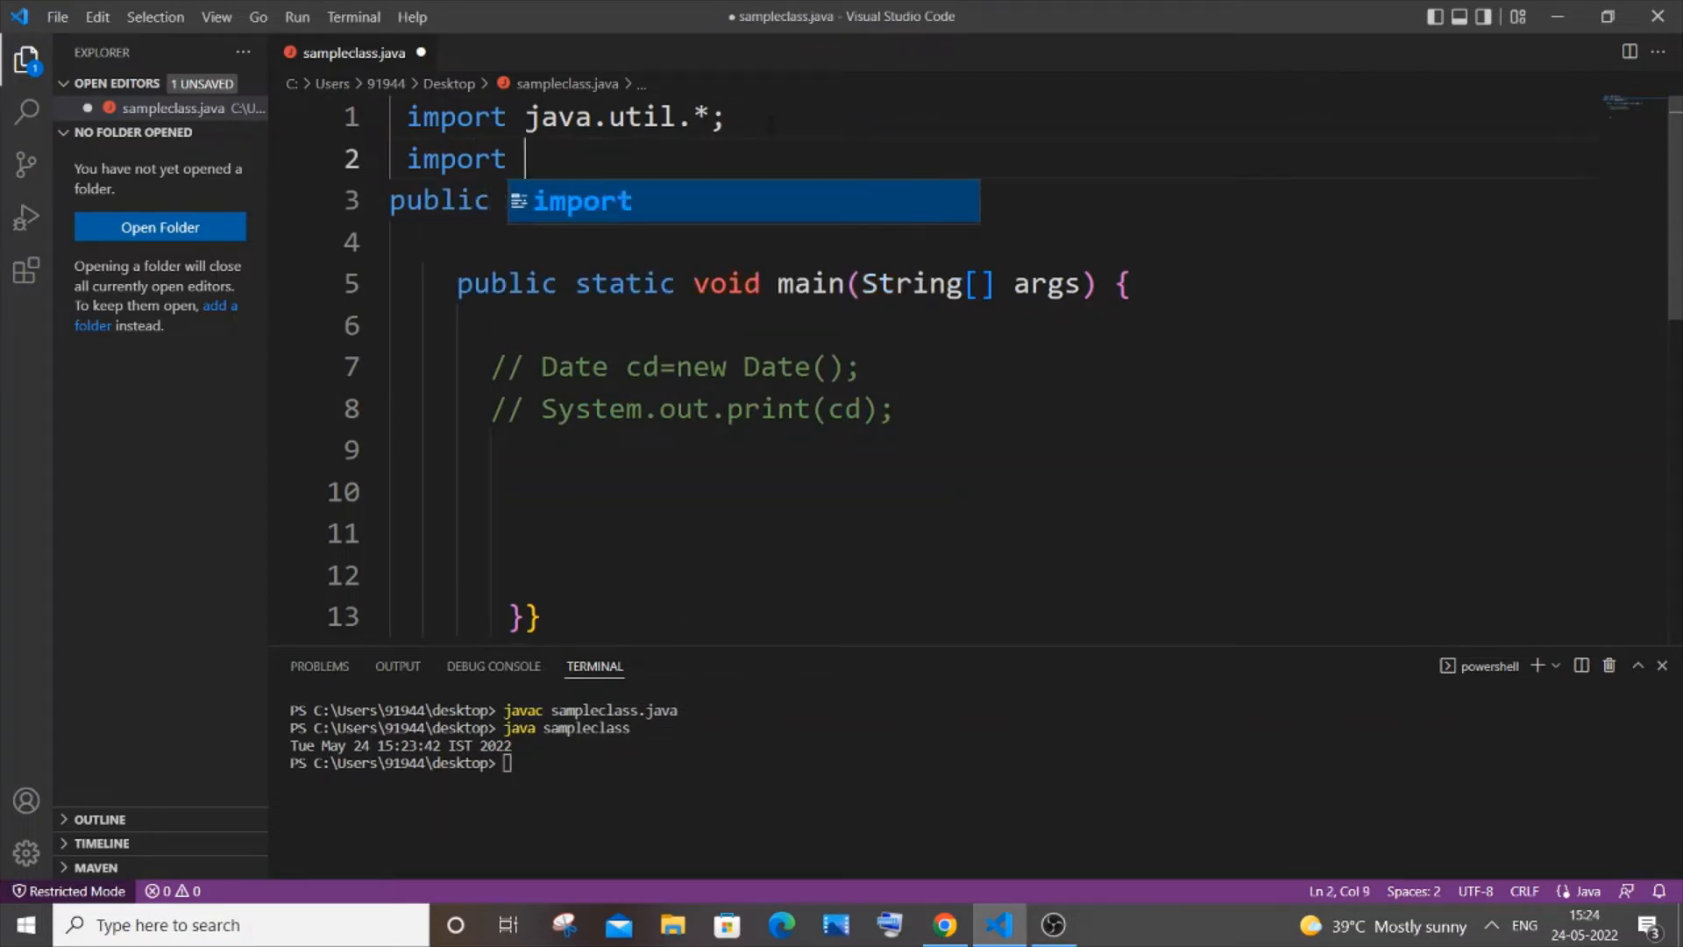
pyautogui.write('java.t')
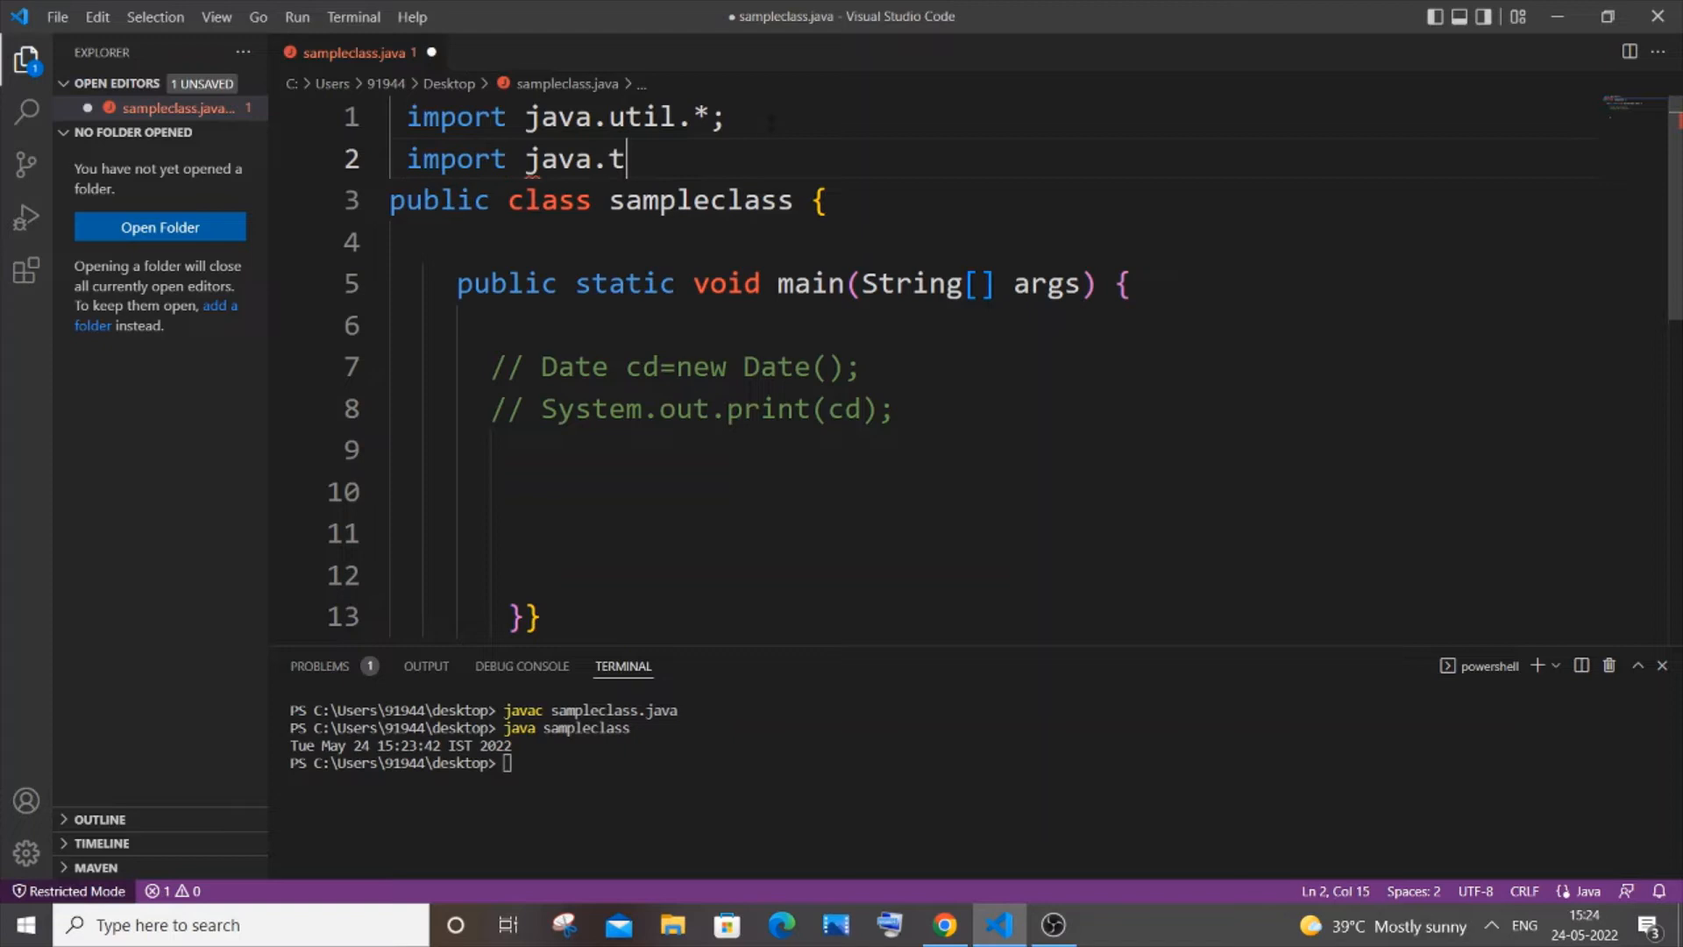
pyautogui.write('ext.')
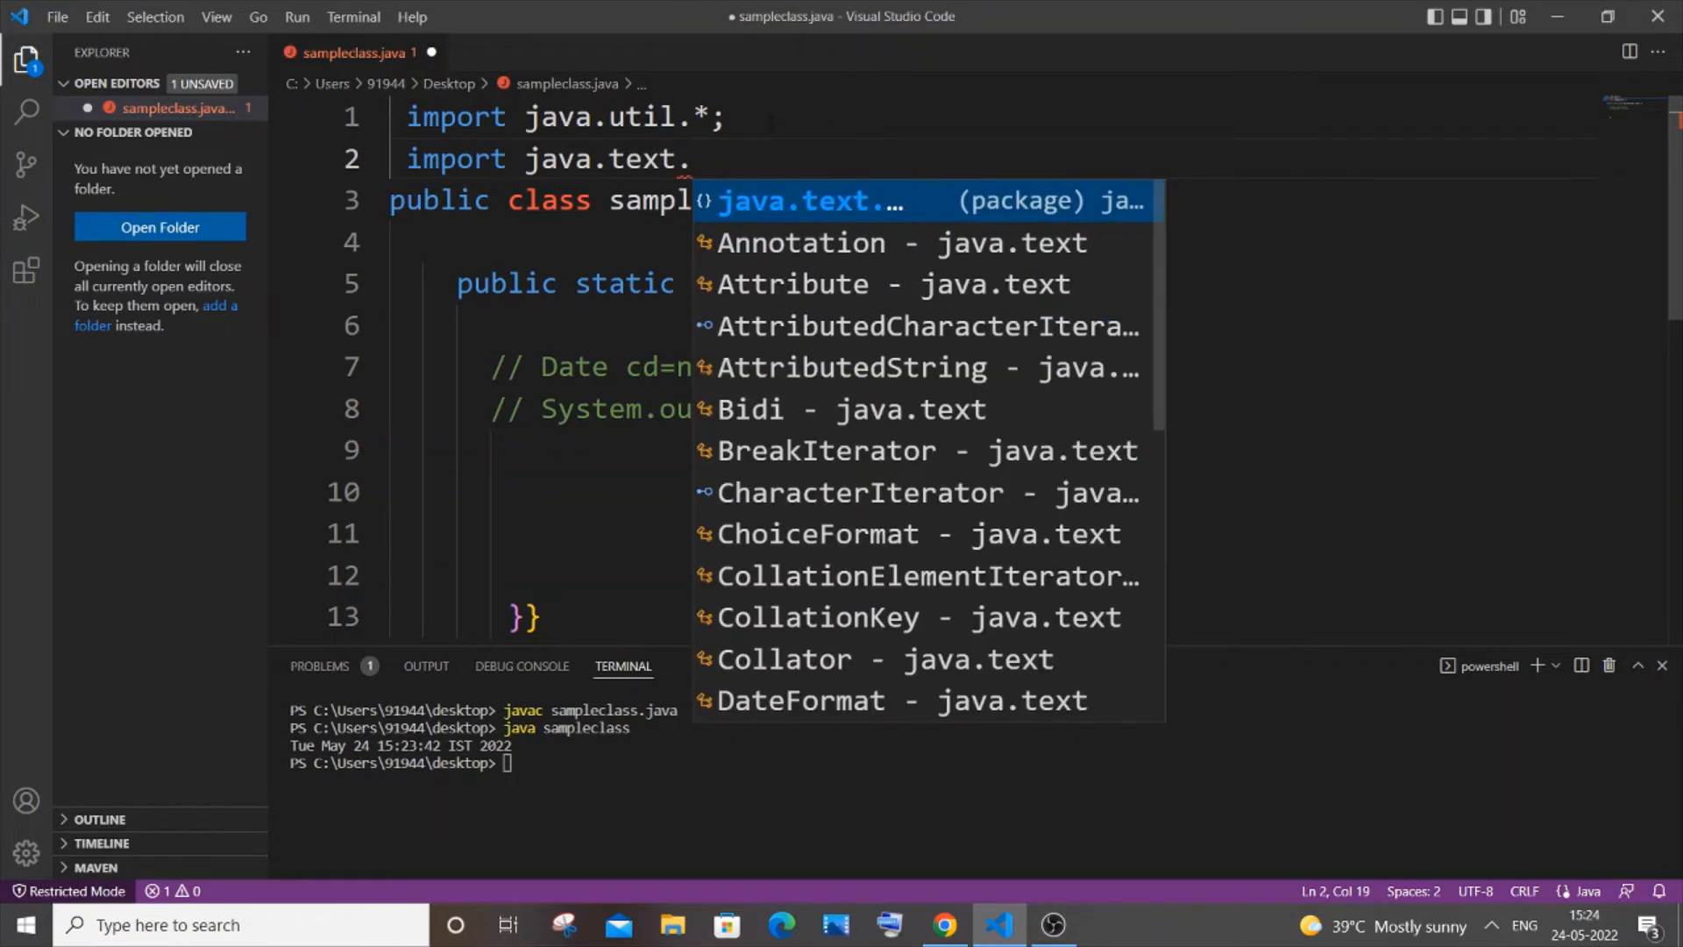
pyautogui.write('*;')
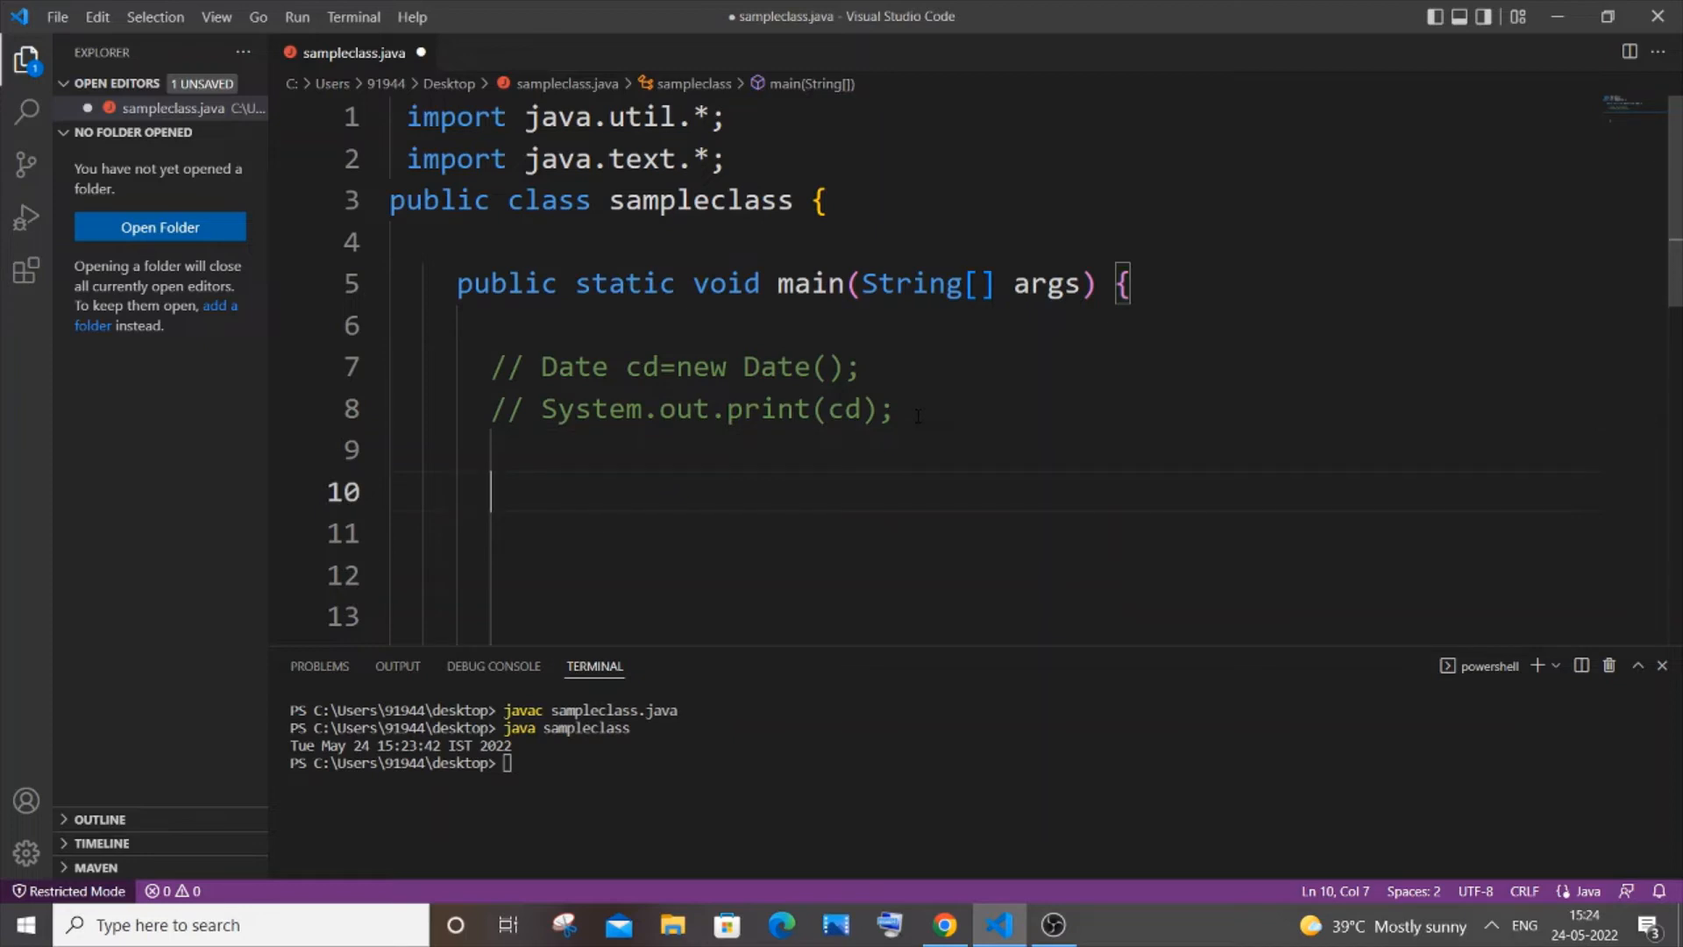
# Step: Start line 10 with String cd=new SimpleDateFormat()
pyautogui.write('S')
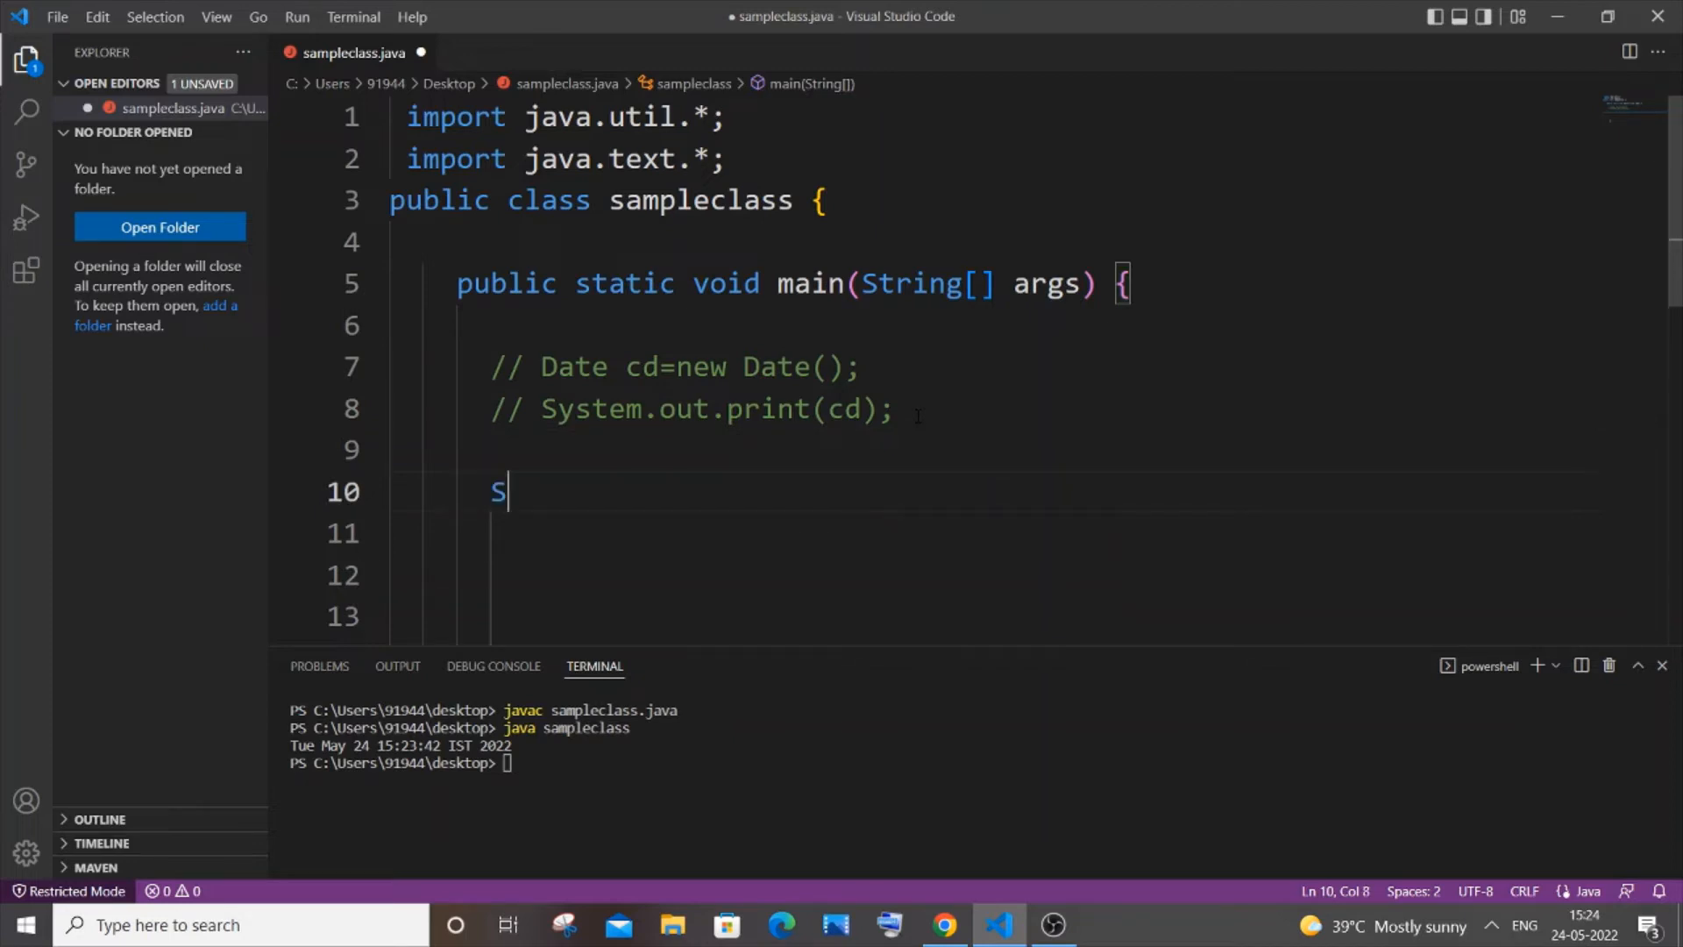
pyautogui.write('tring')
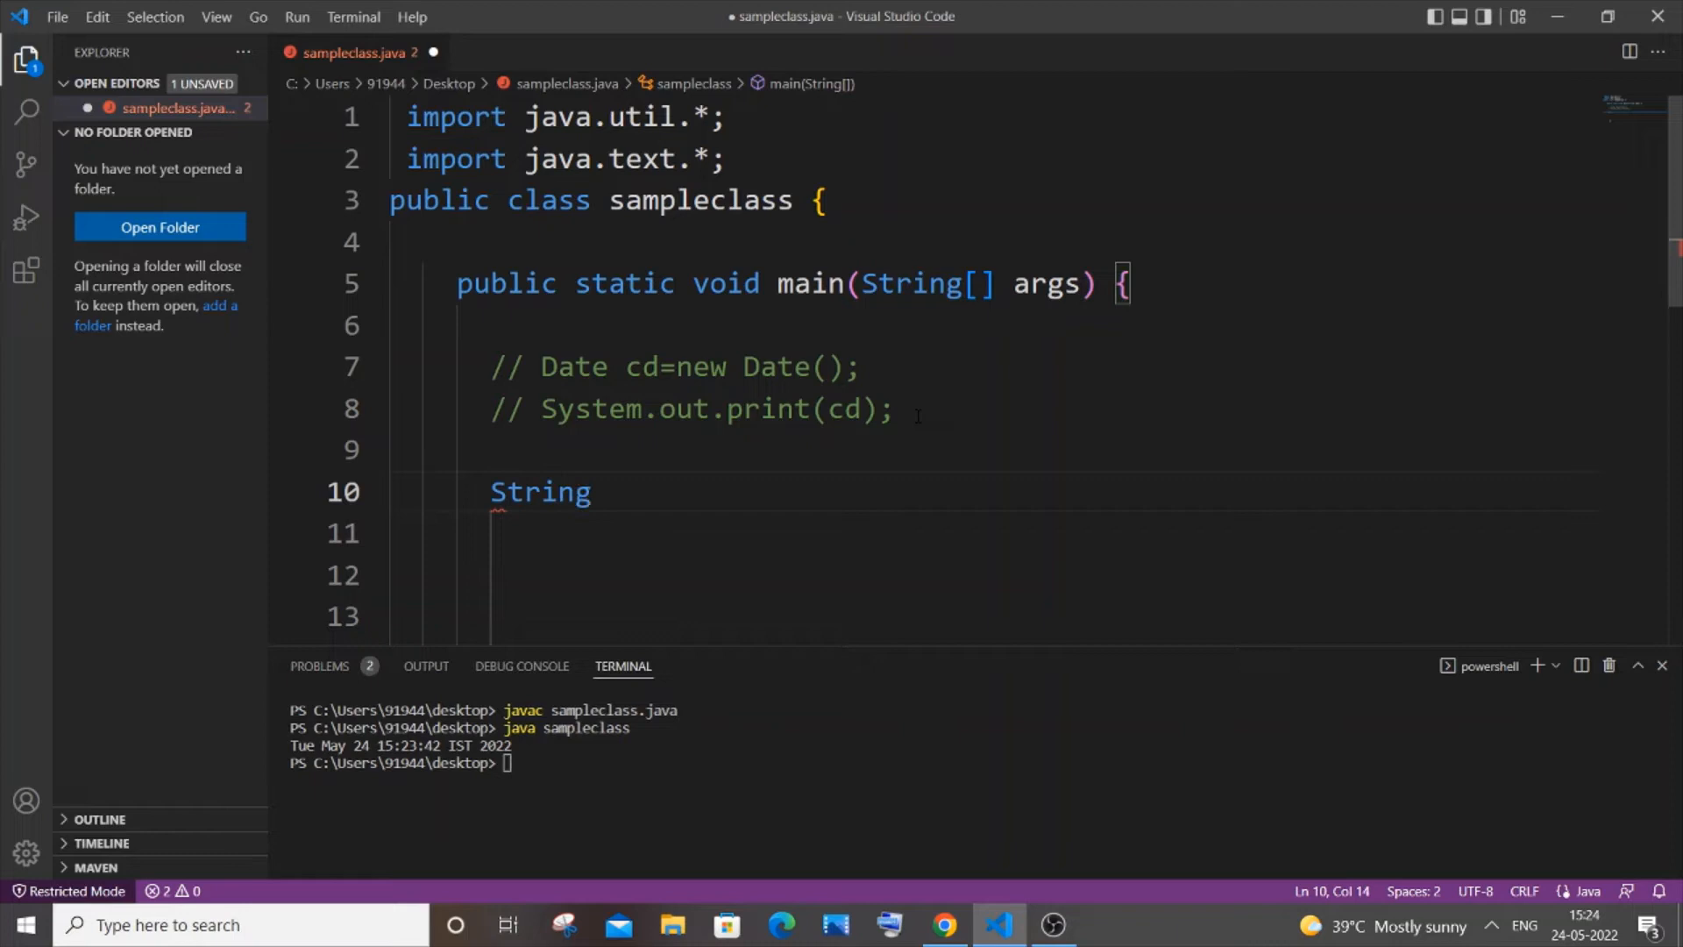
pyautogui.write('cd')
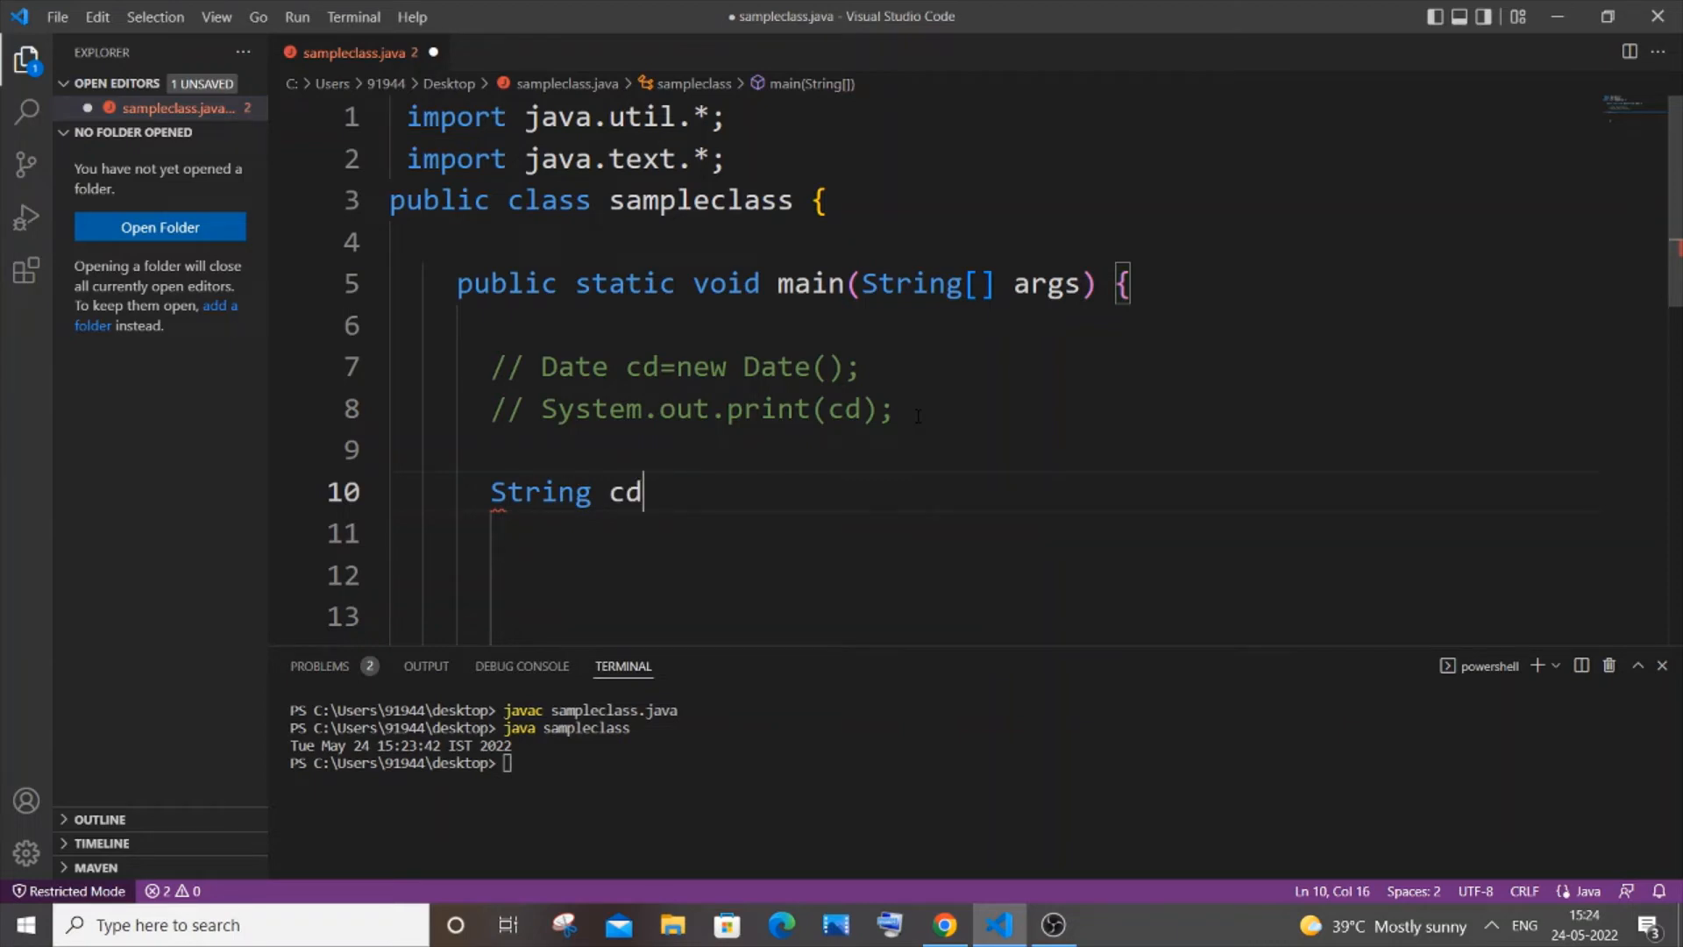
pyautogui.write('=ne')
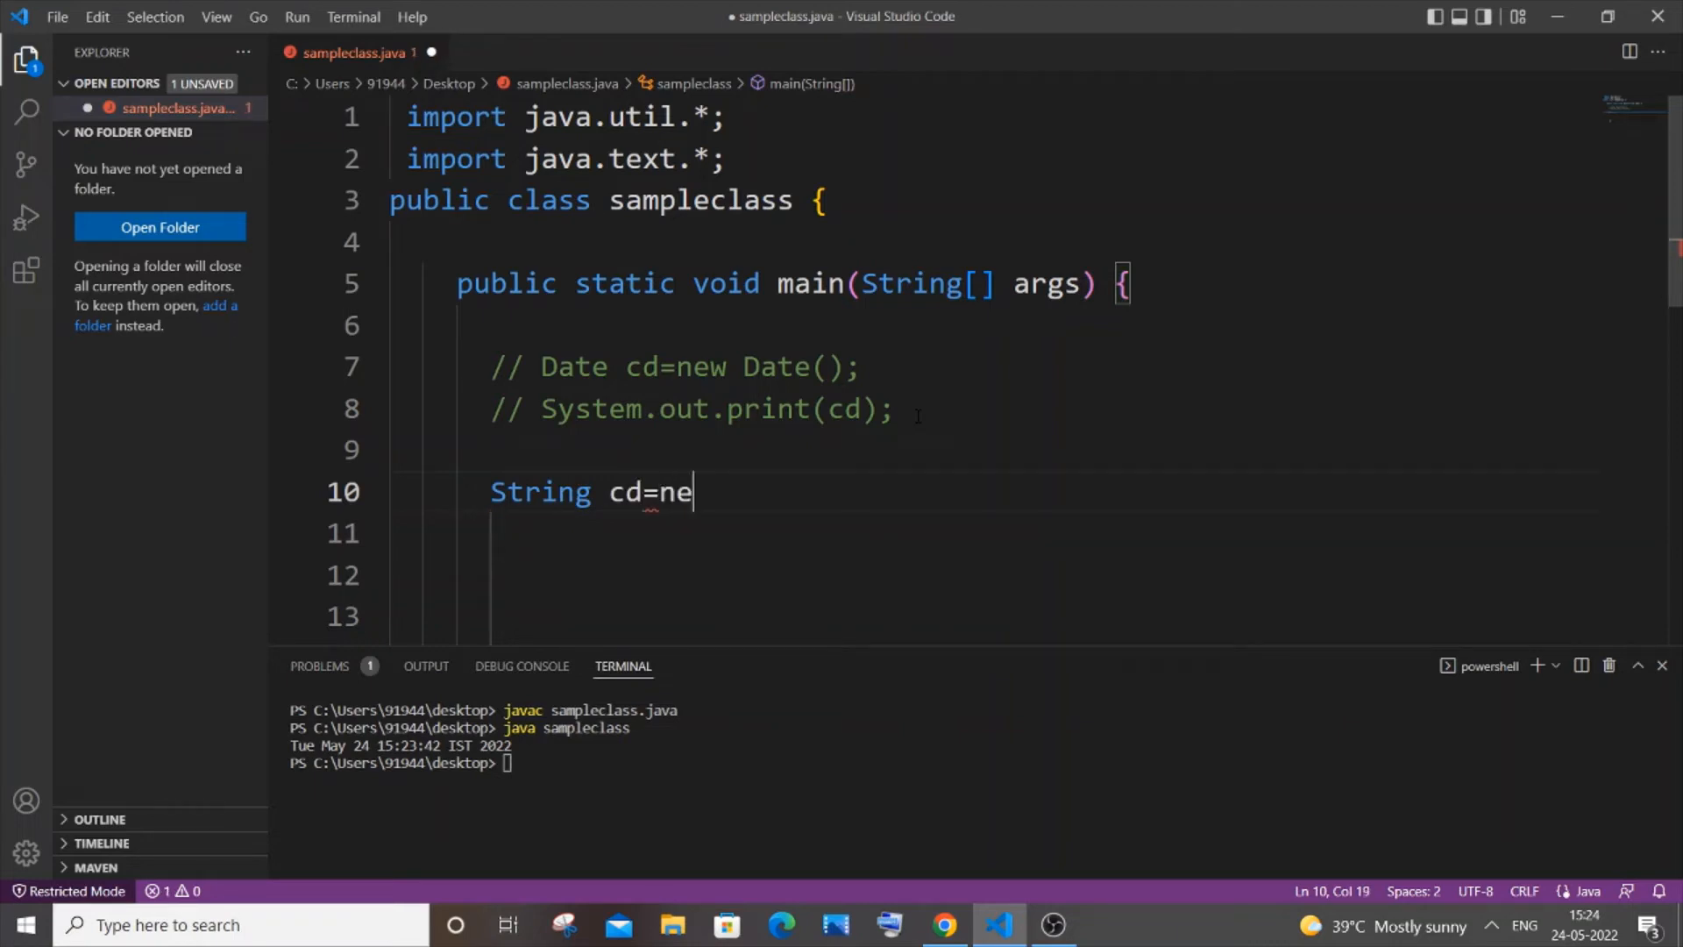
pyautogui.write('w Simpe')
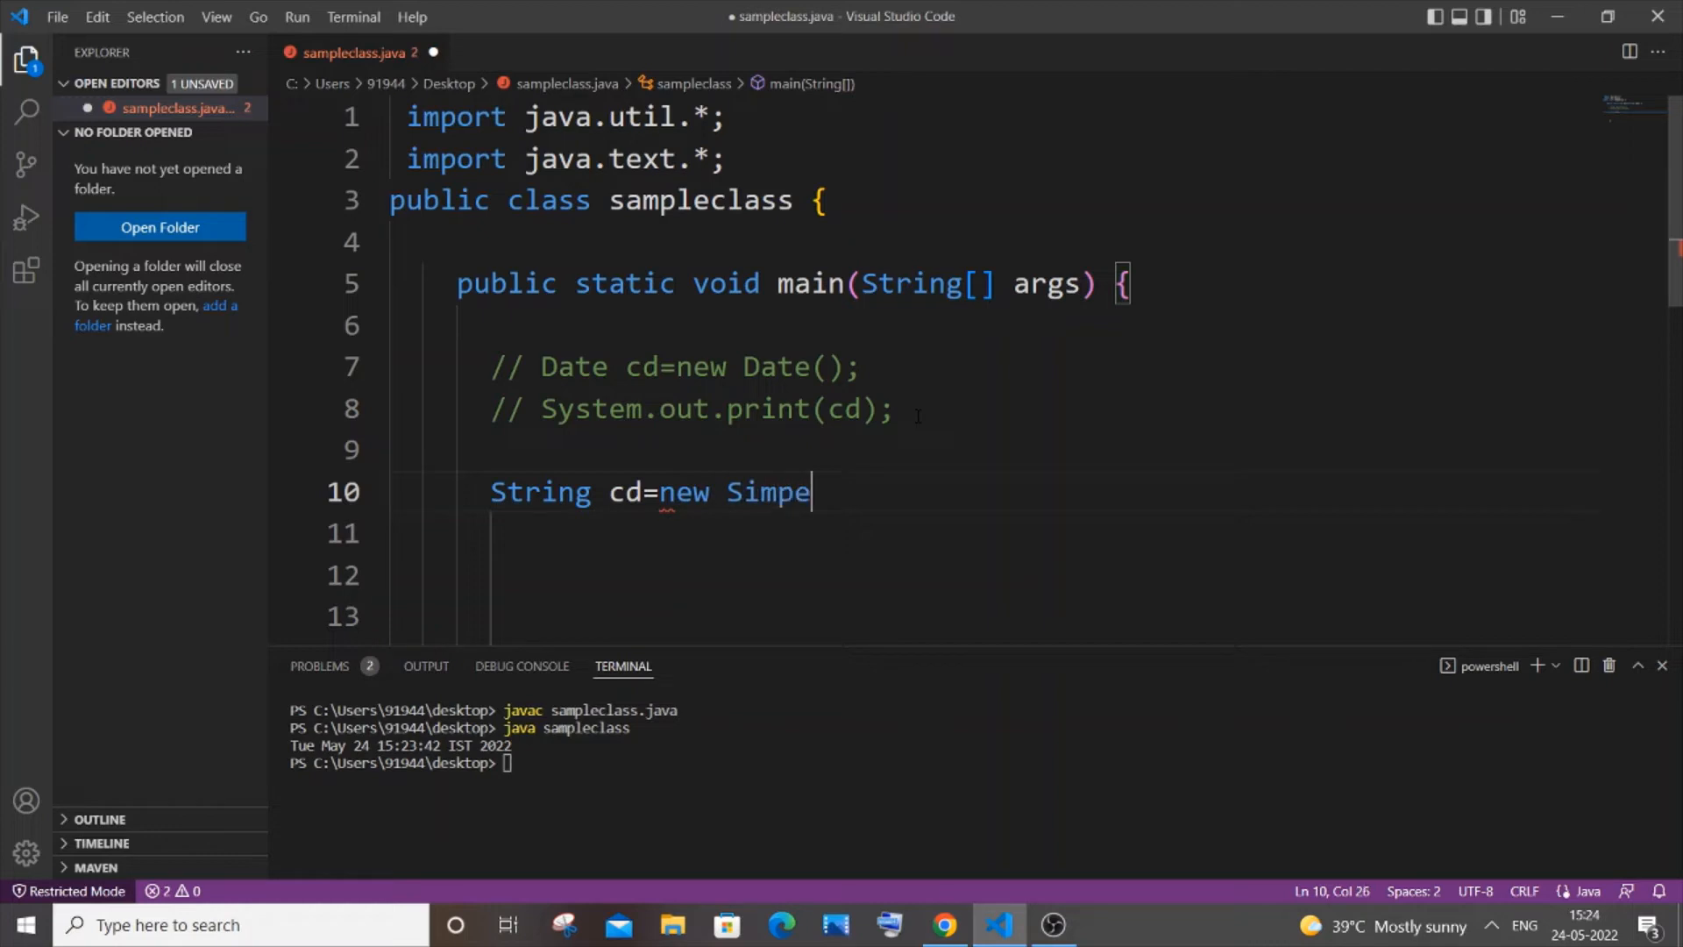
pyautogui.write('l')
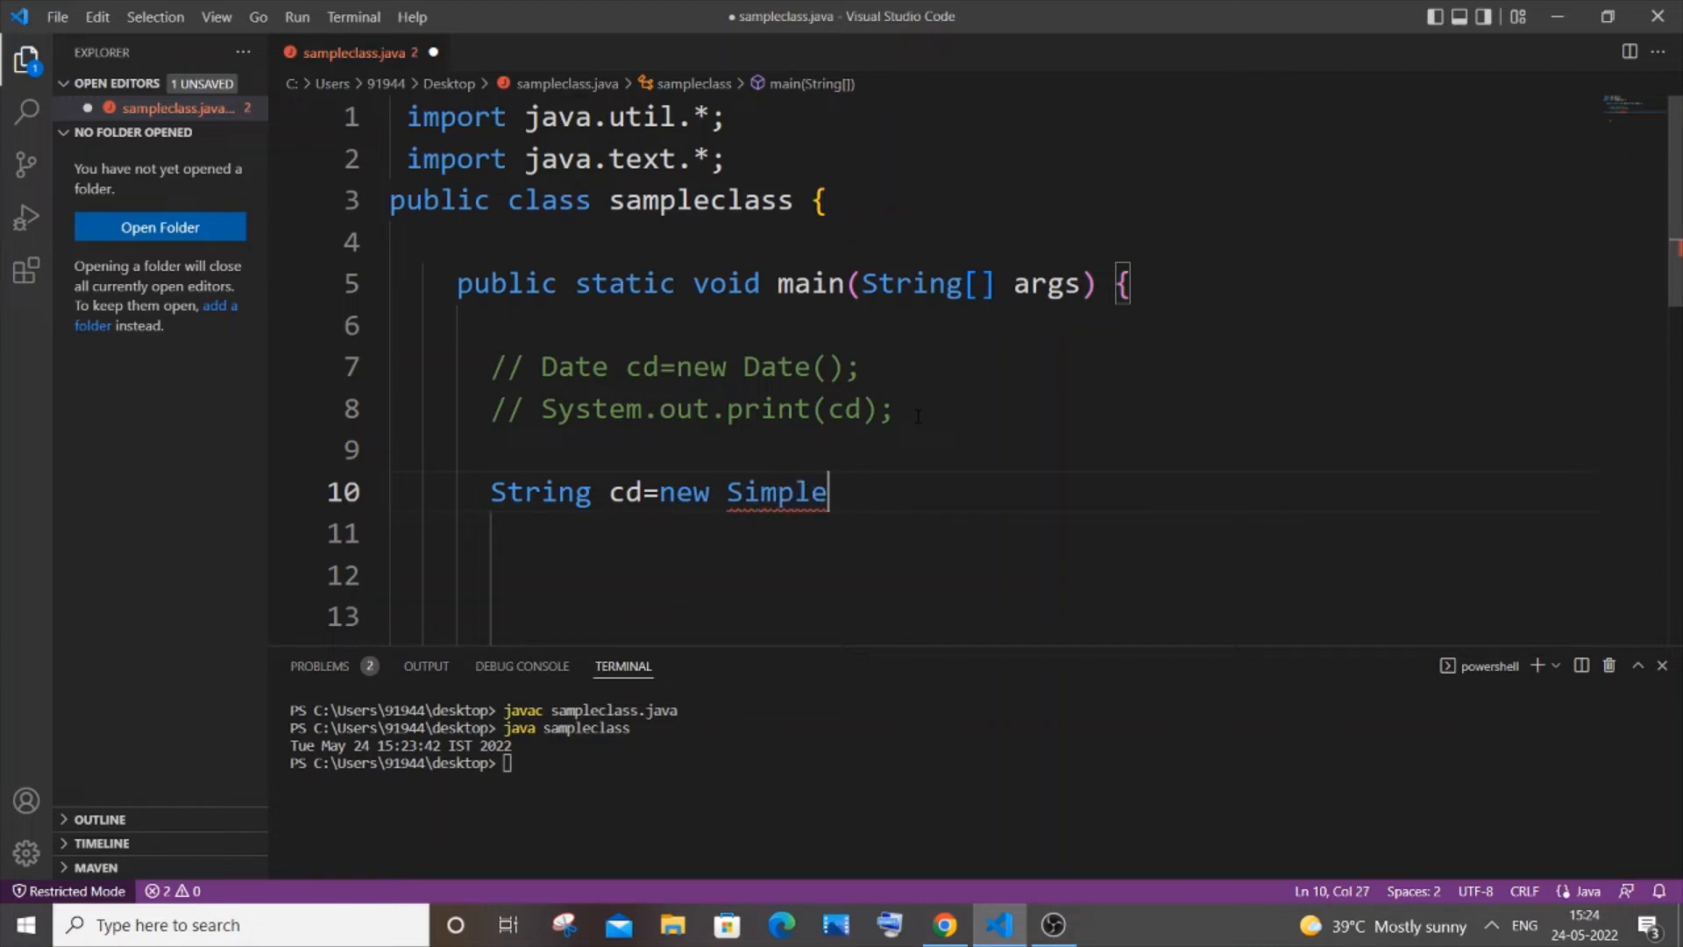
pyautogui.write('DateF')
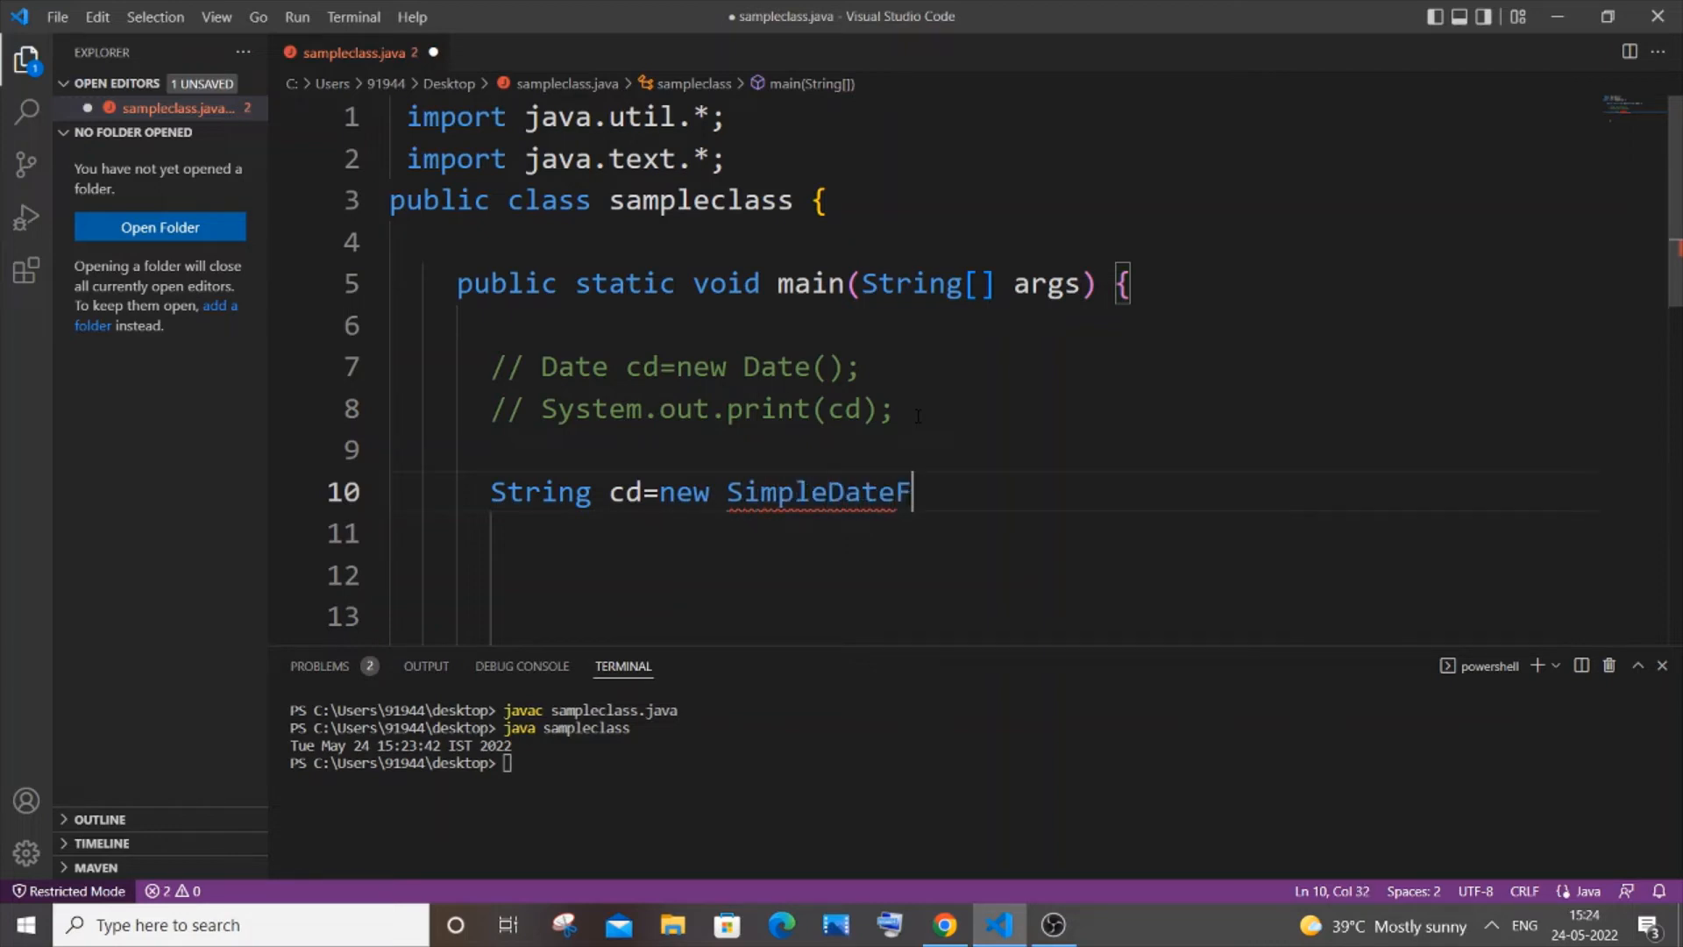
pyautogui.write('ormat')
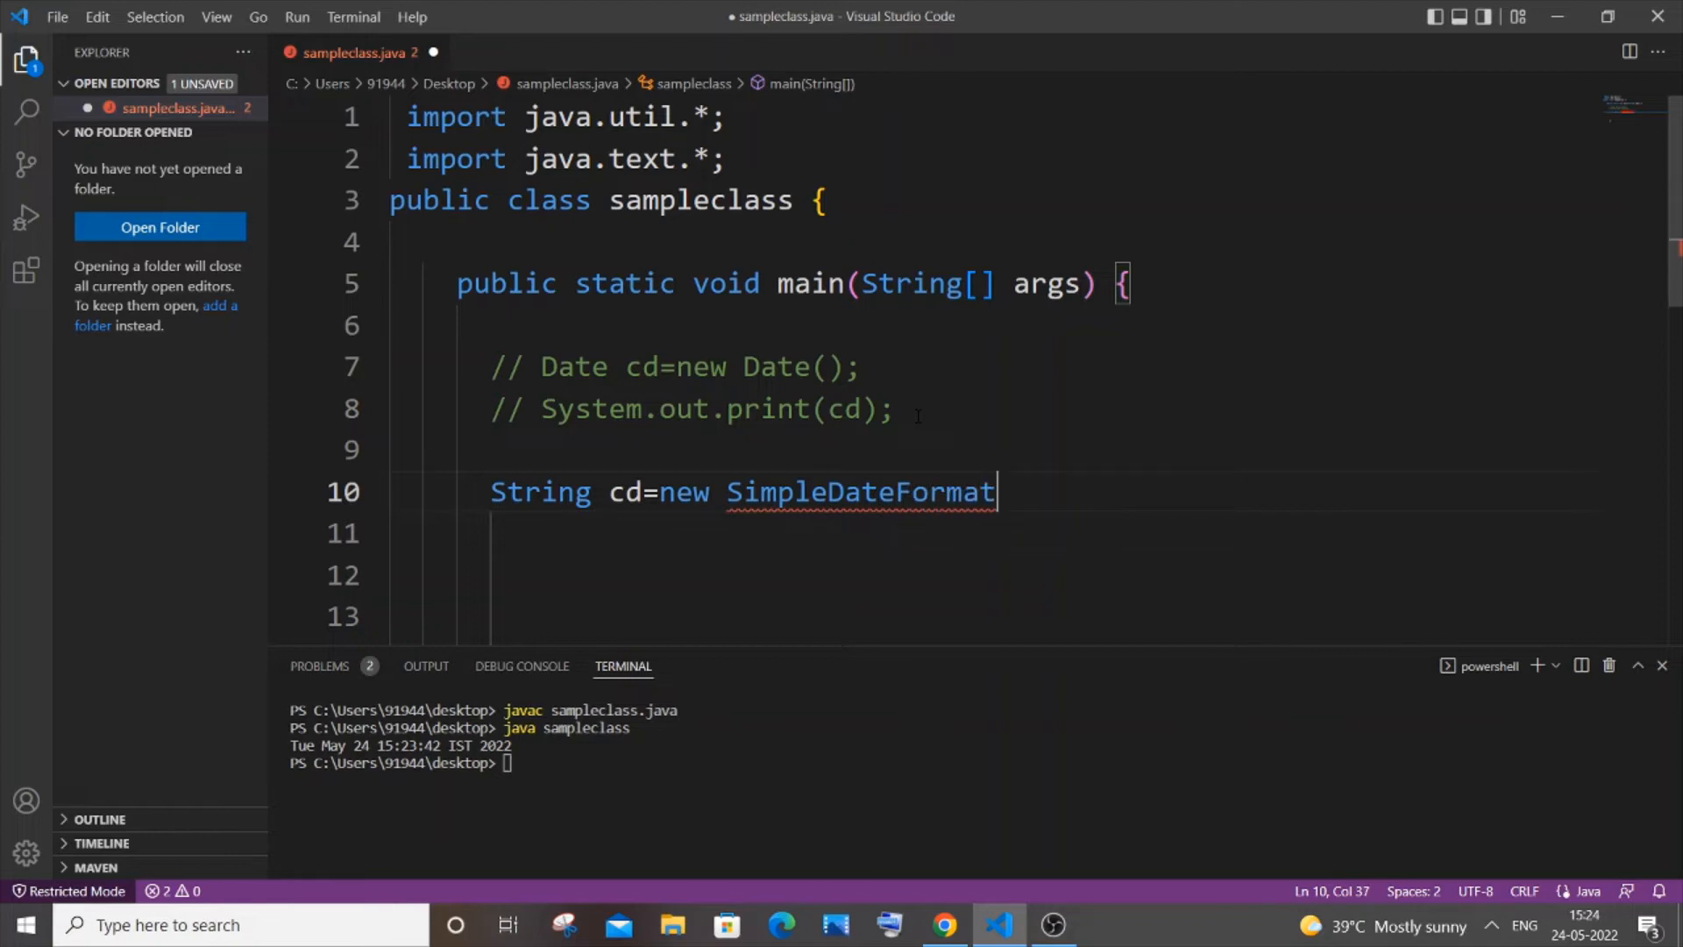
pyautogui.write('()')
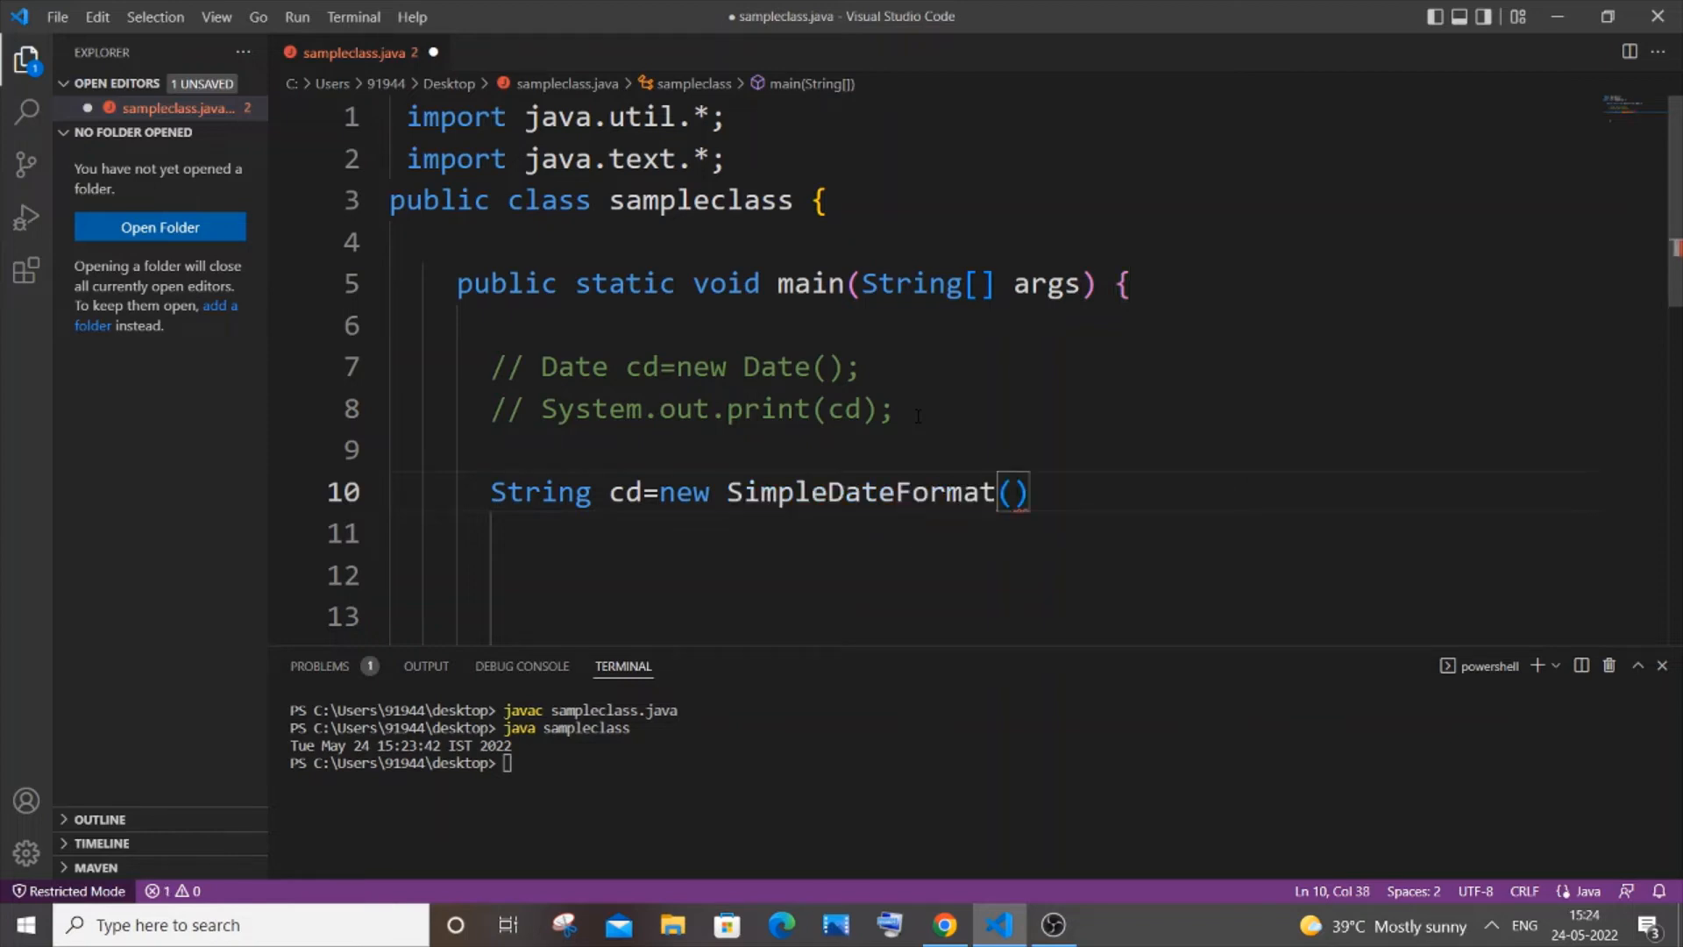
# Step: Enter the pattern "yyyy.MM.dd HH.mm.ss" inside SimpleDateFormat, followed by .format
pyautogui.write('"')
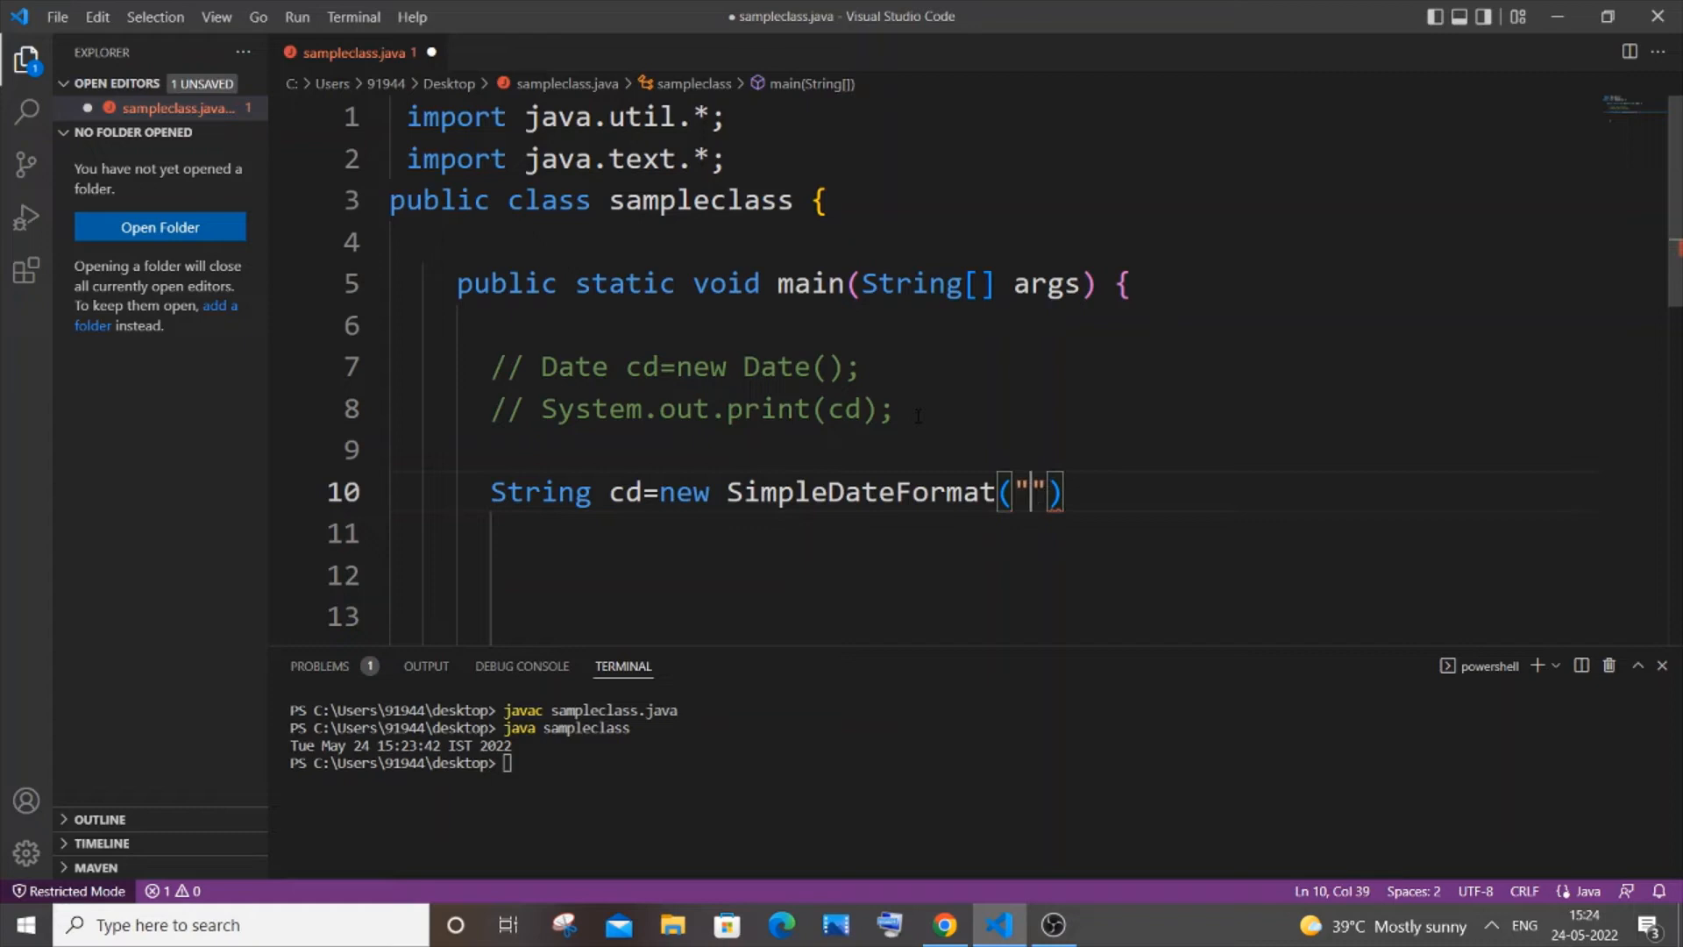
pyautogui.write('y')
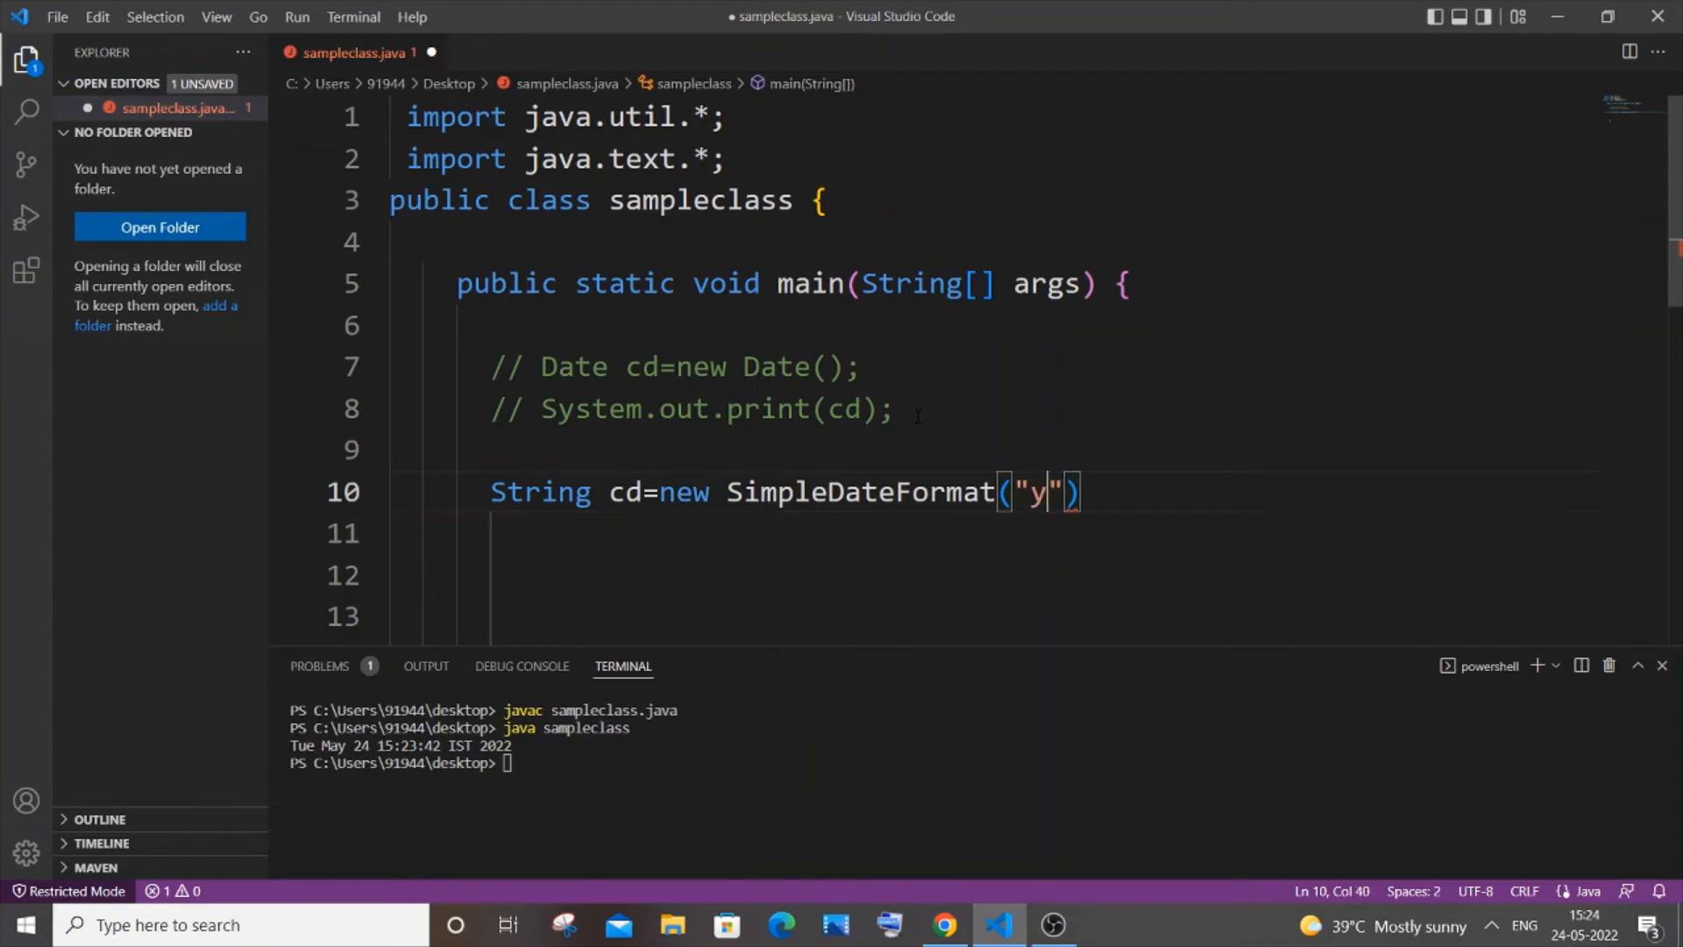
pyautogui.write('yyy')
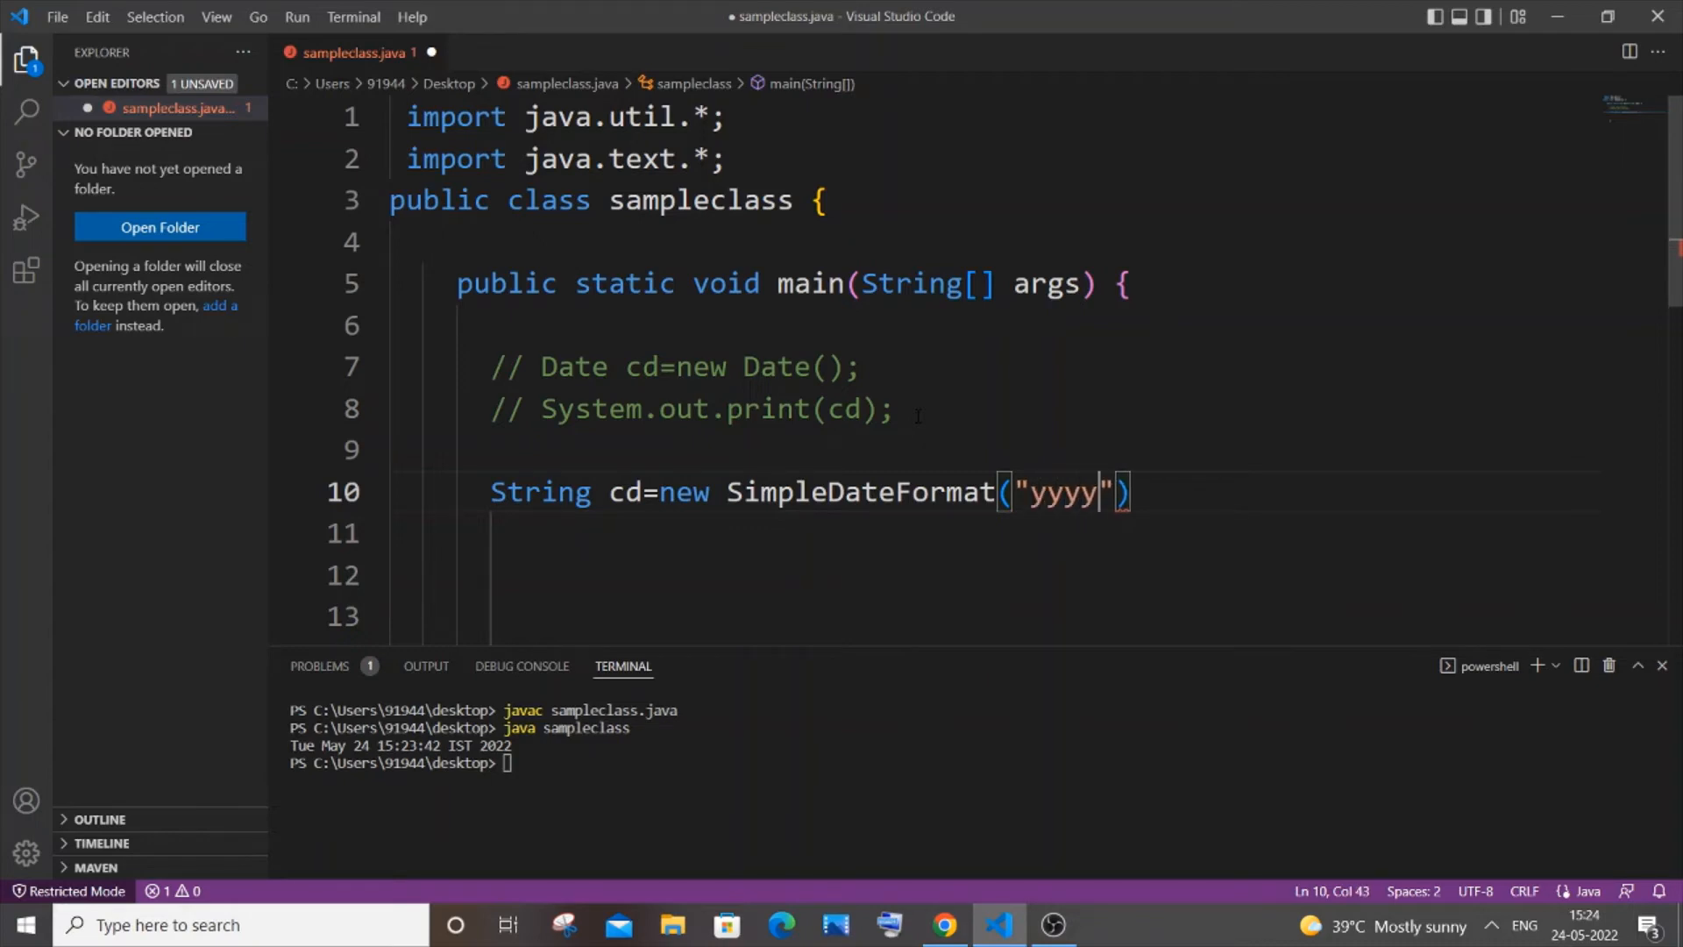
pyautogui.write('.M')
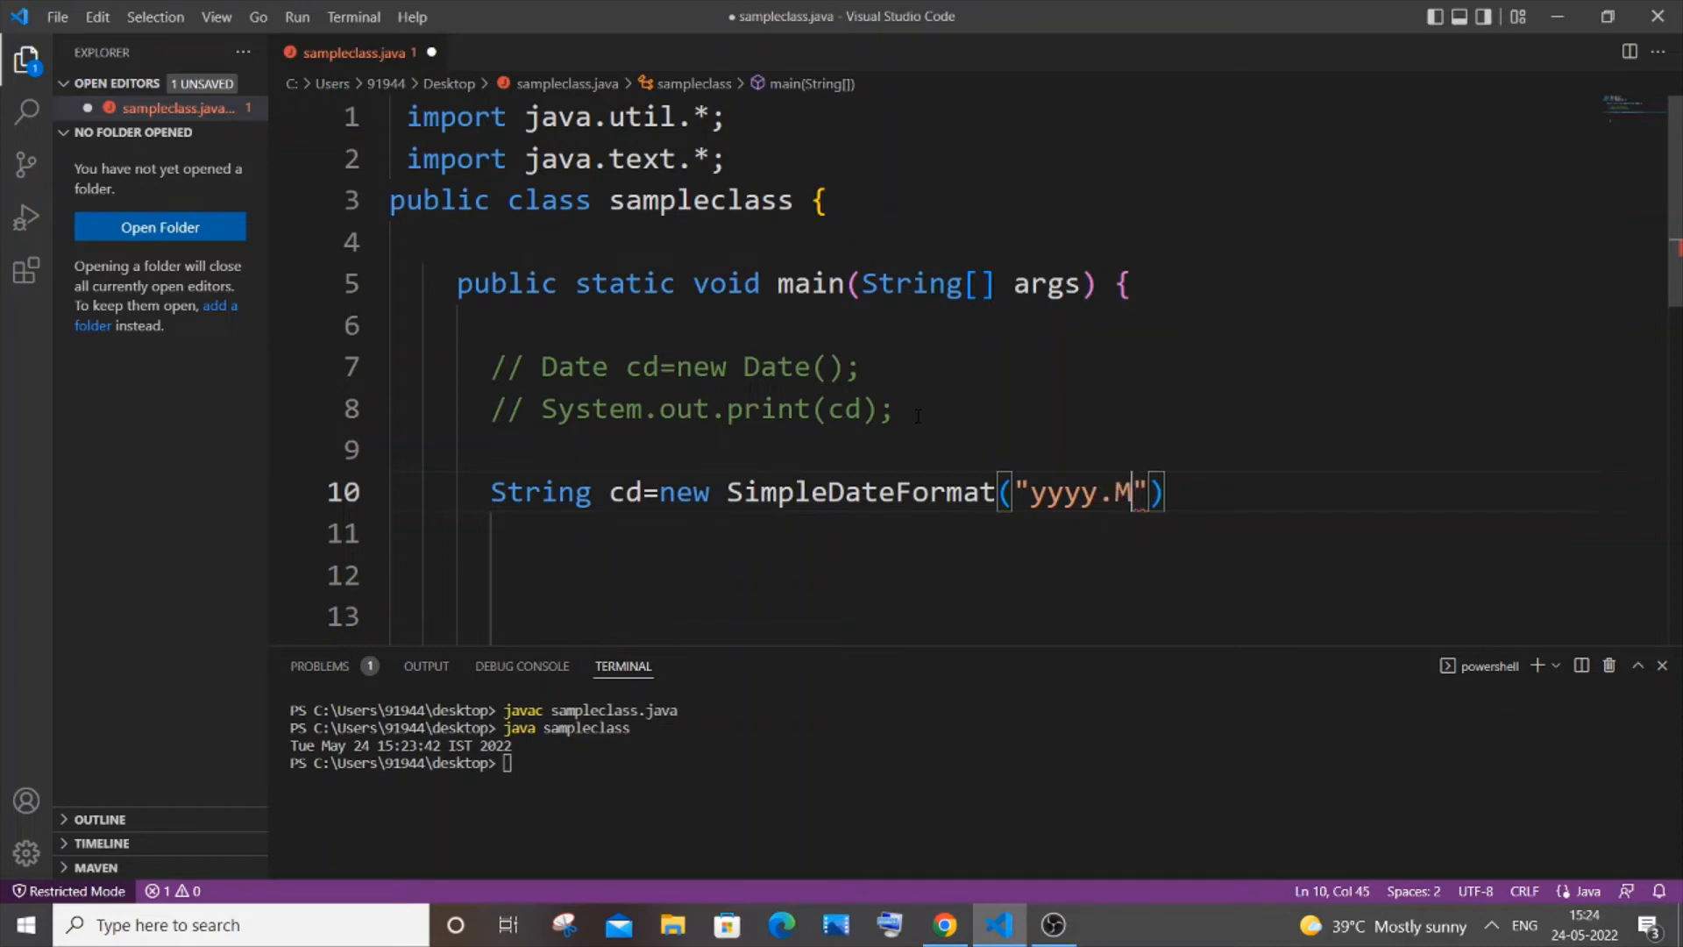
pyautogui.write('M')
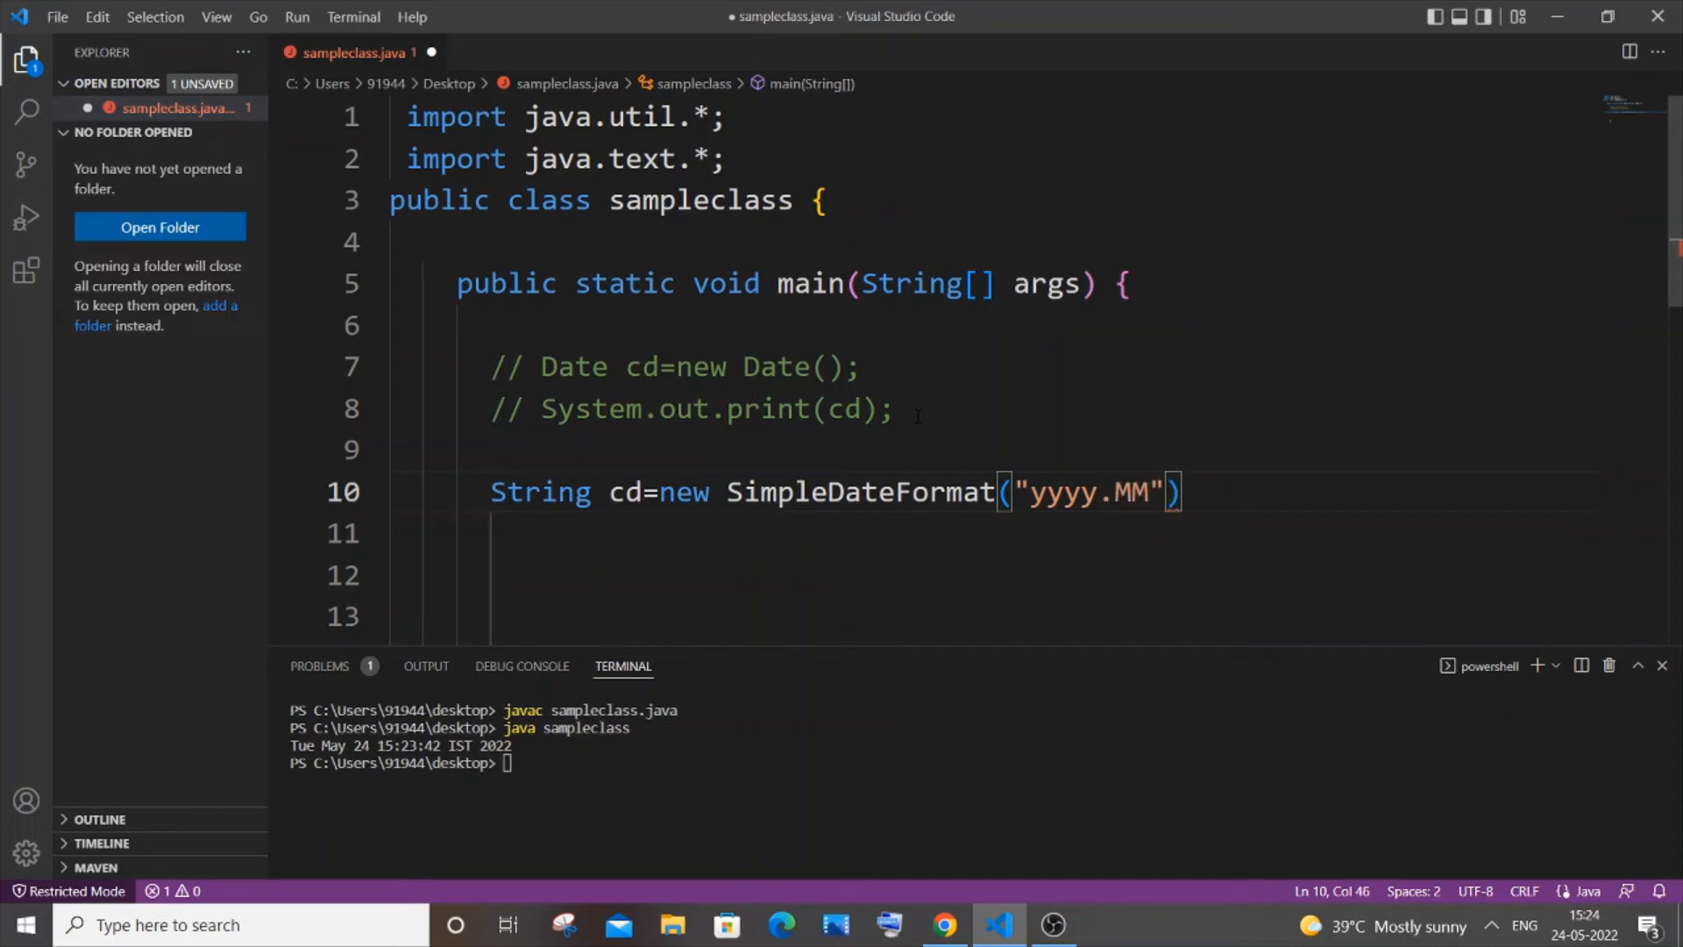
pyautogui.write('.dd')
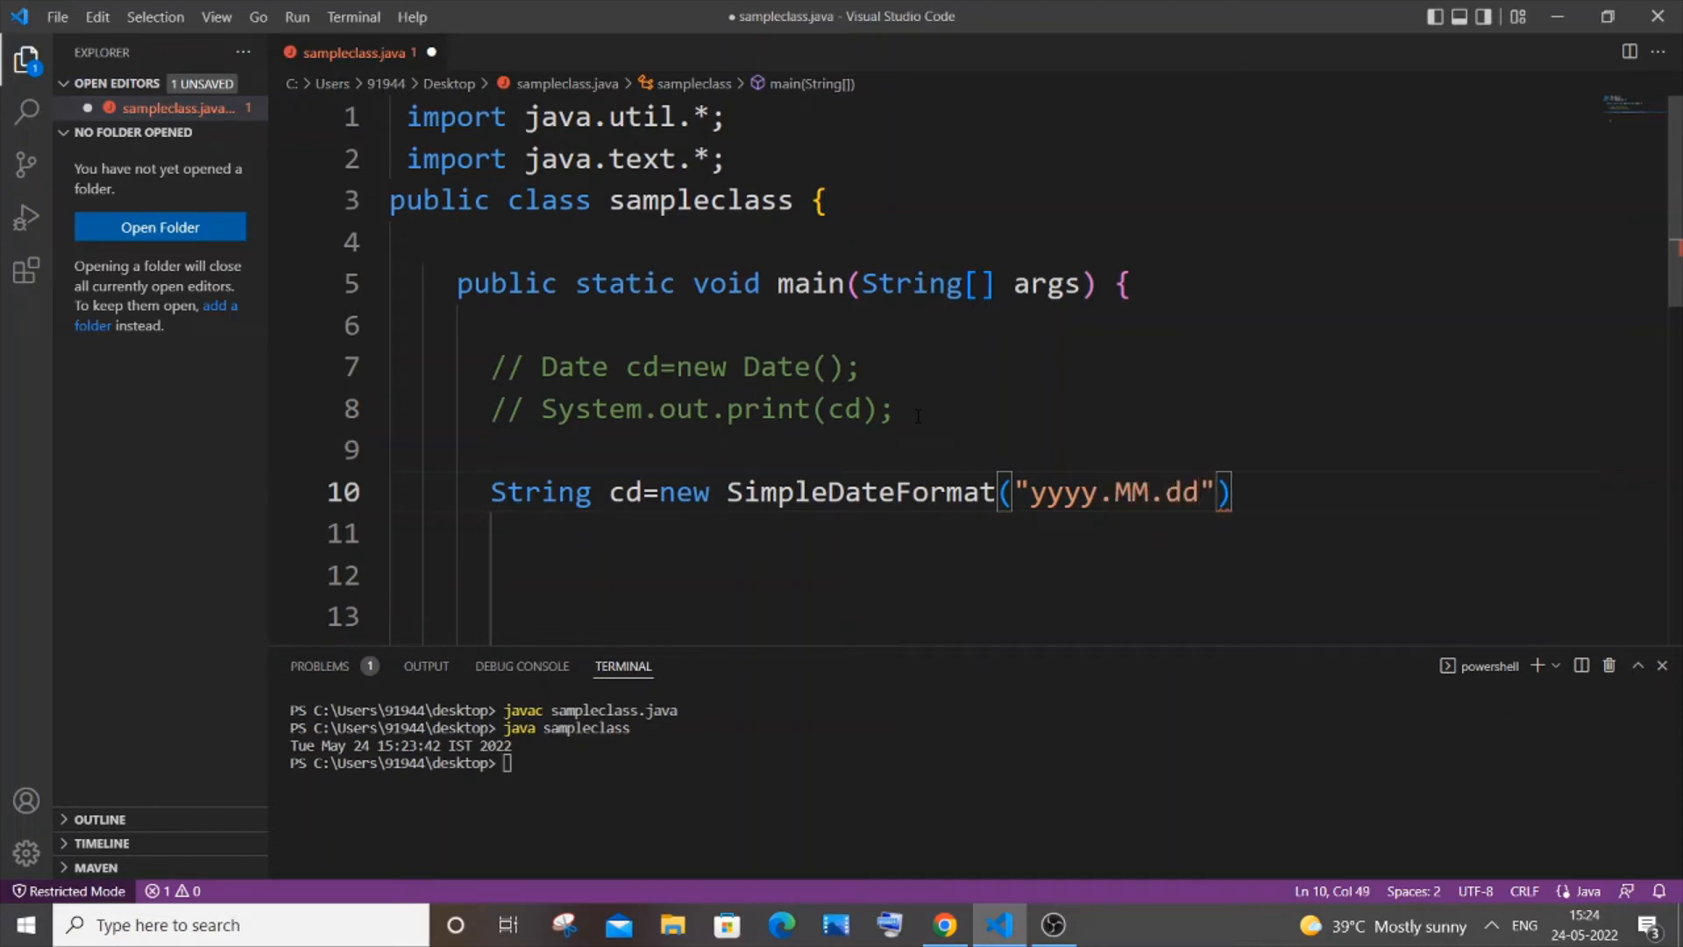
pyautogui.write('" "')
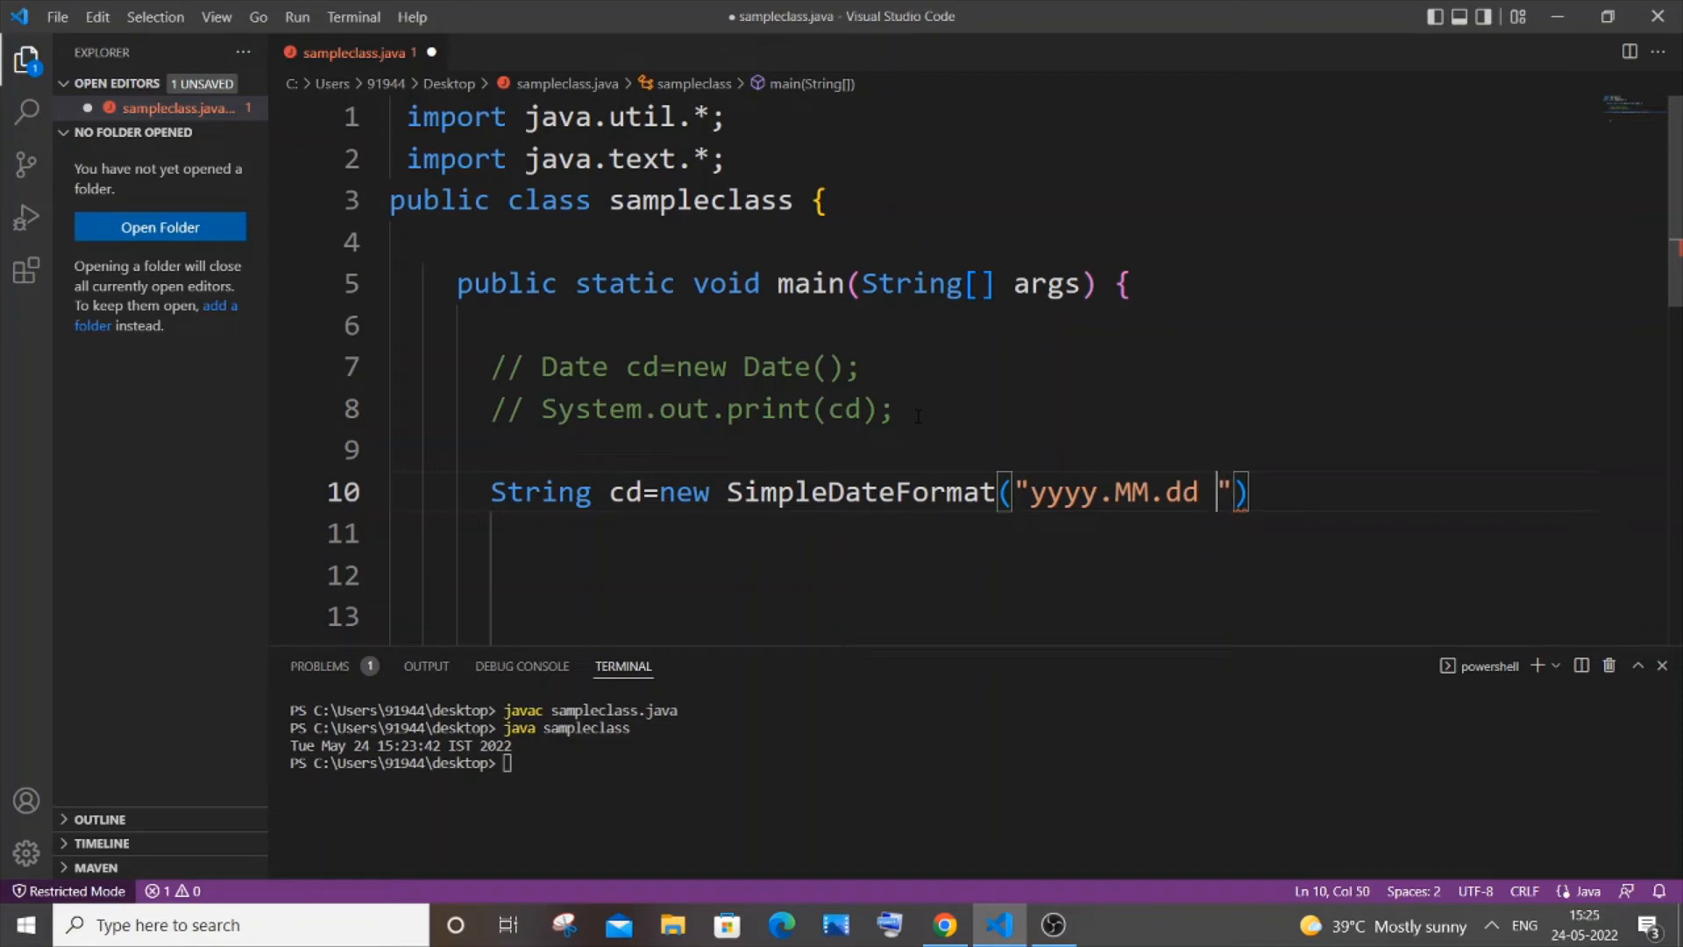
pyautogui.write('HH')
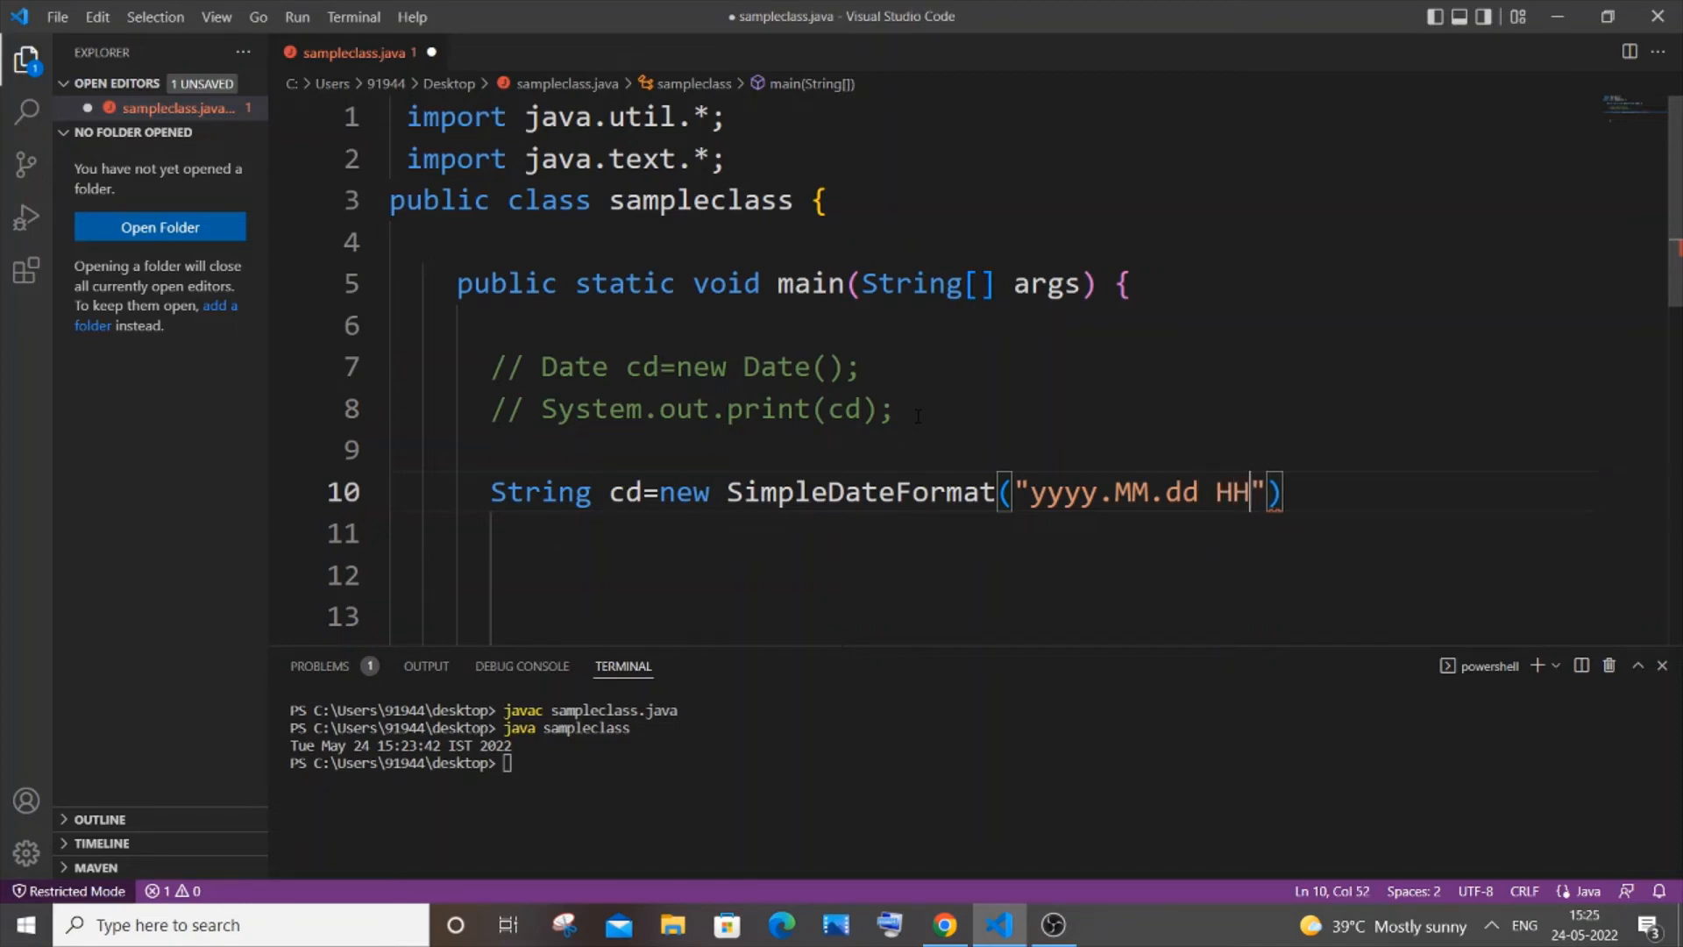
pyautogui.write('.mm')
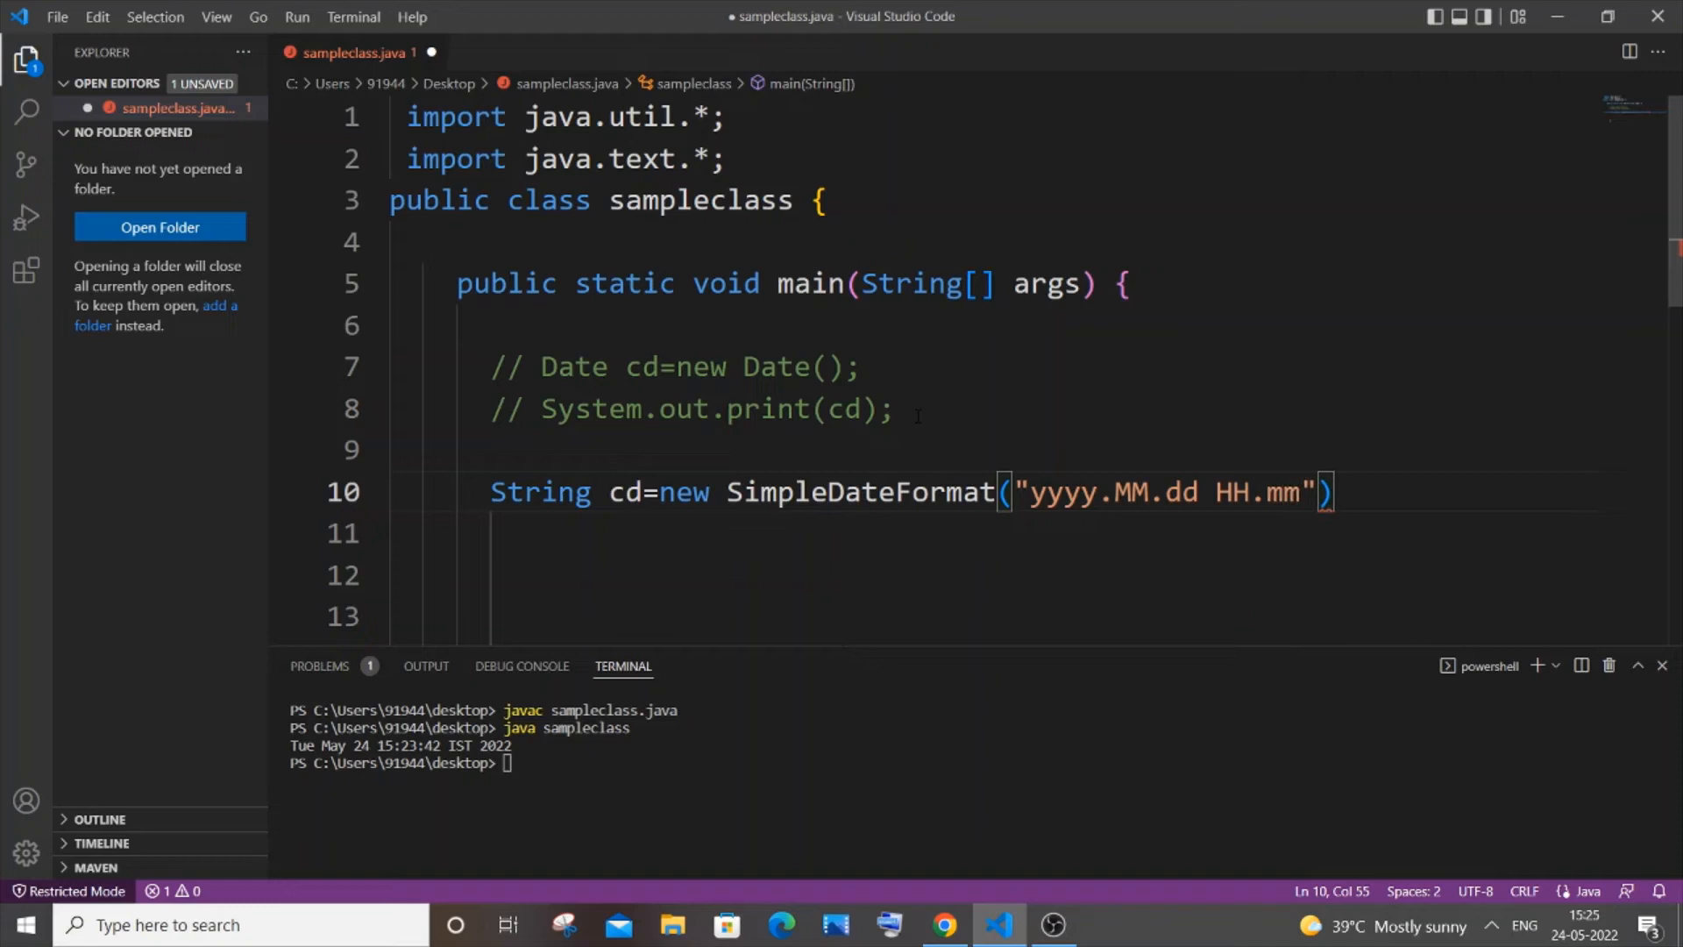
pyautogui.write('.ss')
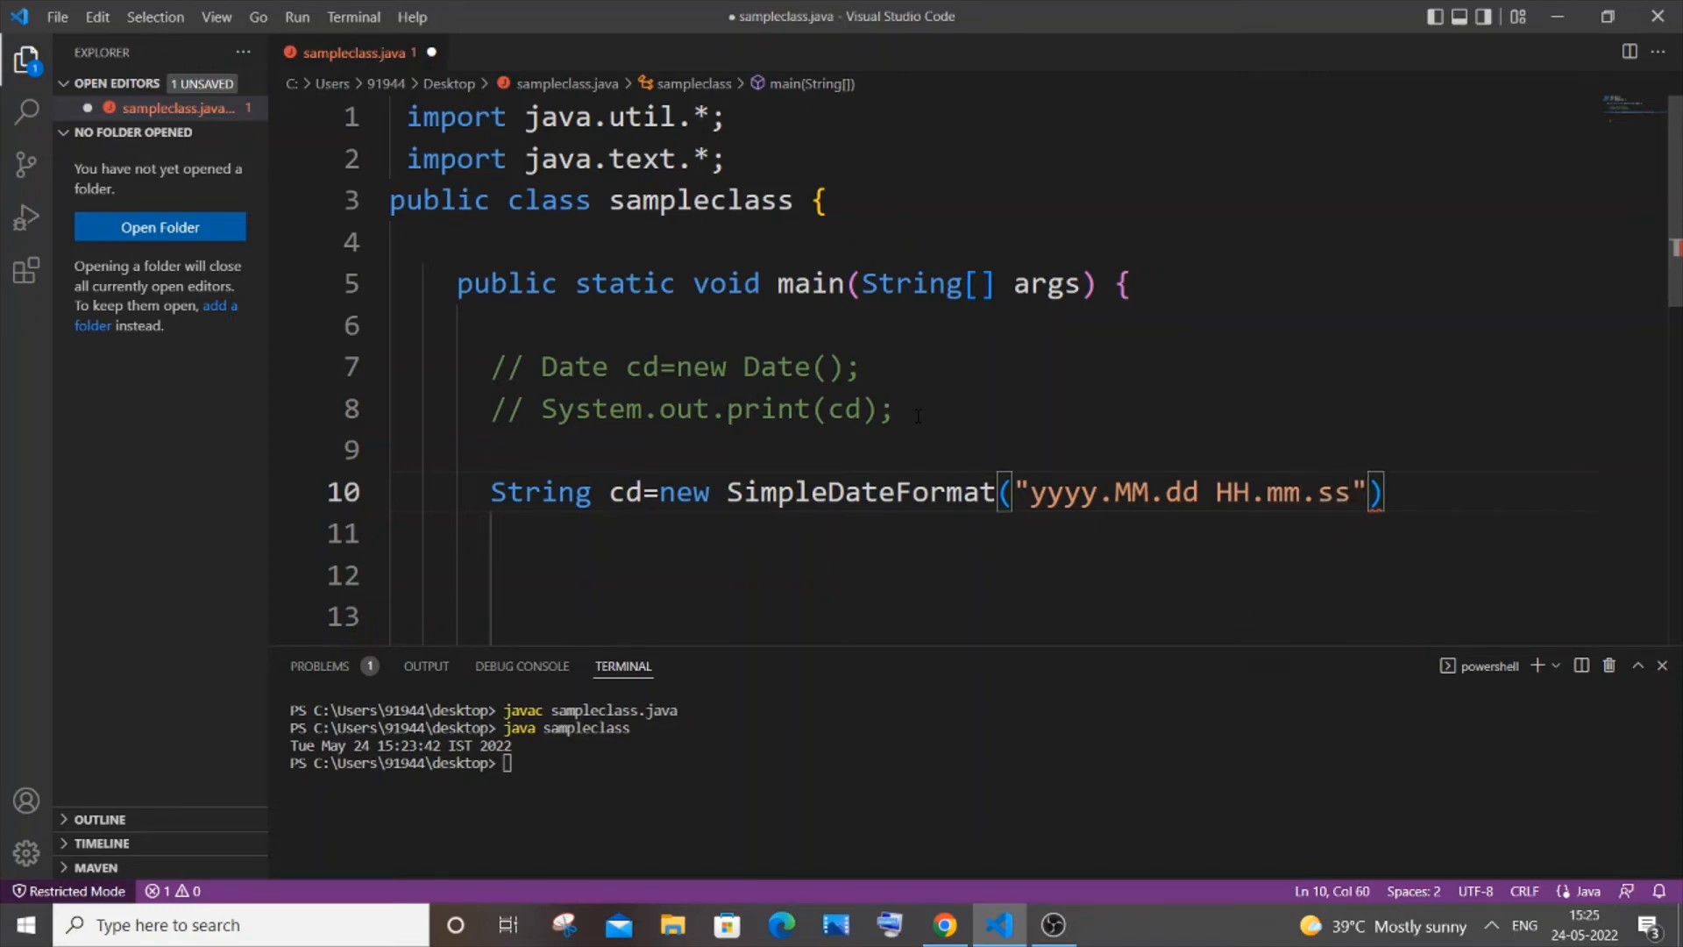
pyautogui.write('.format(')
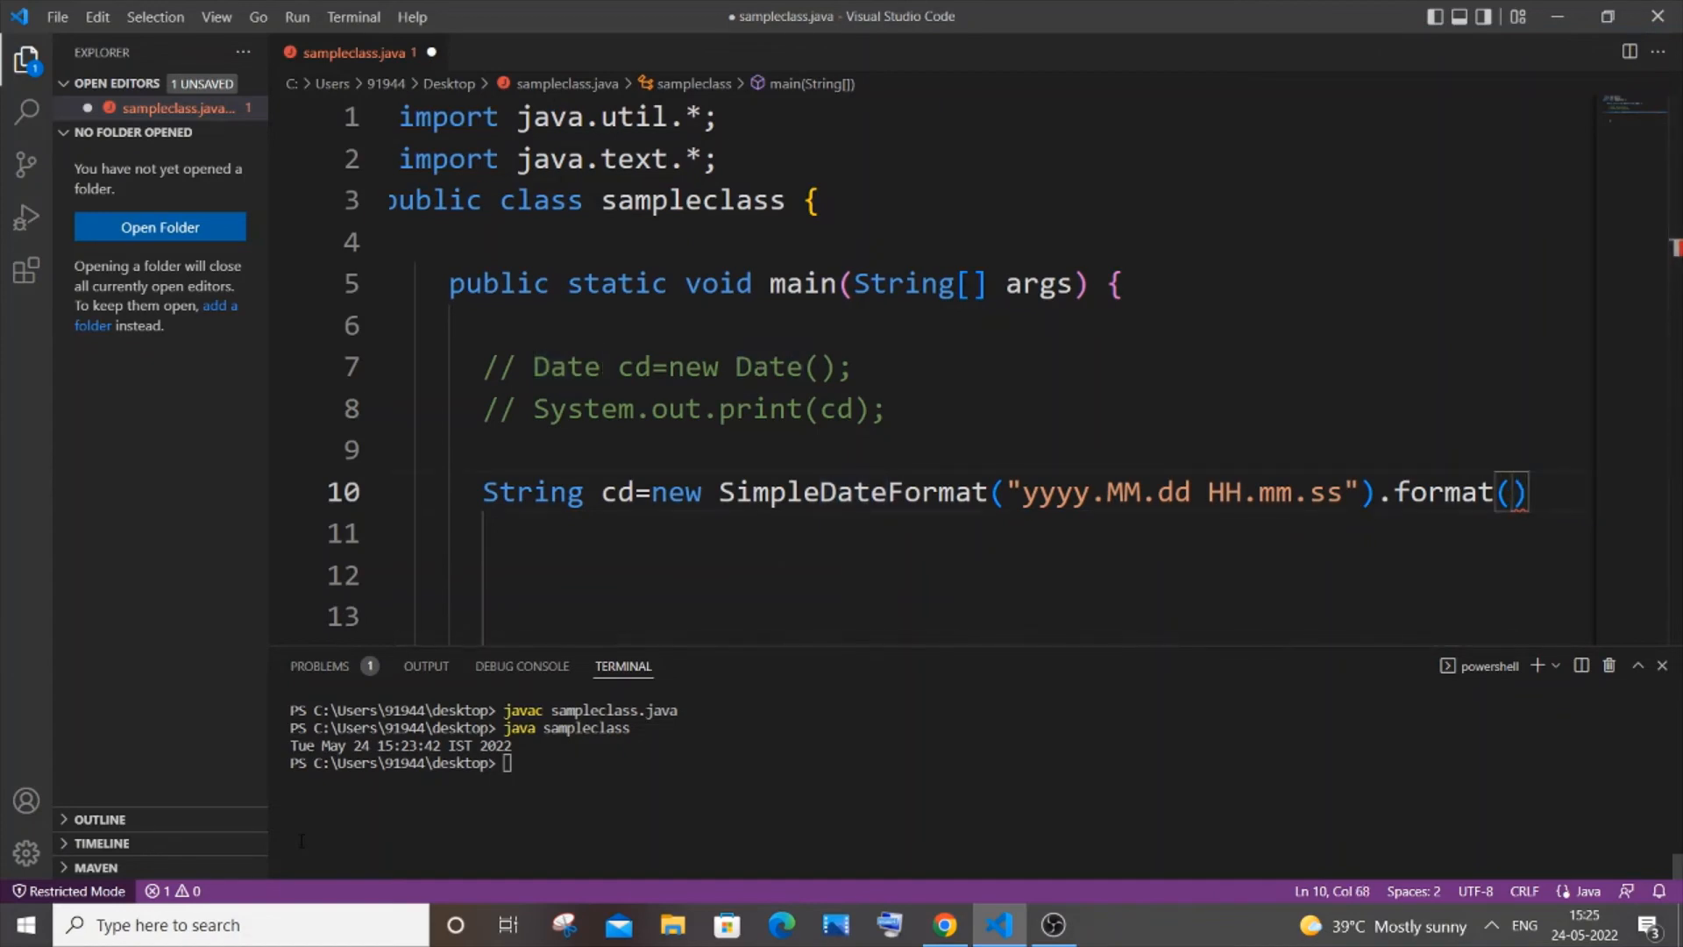
# Step: Finish the statement as .format(new Date()); so cd holds the formatted current date
pyautogui.write('n')
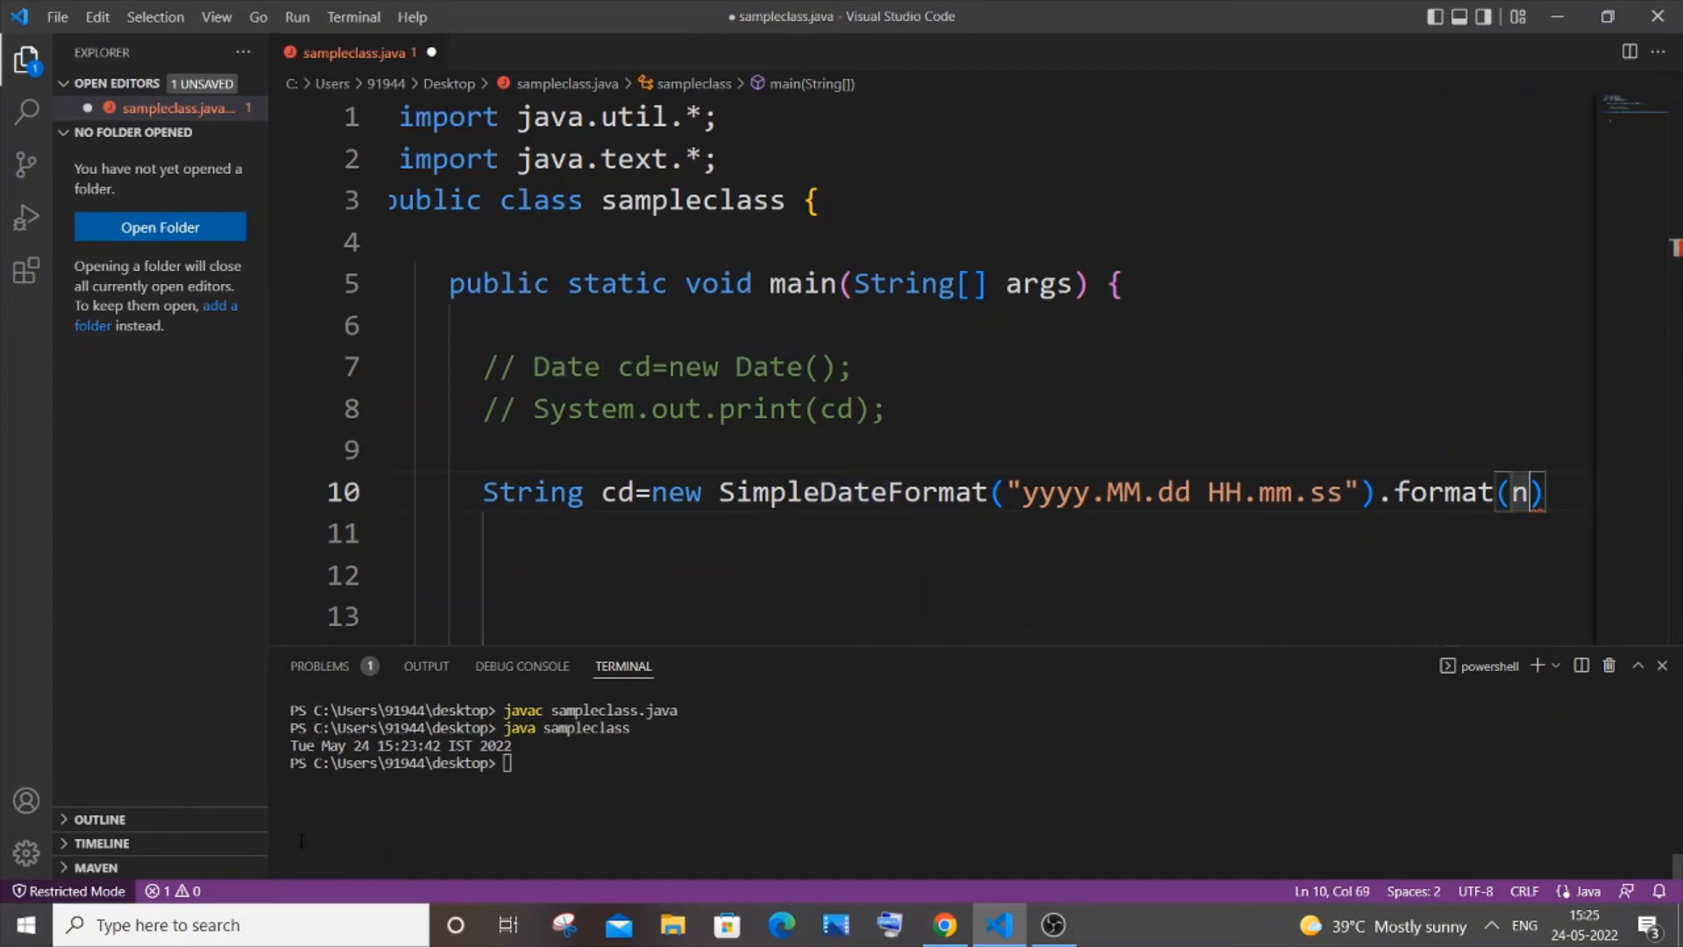
pyautogui.write('new D')
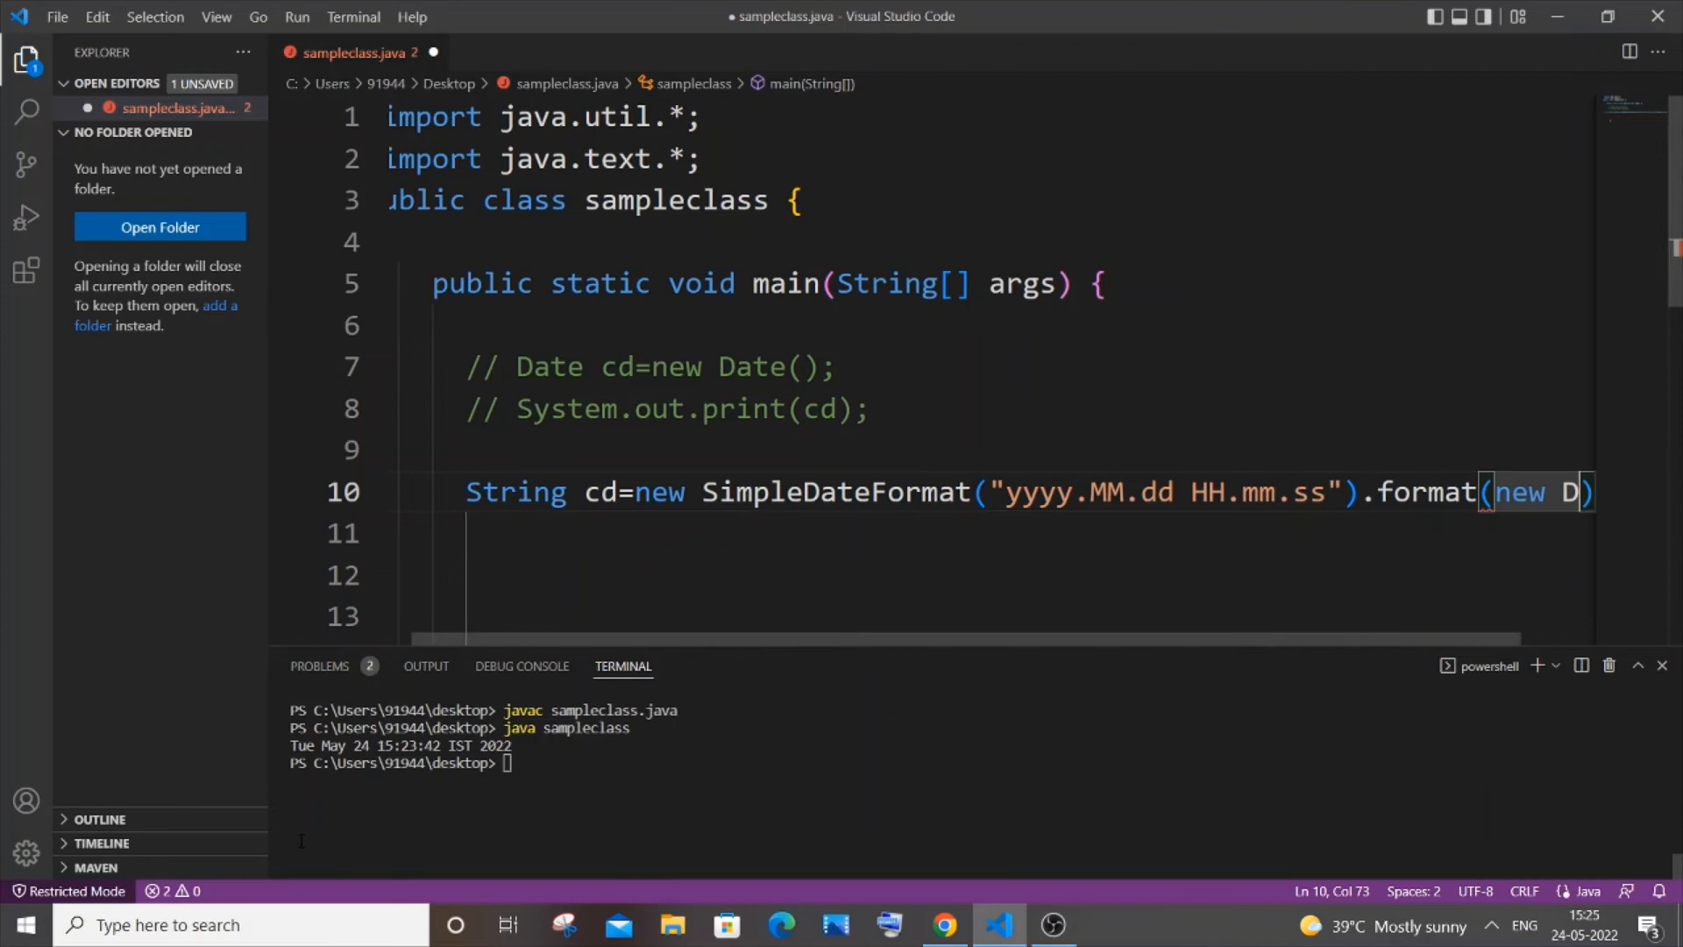
pyautogui.write('ate')
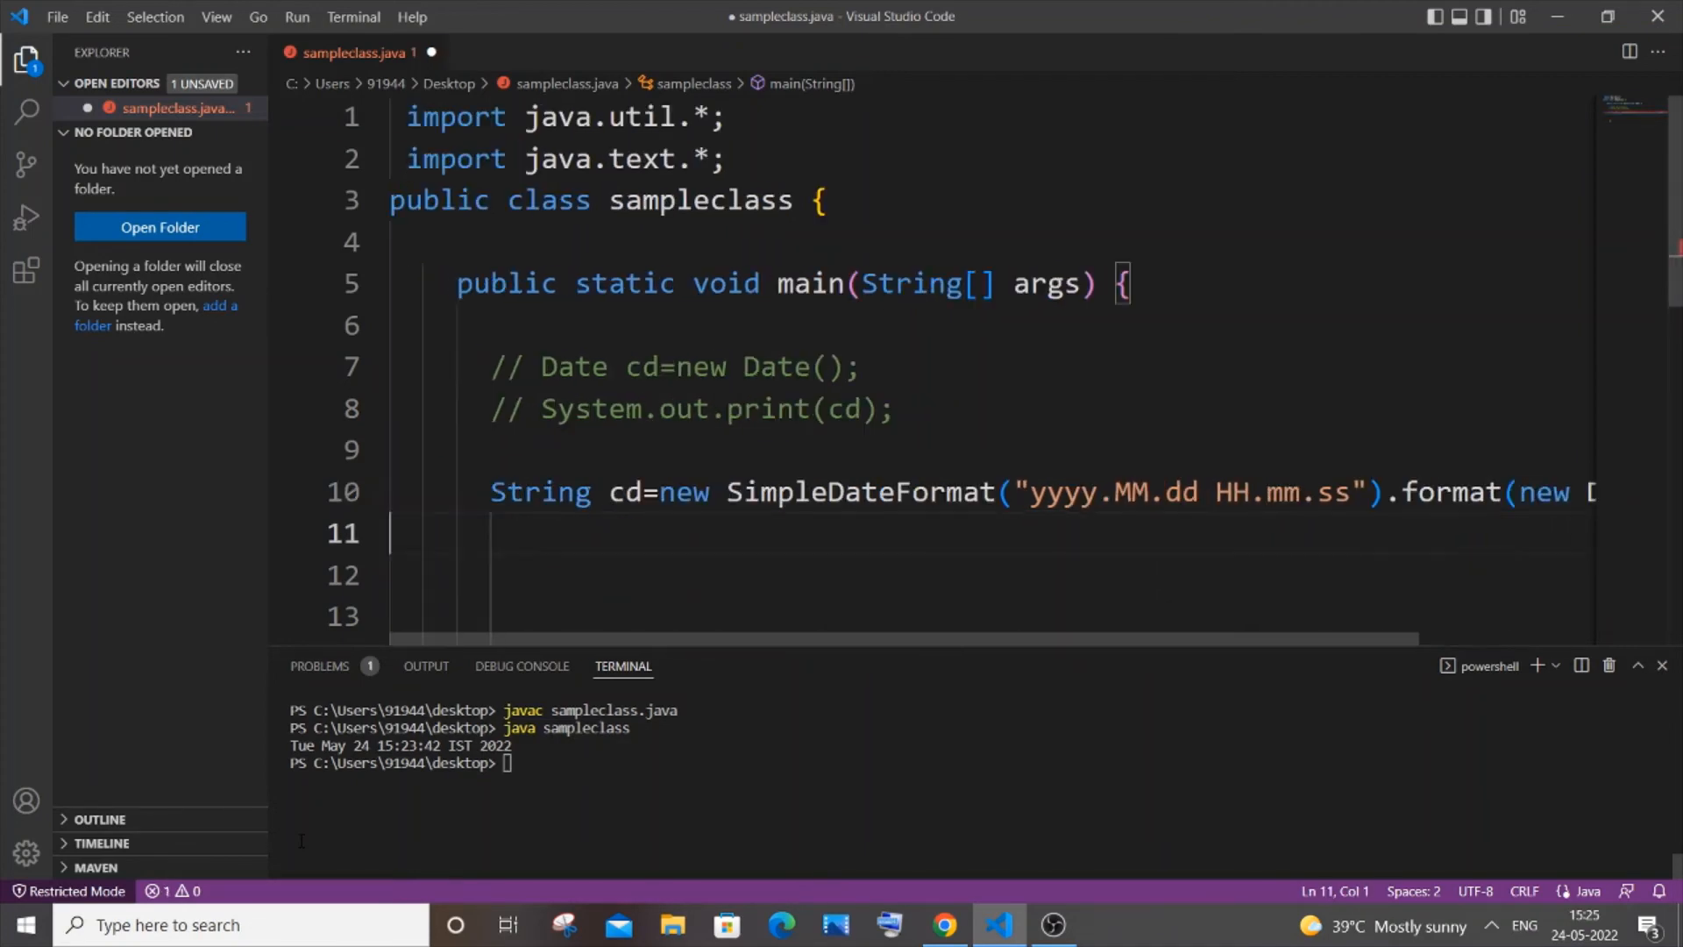
pyautogui.moveTo(483, 639); pyautogui.dragTo(971, 639)
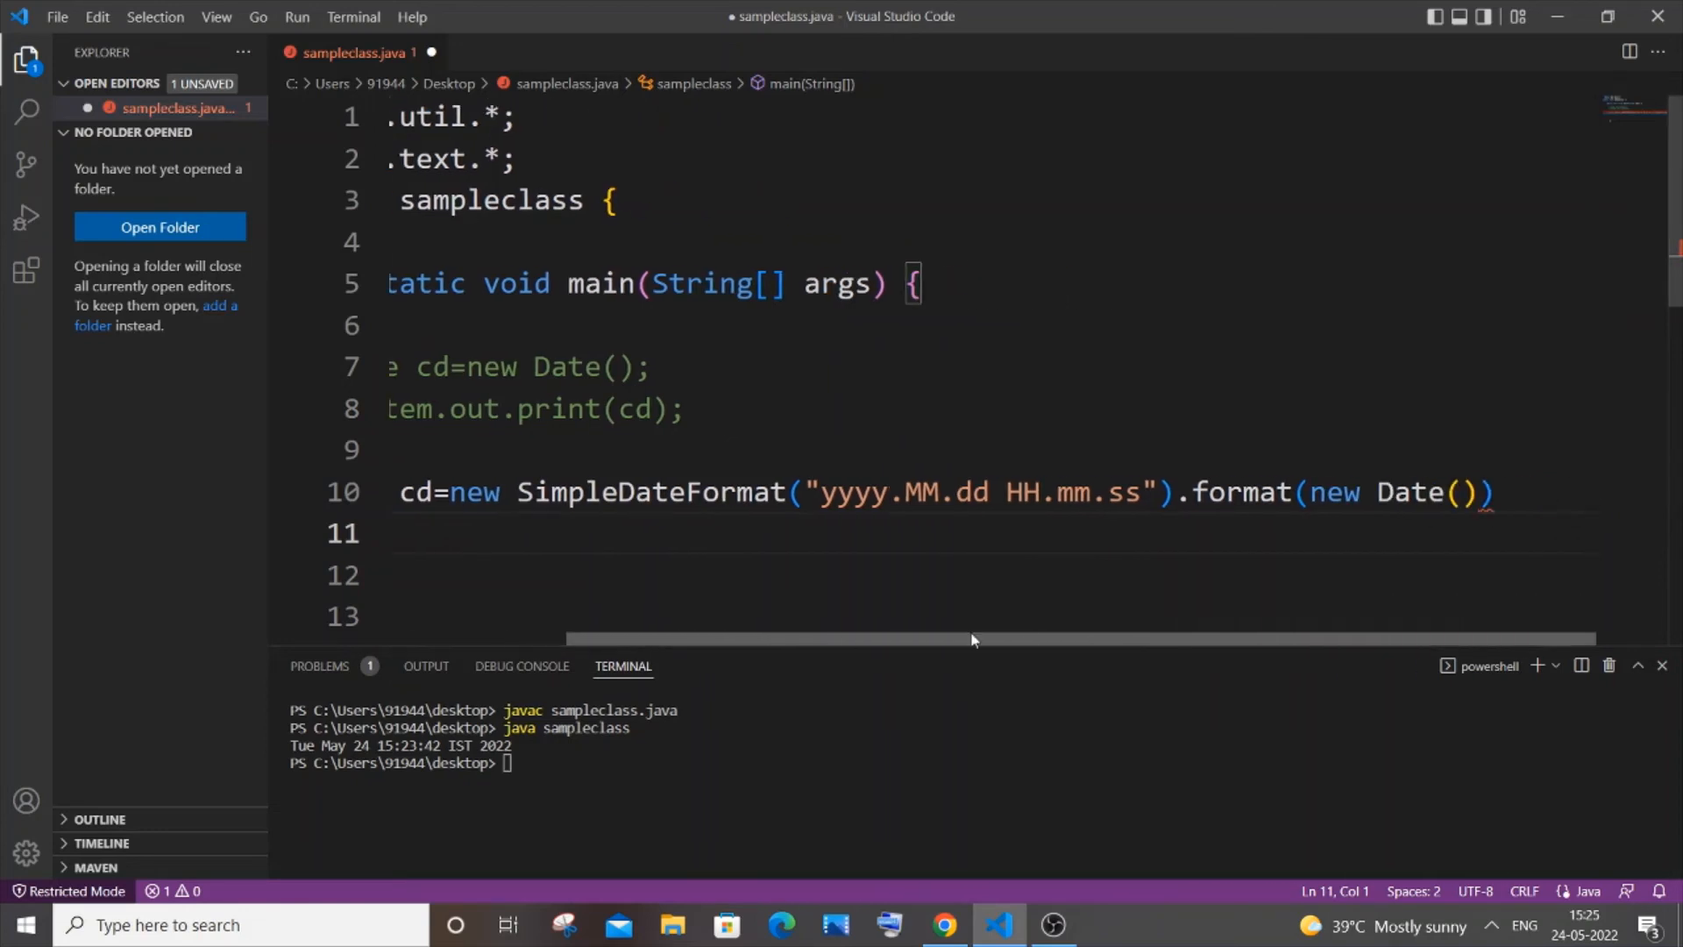
pyautogui.write(';')
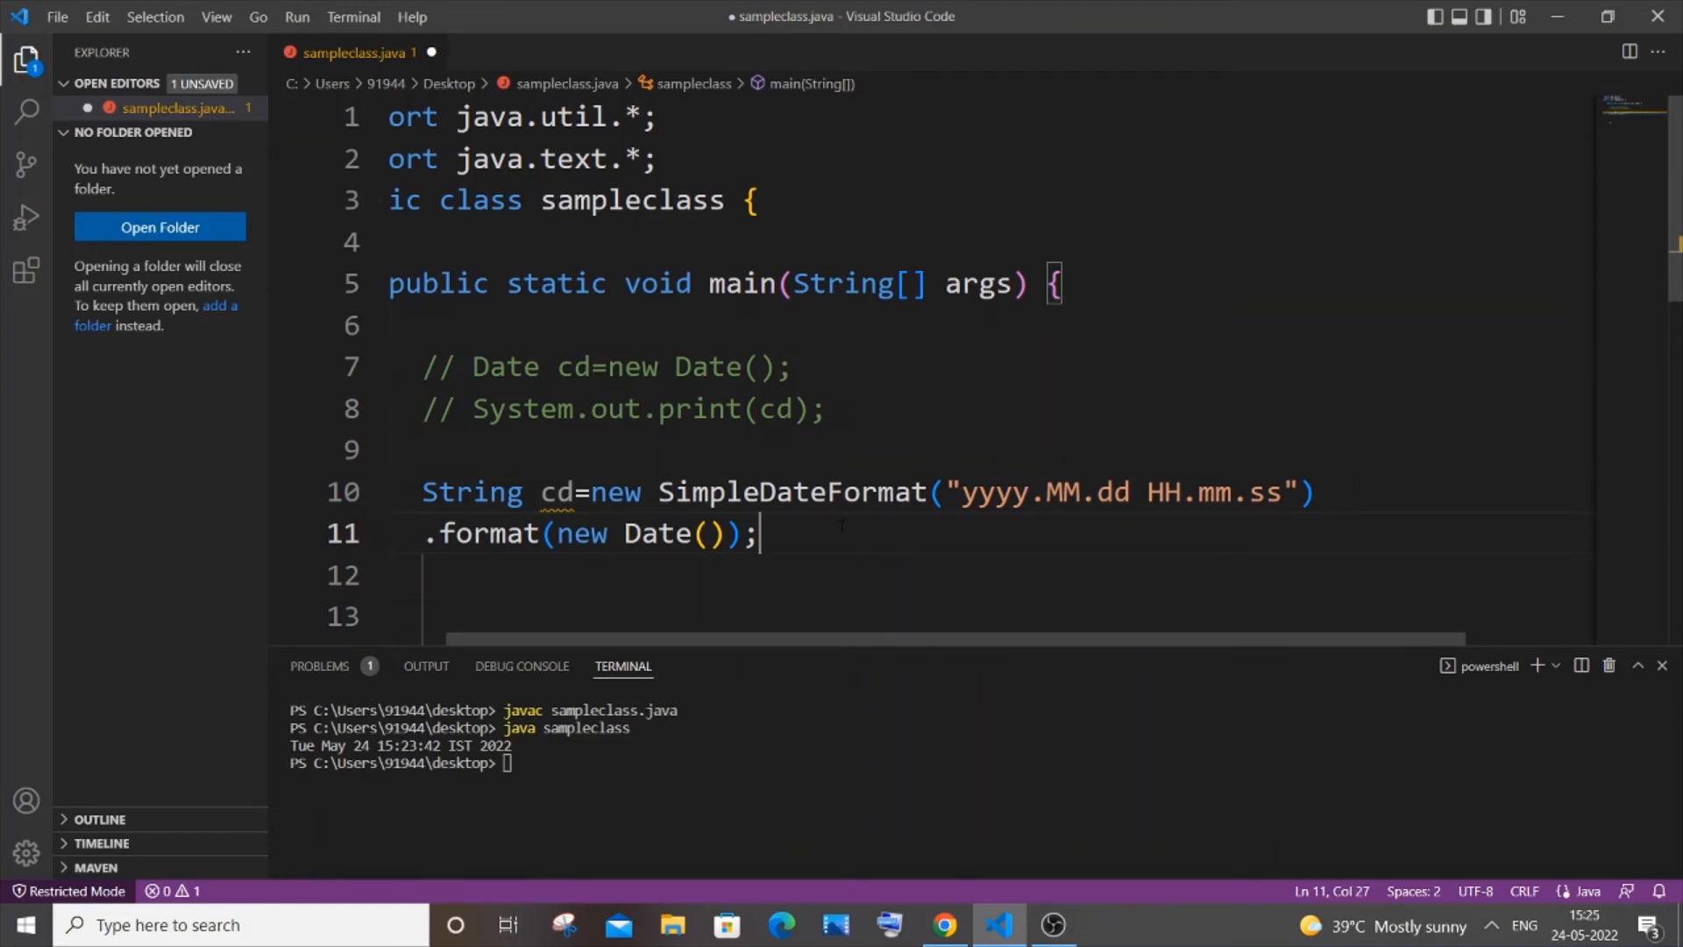
# Step: Add System.out.print(cd); after the formatted date statement and save the file
pyautogui.moveTo(626, 409); pyautogui.dragTo(827, 410)
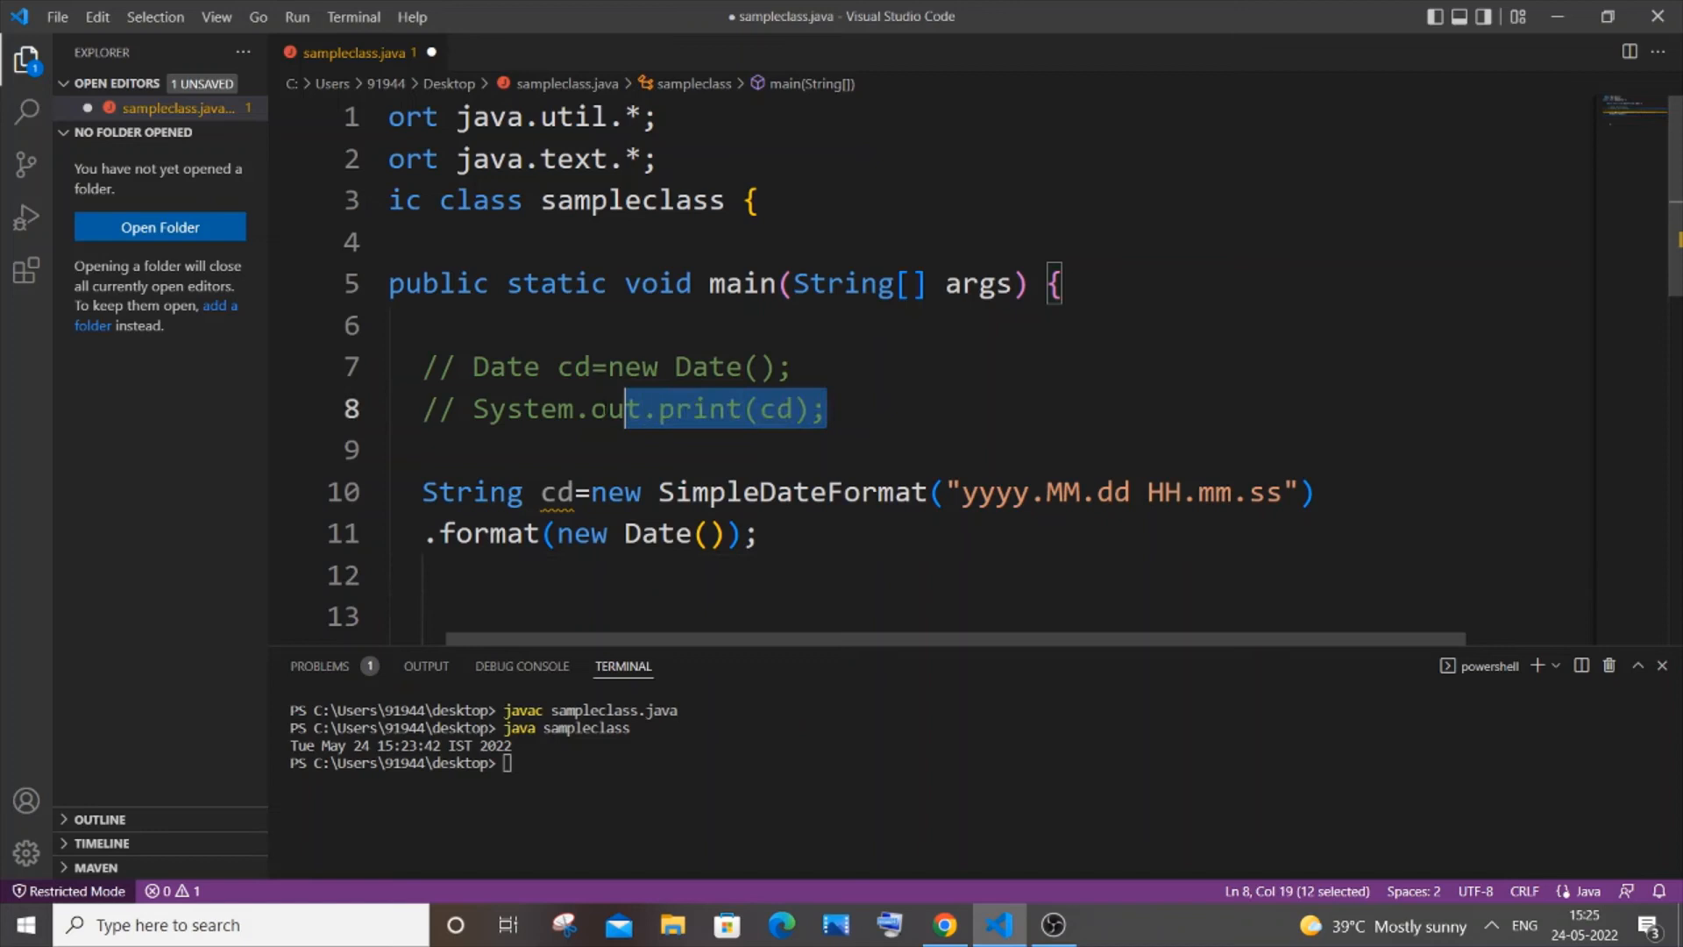
pyautogui.click(760, 534)
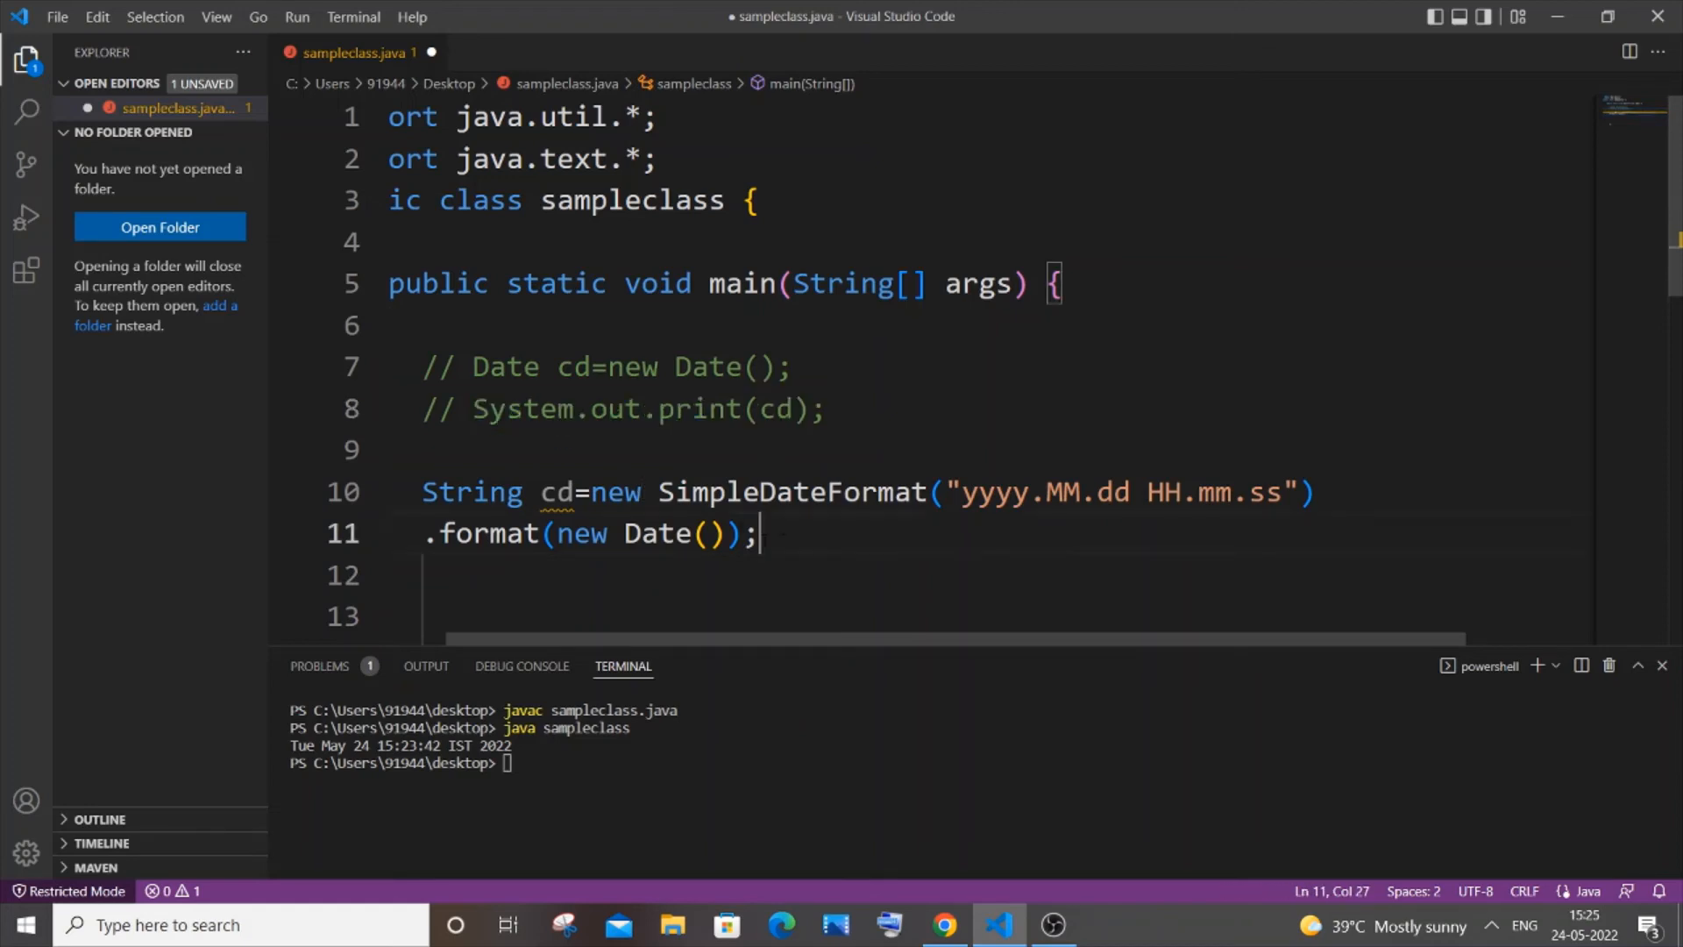
pyautogui.write('System.out.print(cd);')
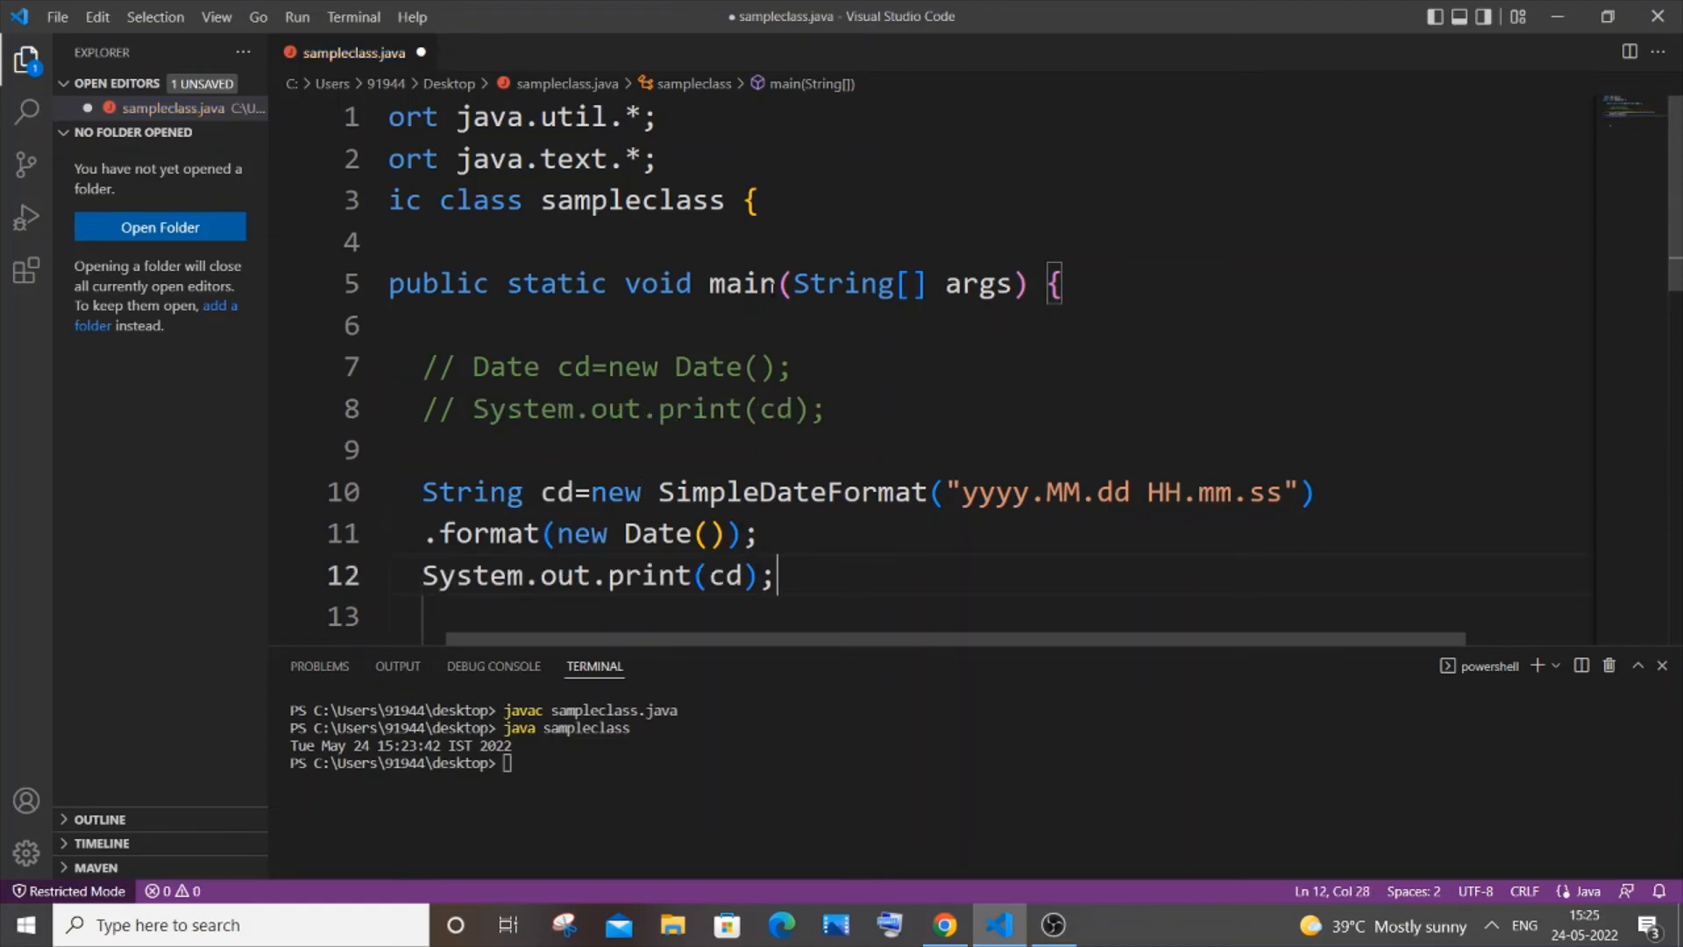
pyautogui.press('ctrl+s')
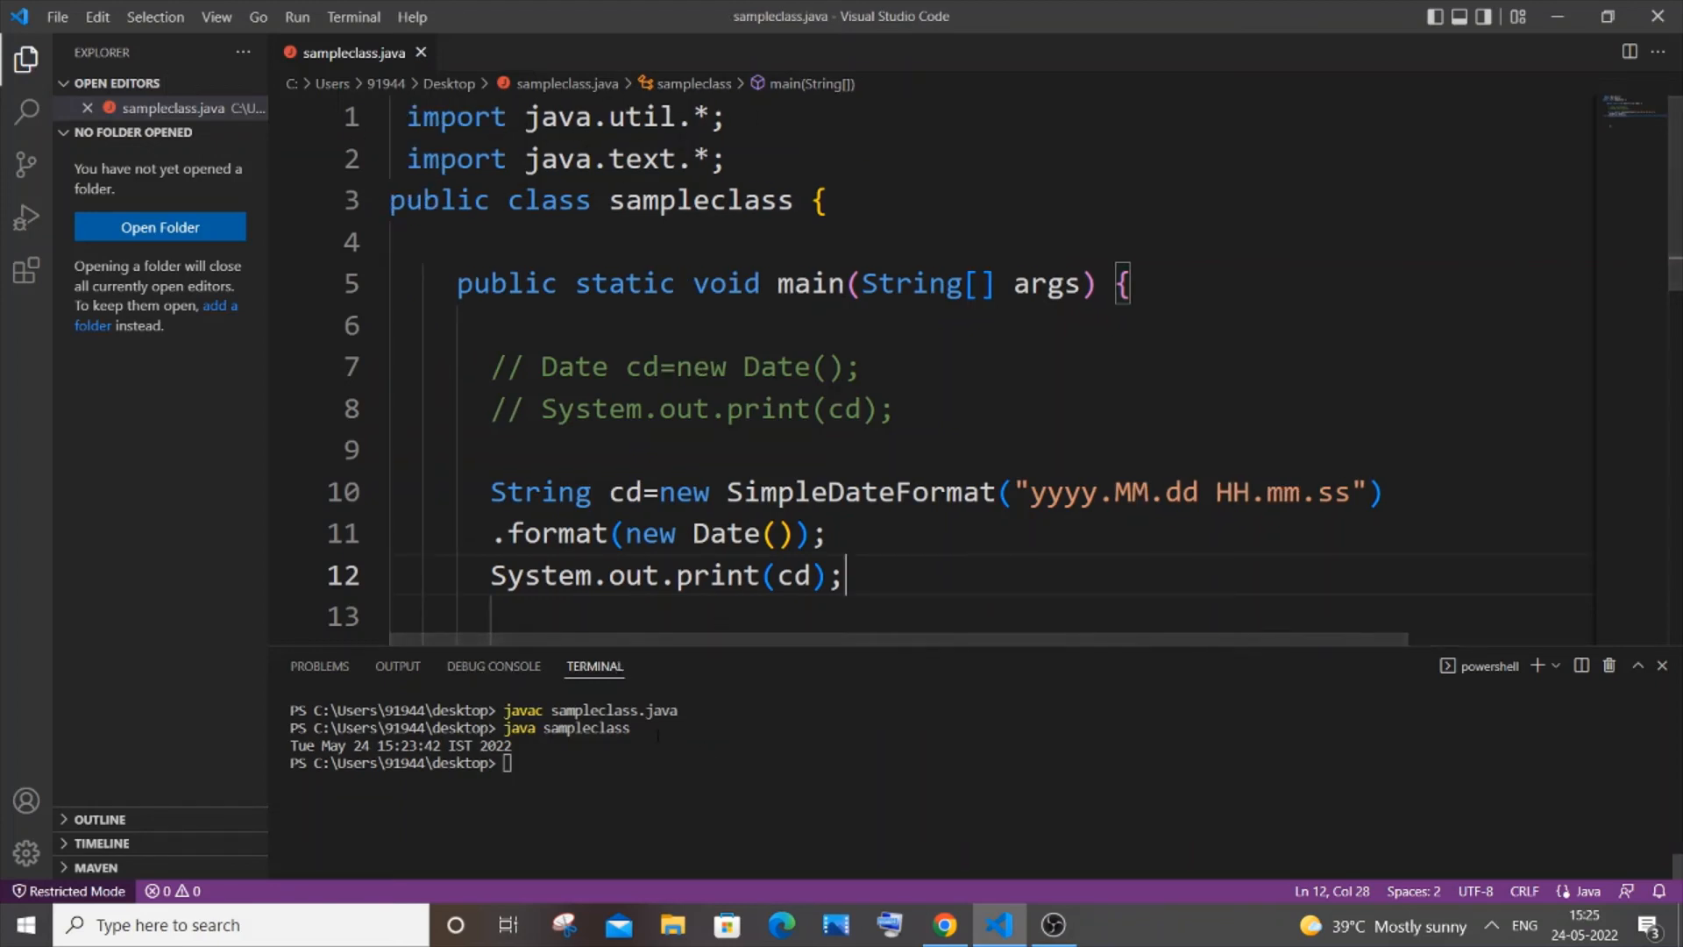
# Step: Recompile sampleclass.java, then double-click cd on line 10 to highlight its uses
pyautogui.write('javac sampleclass.java')
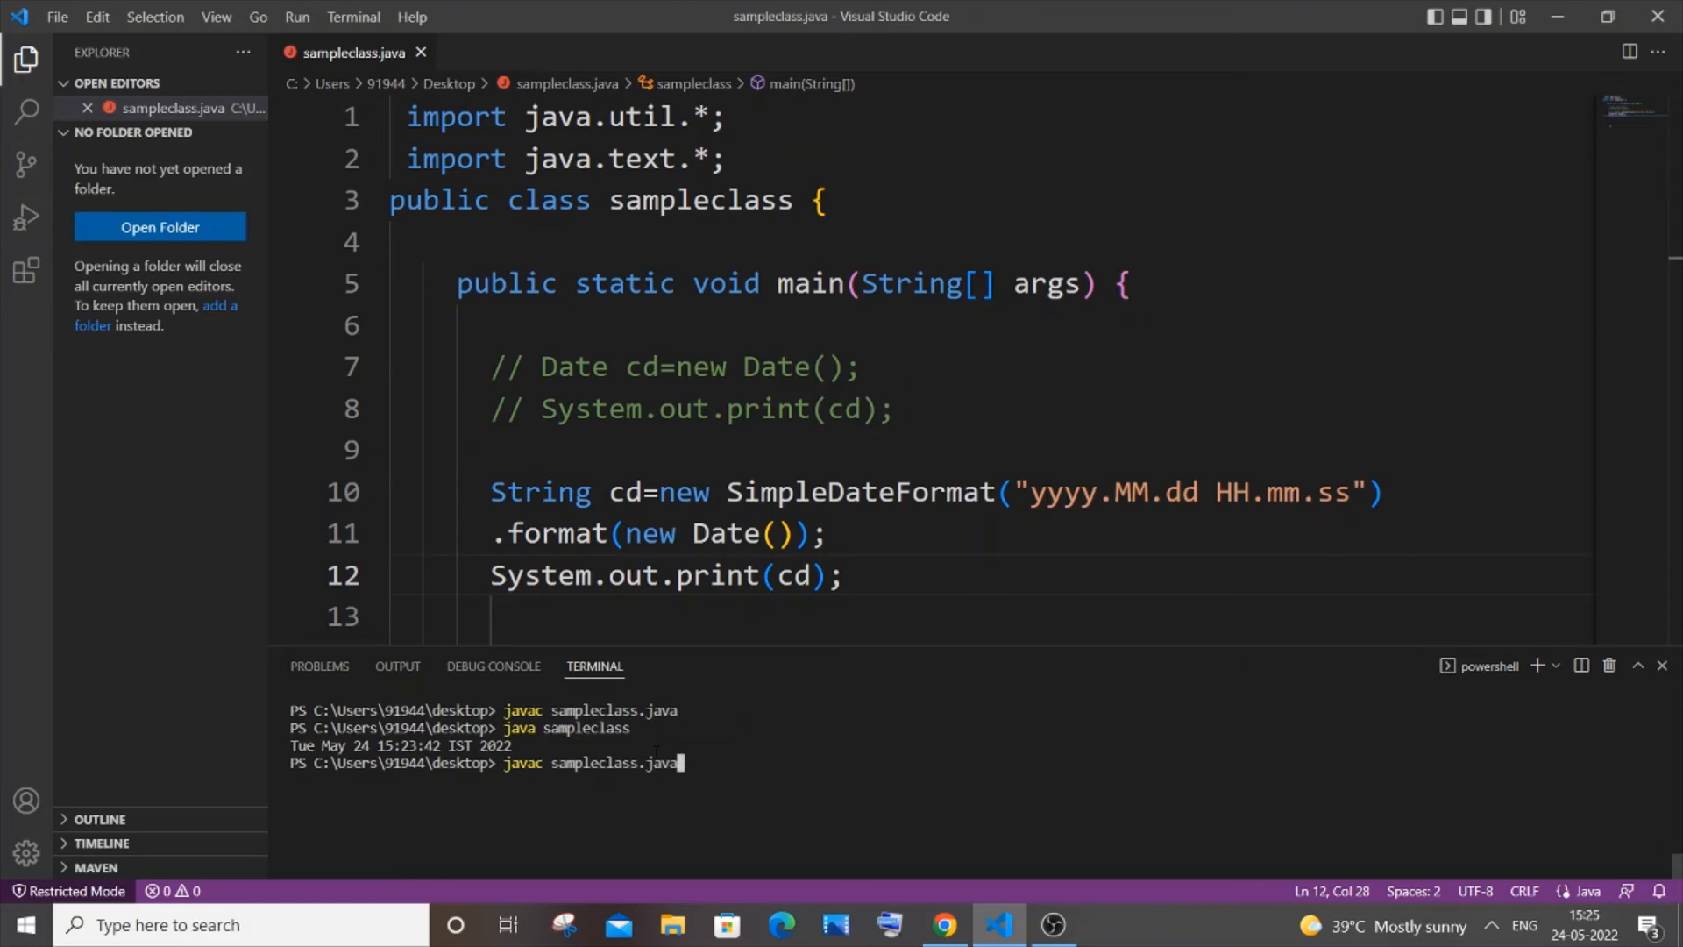
pyautogui.press('Enter')
pyautogui.write('java sampleclass')
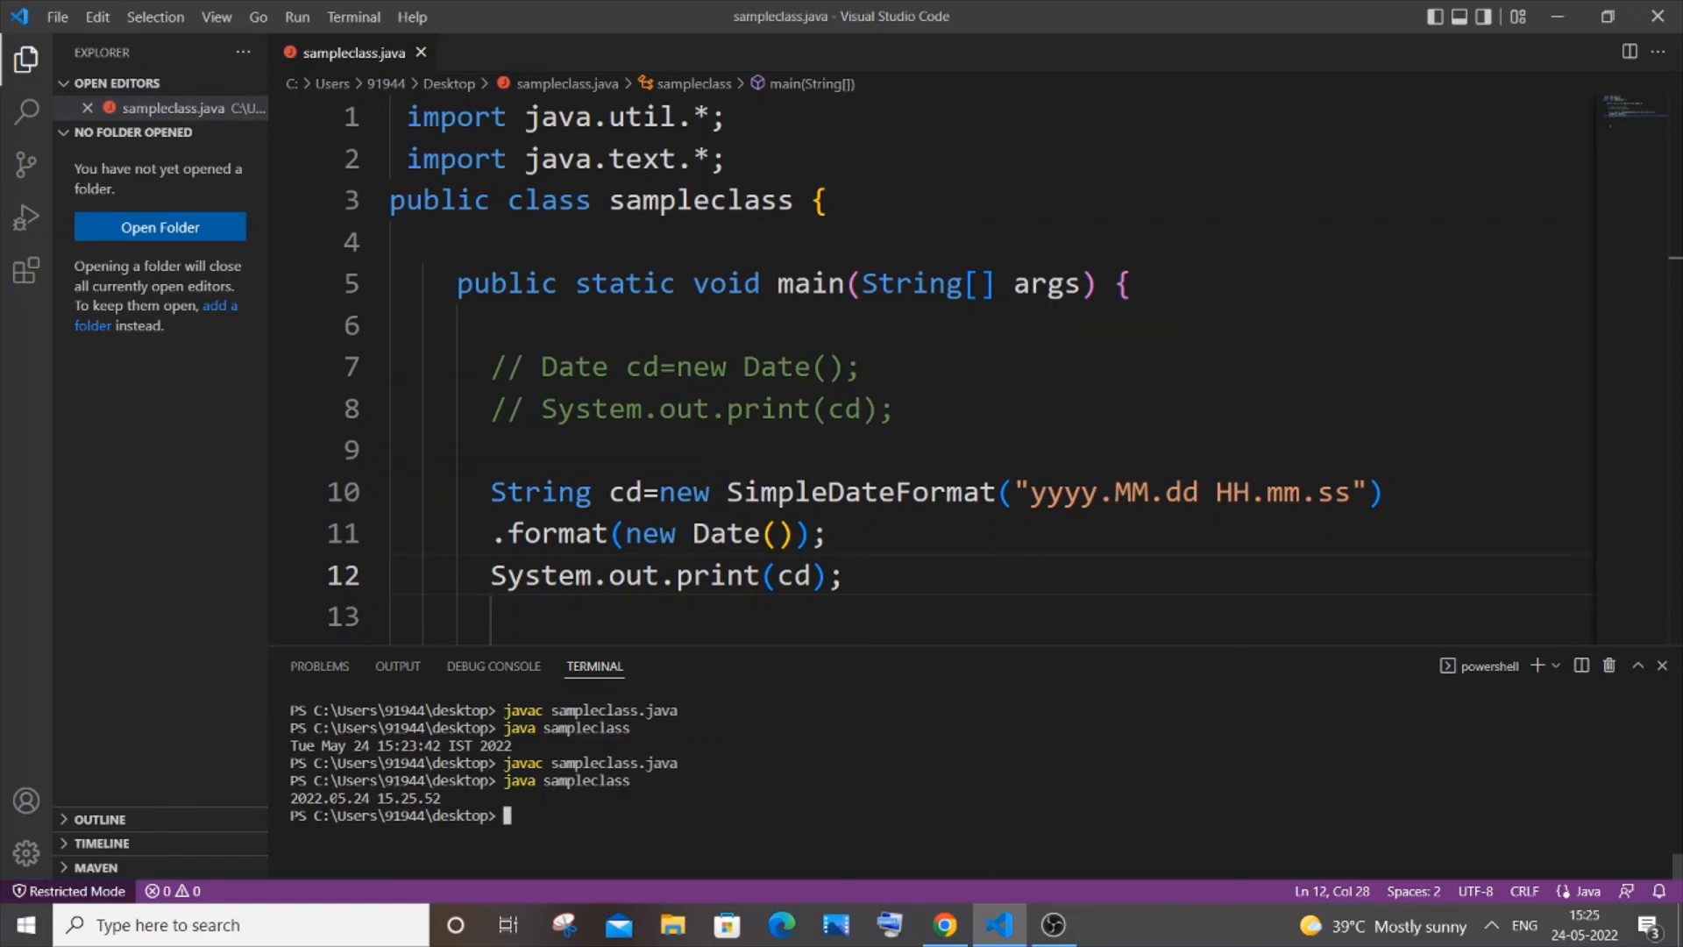
pyautogui.moveTo(526, 641)
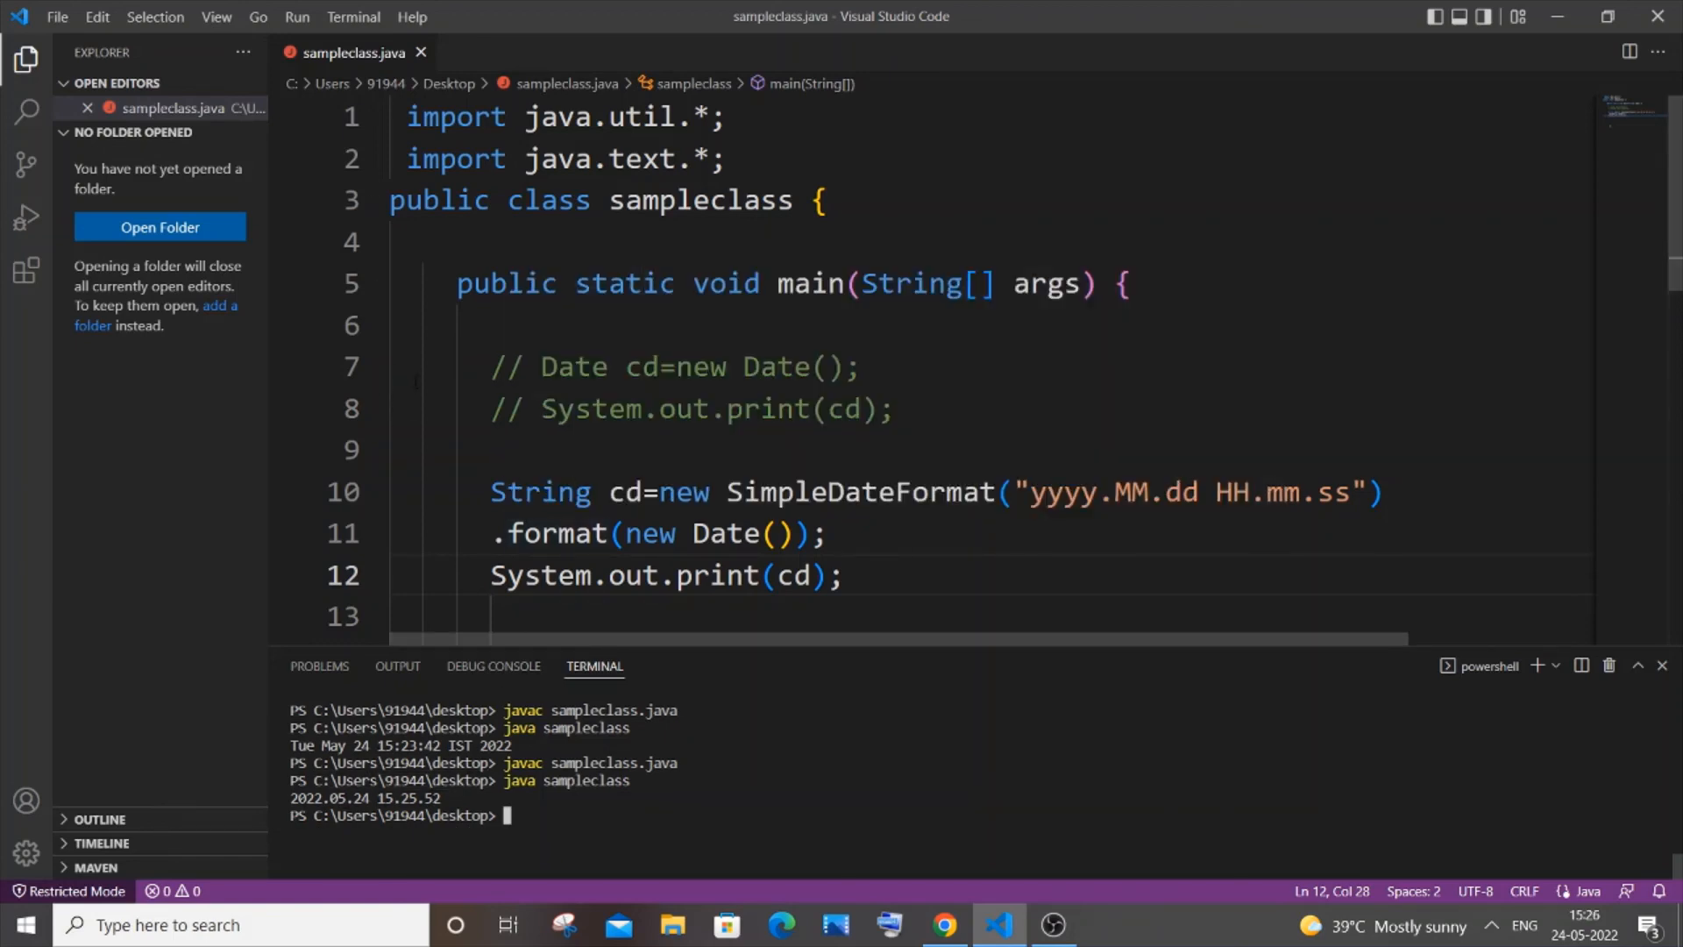
pyautogui.click(607, 491)
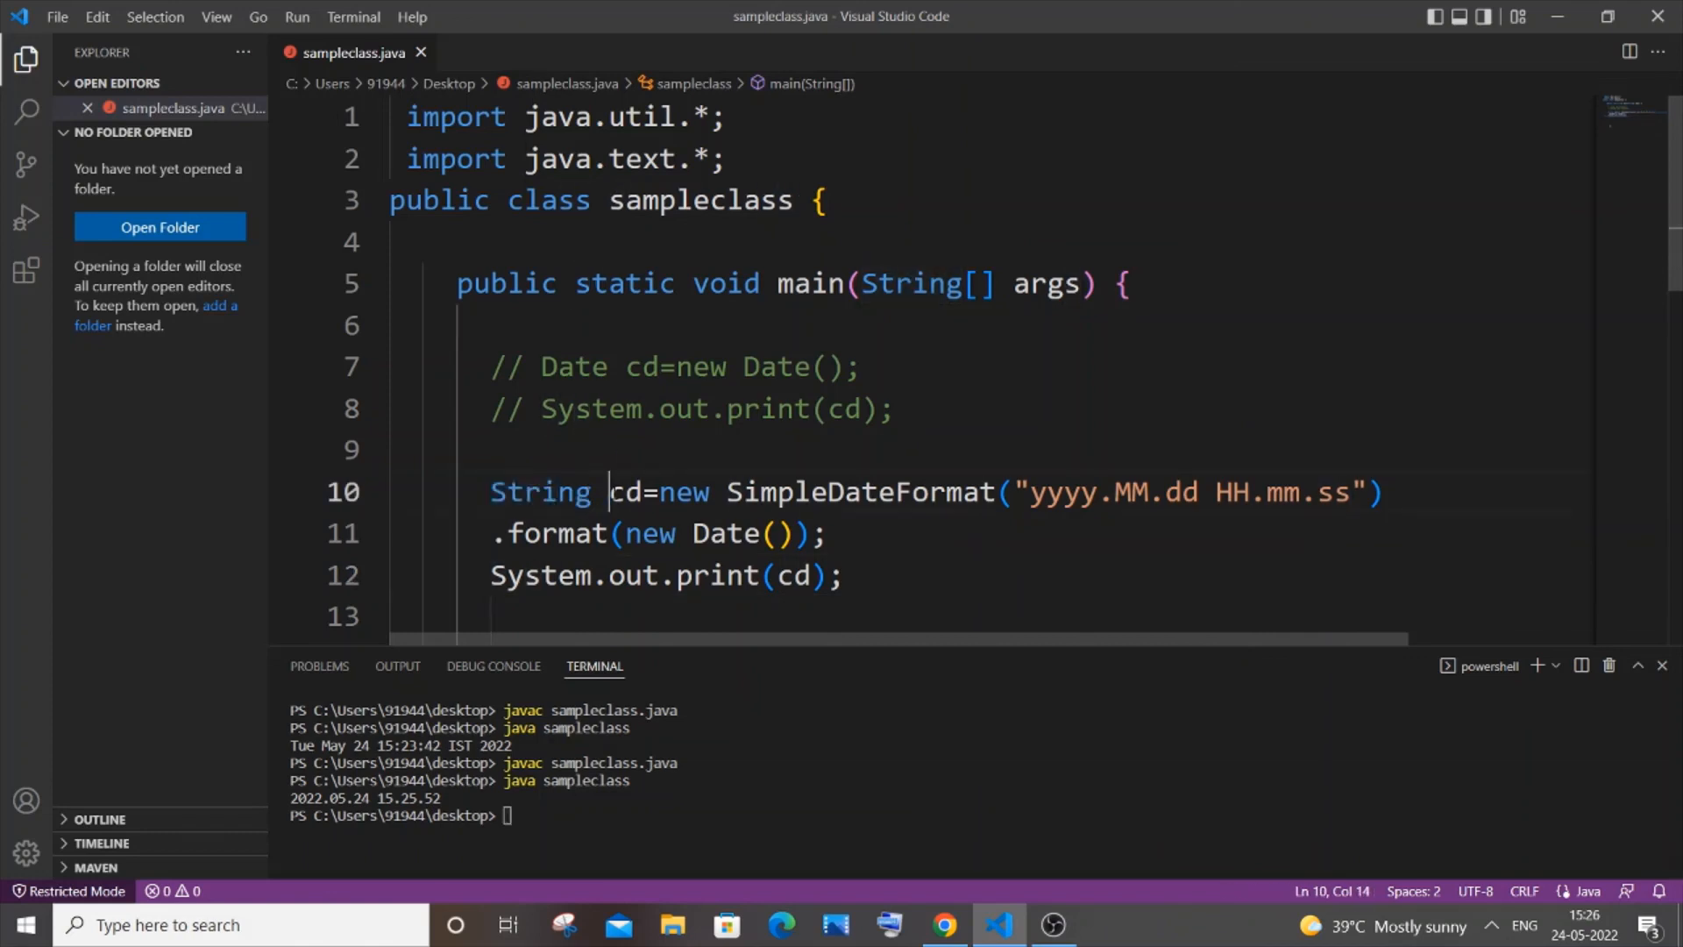
pyautogui.doubleClick(626, 491)
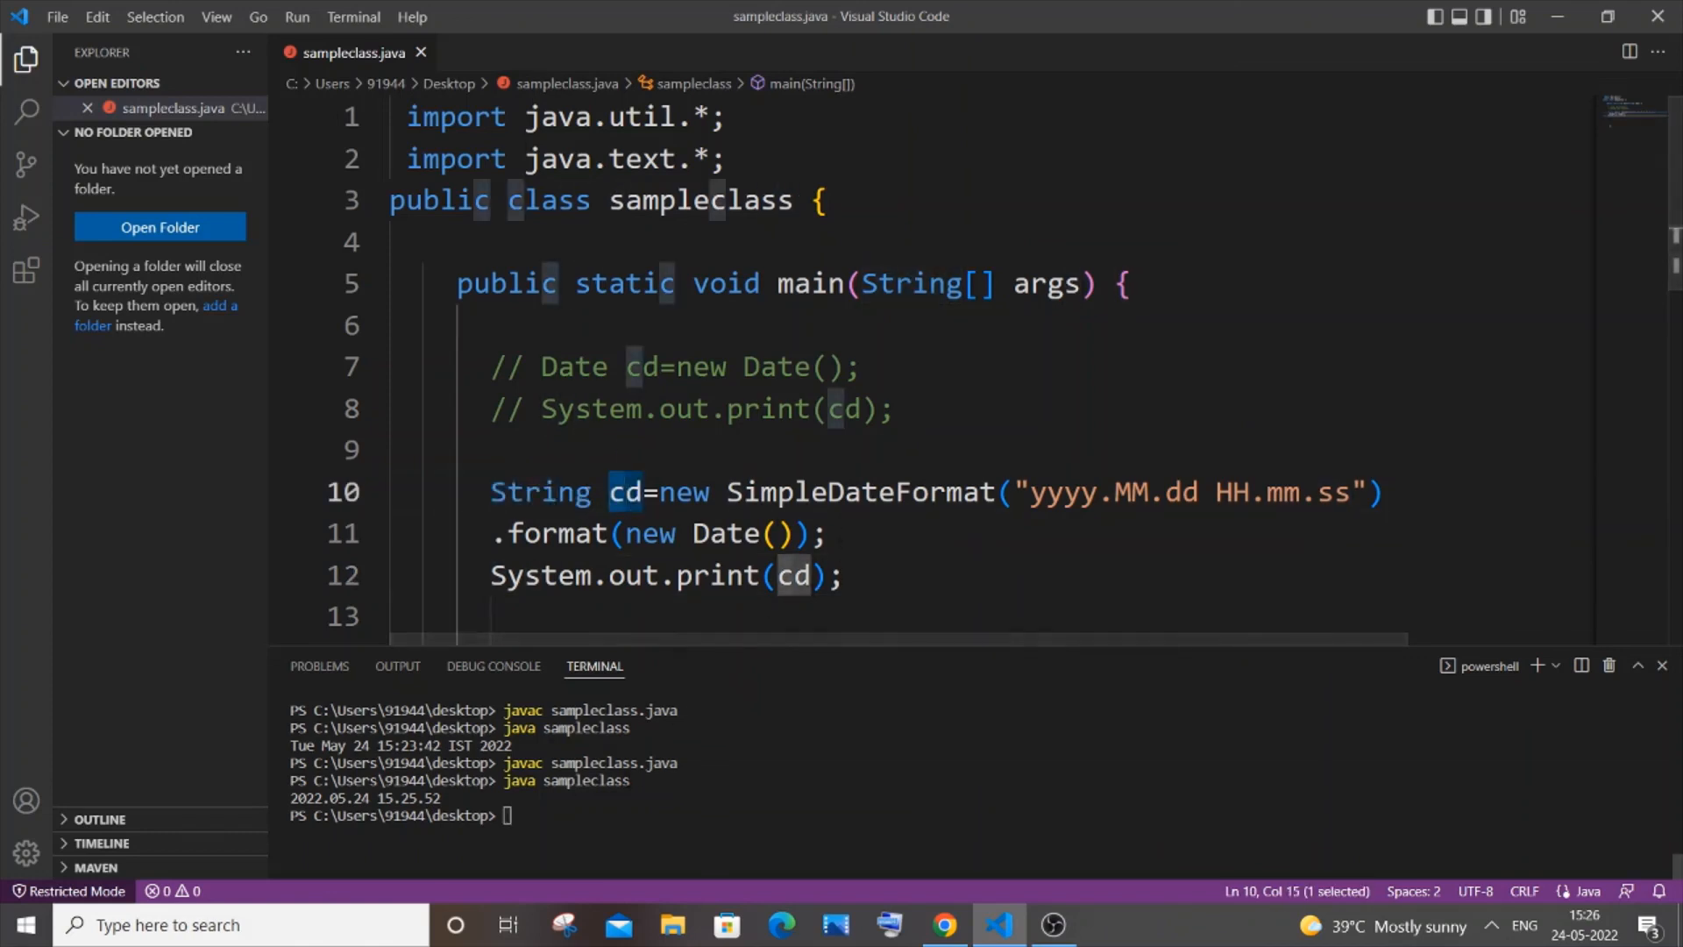